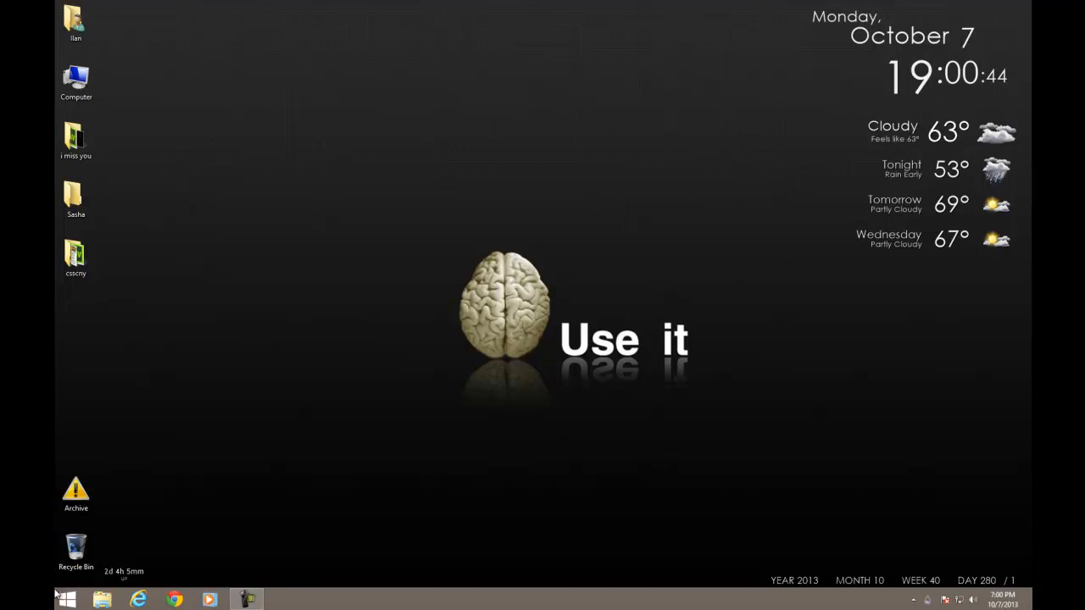
# Step: Launch Excel 2013 from the Start menu and create a blank workbook
pyautogui.click(65, 599)
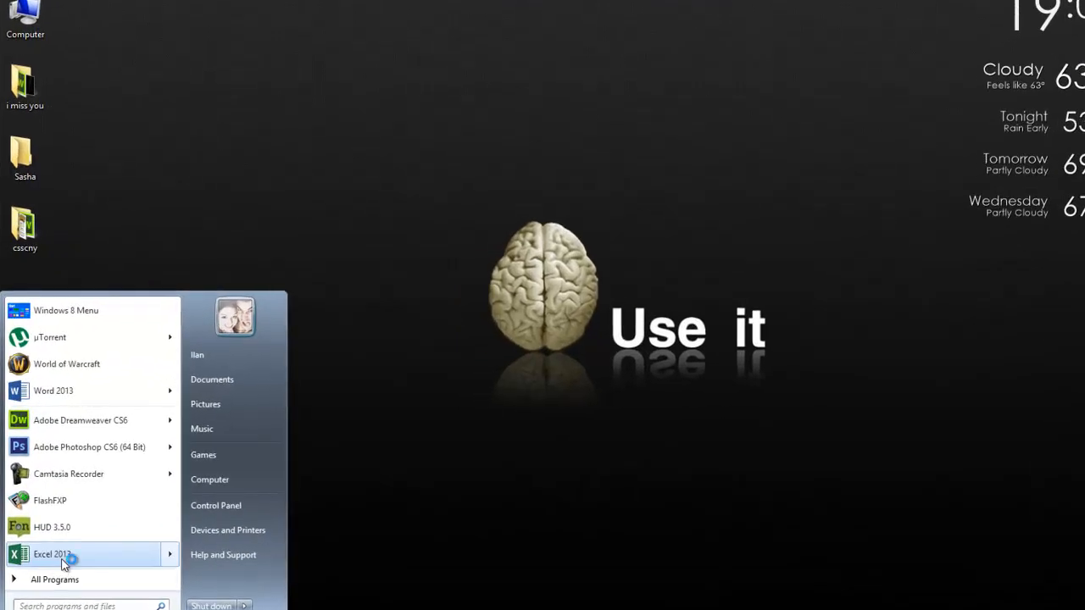
pyautogui.click(51, 553)
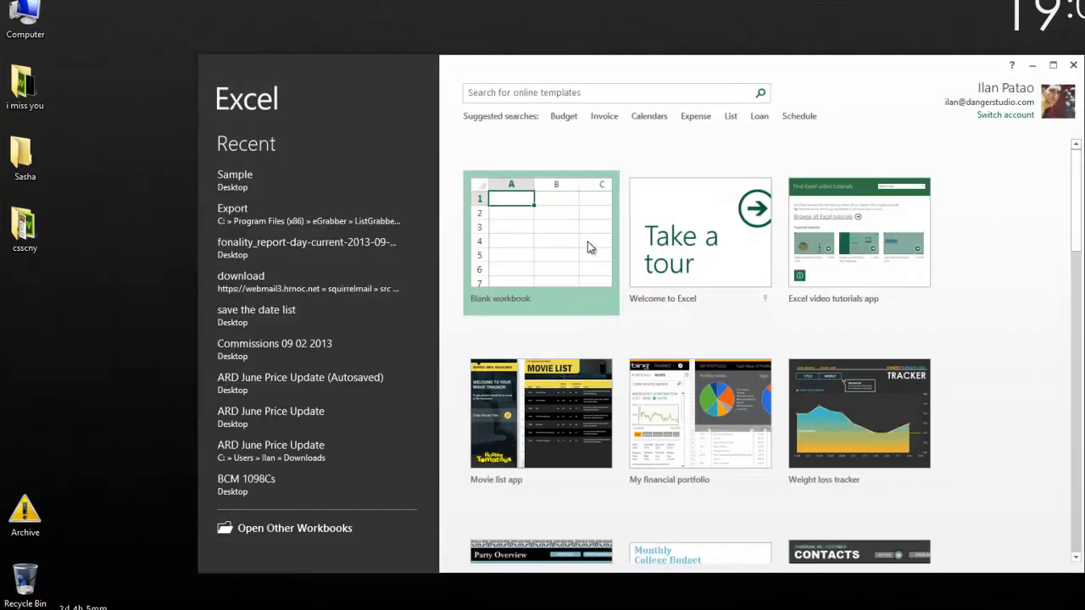
pyautogui.click(541, 241)
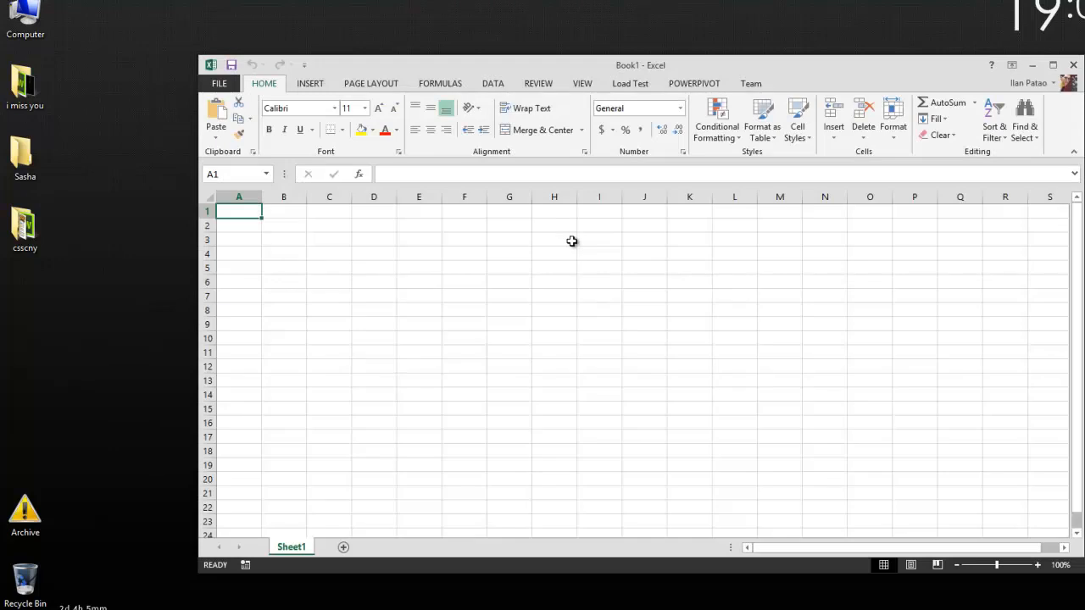
pyautogui.moveTo(428, 77)
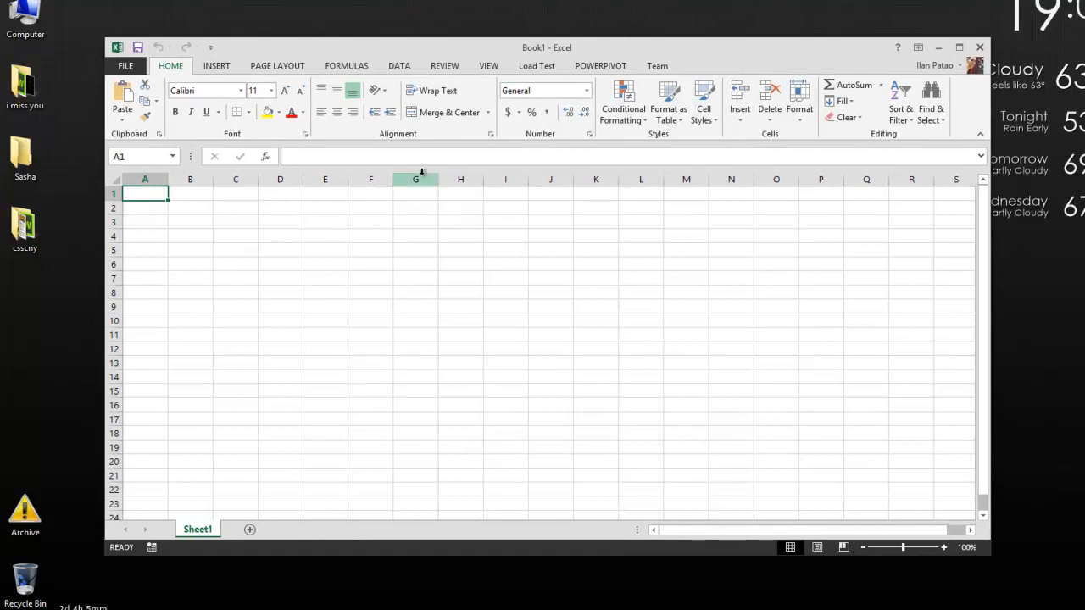
pyautogui.moveTo(371, 193)
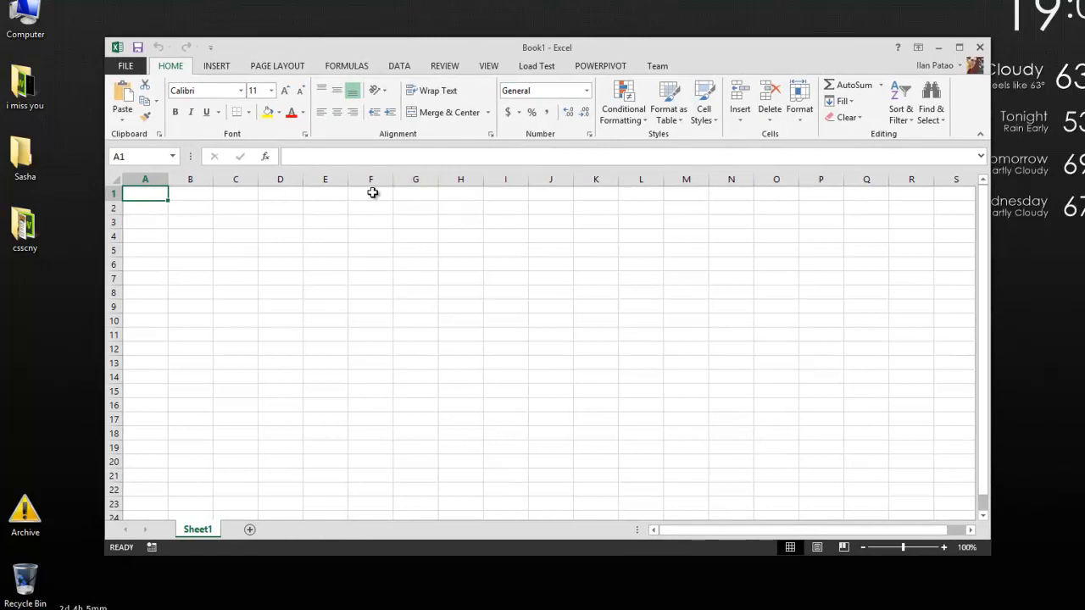
pyautogui.moveTo(241, 200)
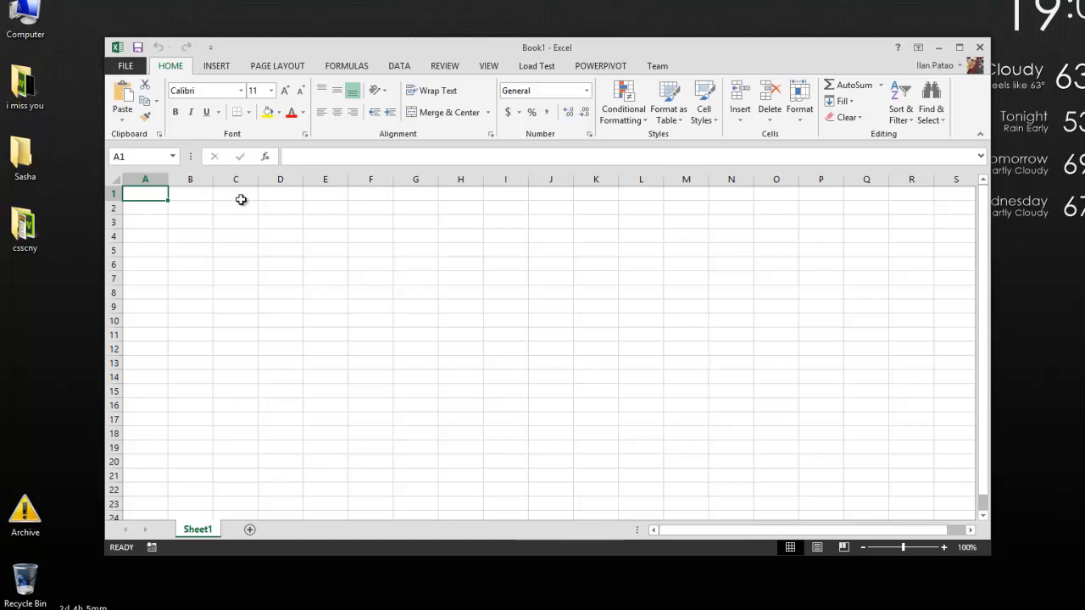
# Step: Enter the headings 'Days' in A1 and 'Sales' in B1
pyautogui.write('Days')
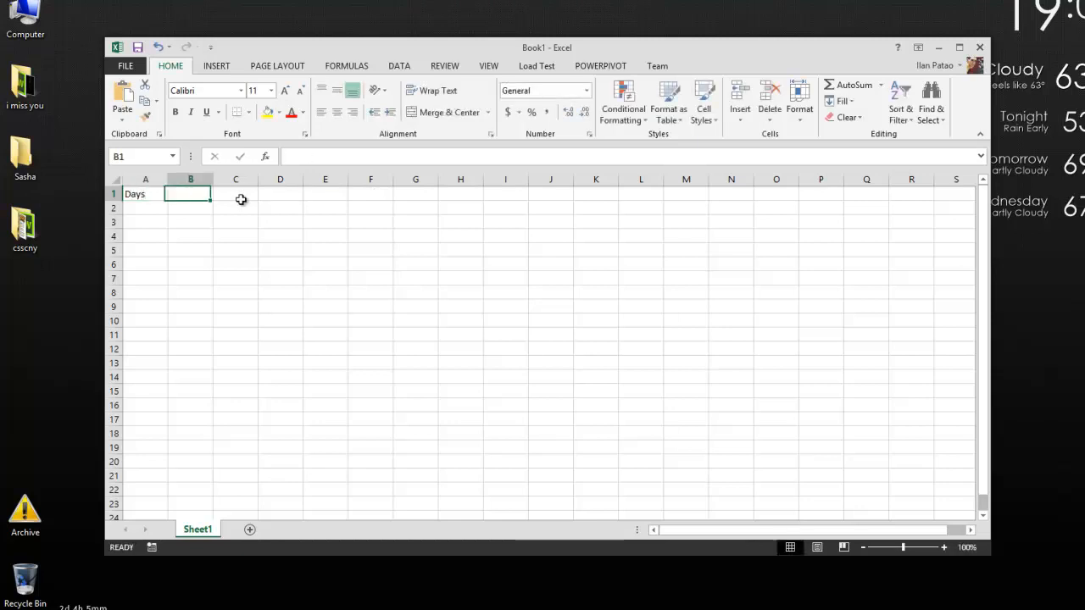
pyautogui.write('Sales')
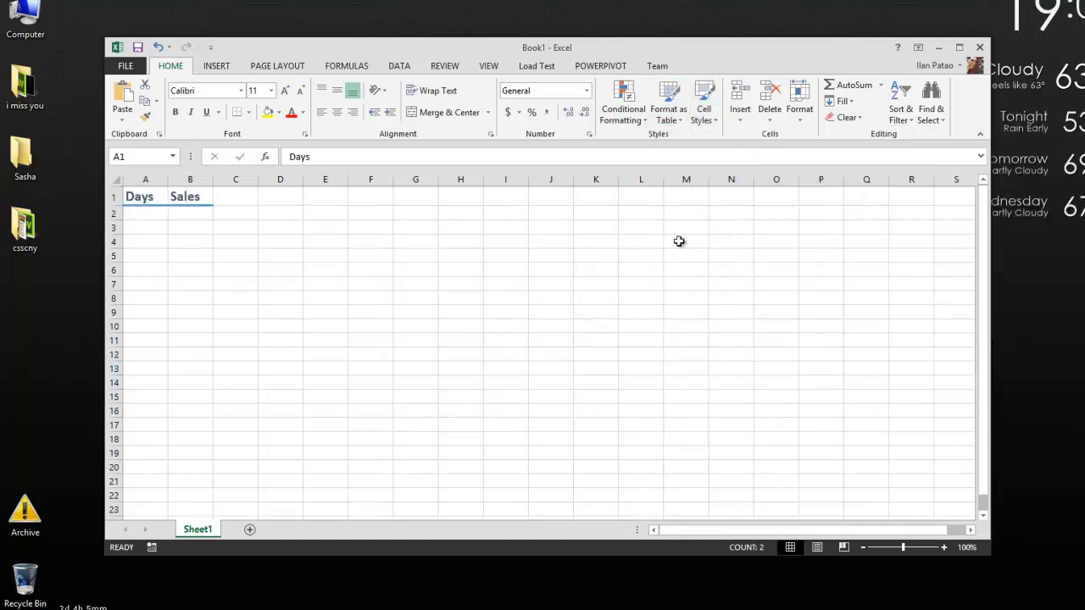
# Step: Fill Sunday–Saturday into A2:A8 and enter sales 6, 2, 9, 2, 6, 4, 1 in column B
pyautogui.click(270, 255)
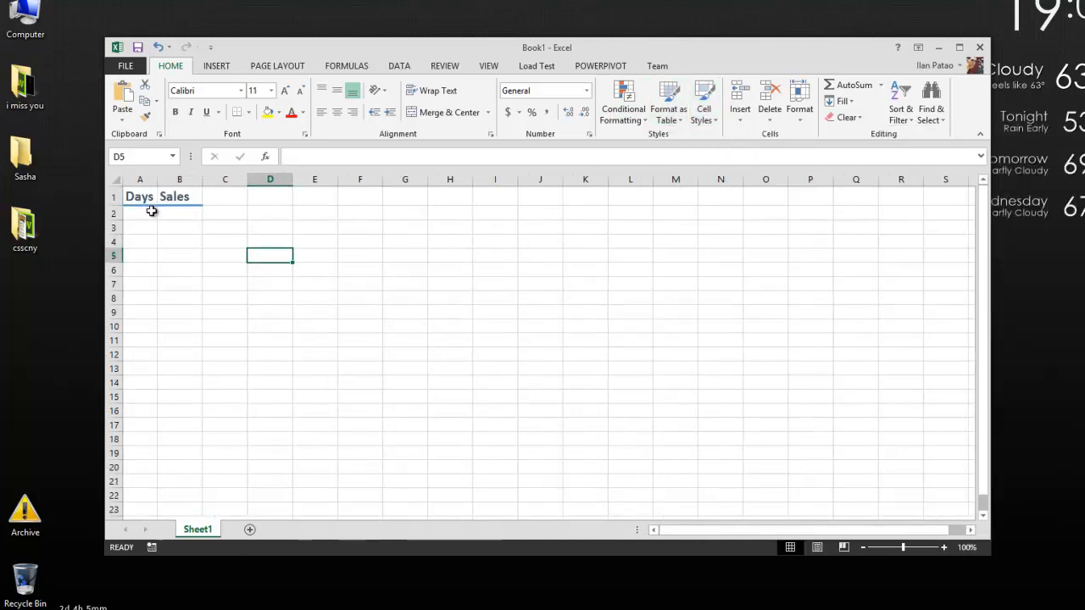
pyautogui.write('Sunday')
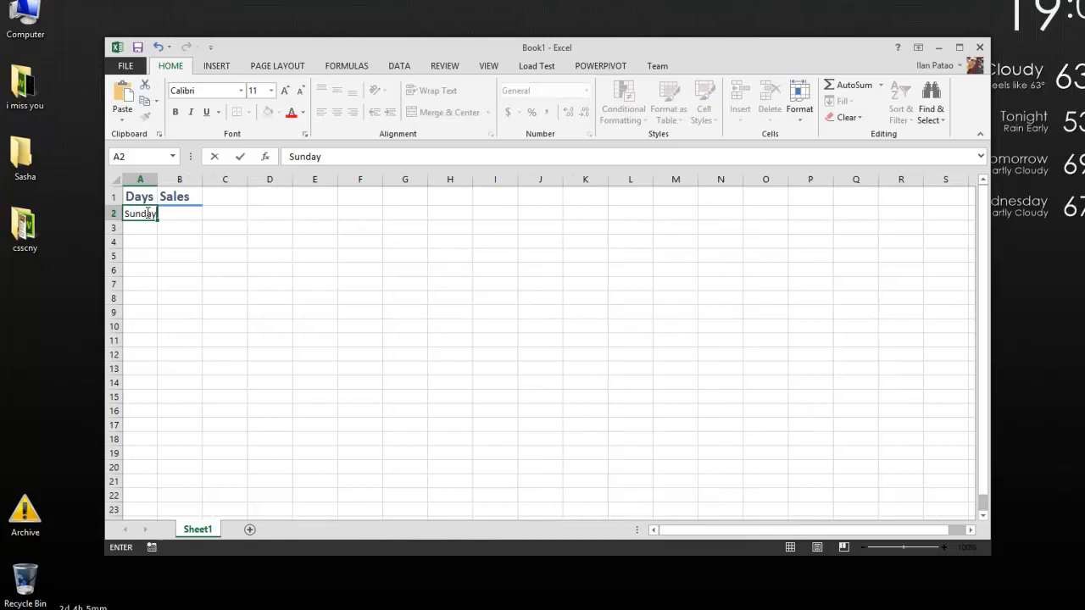
pyautogui.press('Return')
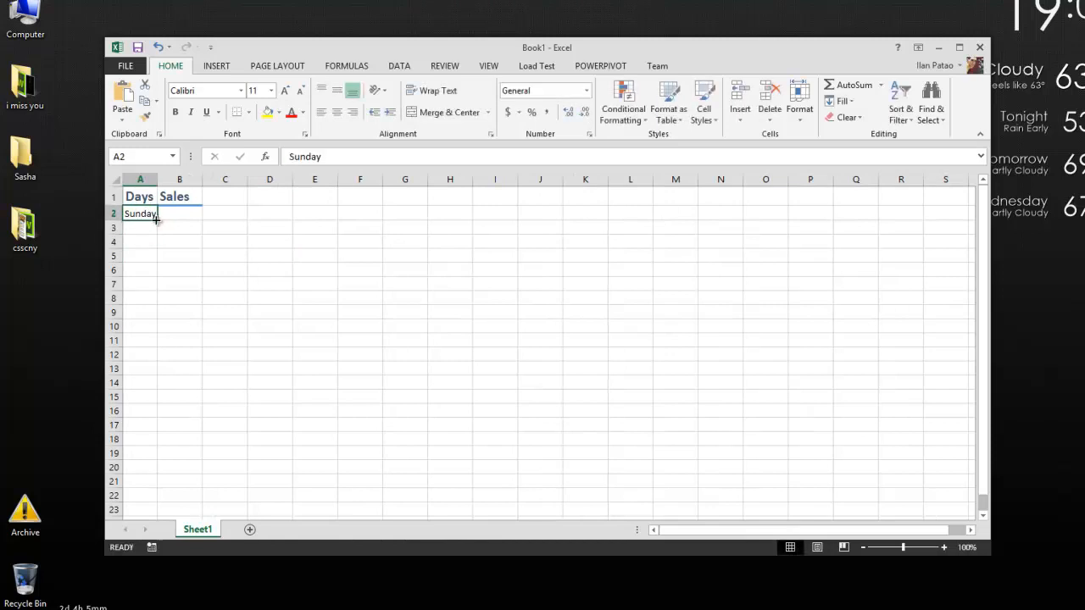
pyautogui.moveTo(157, 221); pyautogui.dragTo(151, 315)
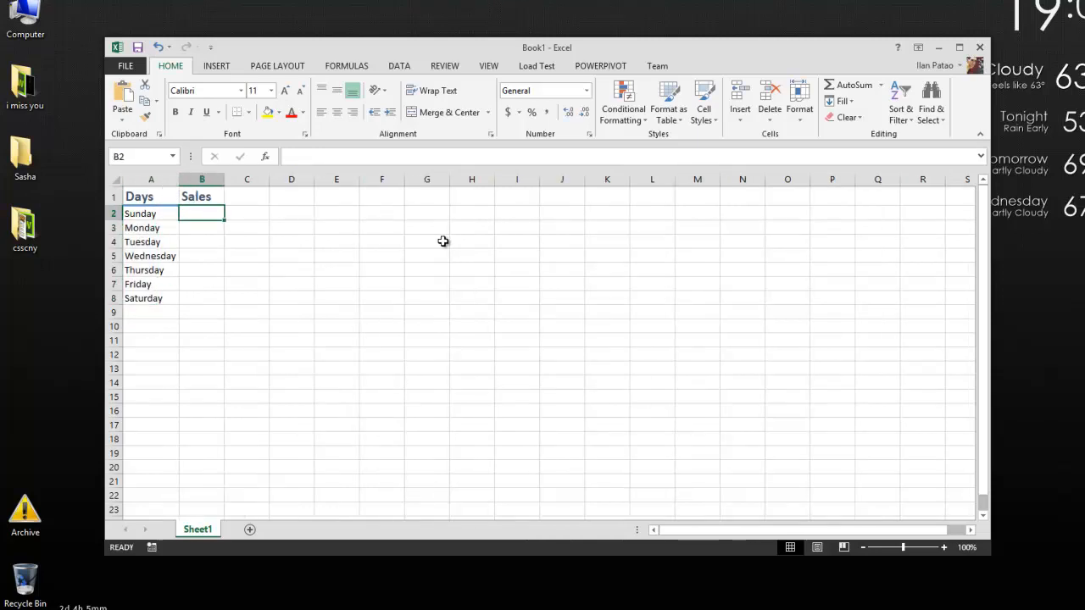
pyautogui.write('6')
pyautogui.click(202, 228)
pyautogui.write('2')
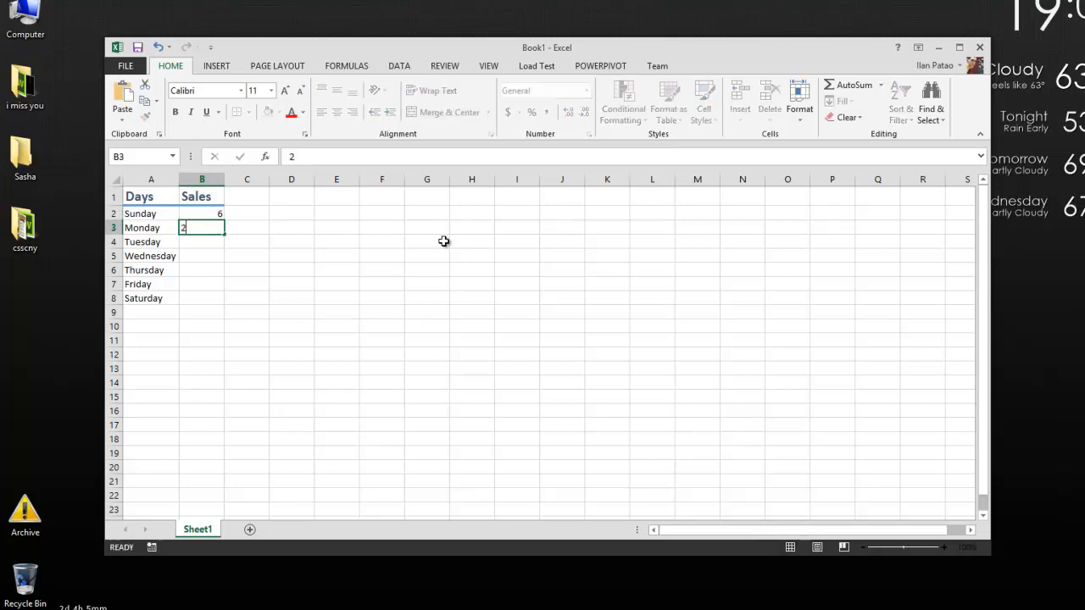
pyautogui.write('9')
pyautogui.click(201, 256)
pyautogui.write('2')
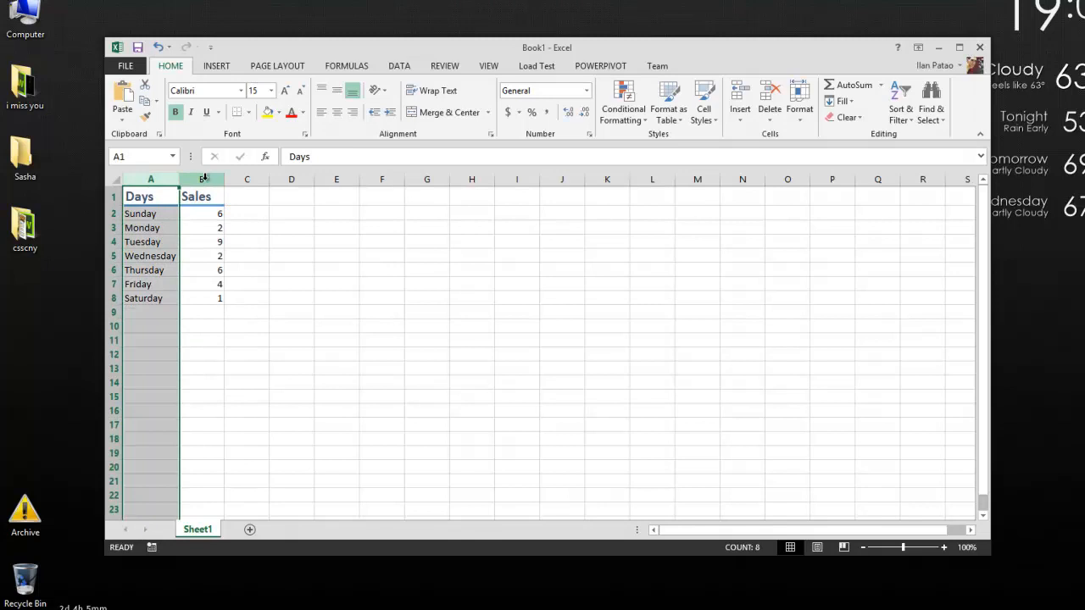
# Step: Select columns A and B and AutoFit their widths to the contents
pyautogui.click(201, 178)
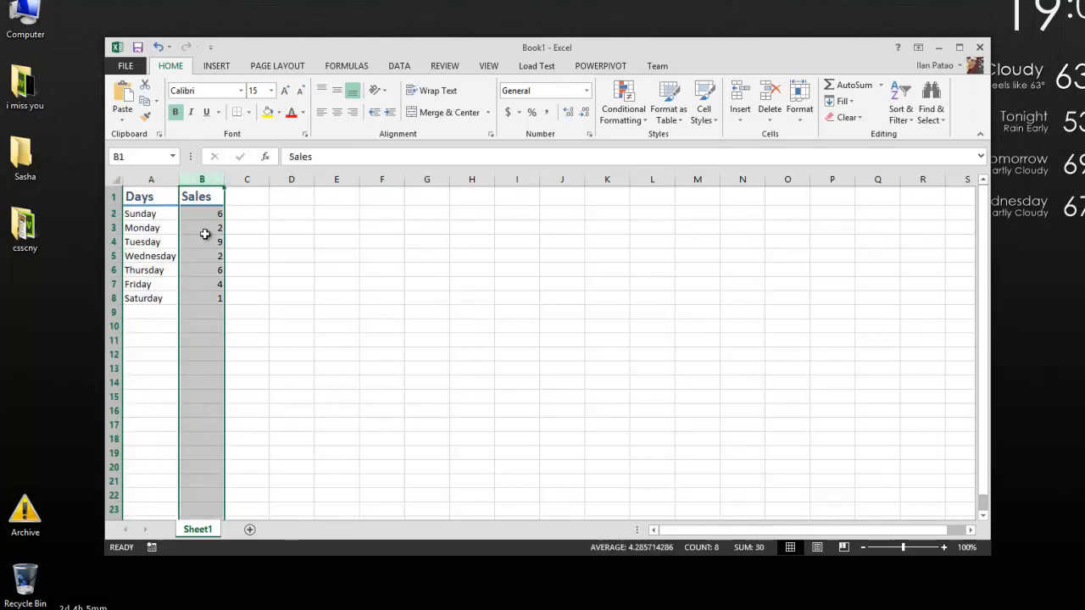
pyautogui.click(292, 255)
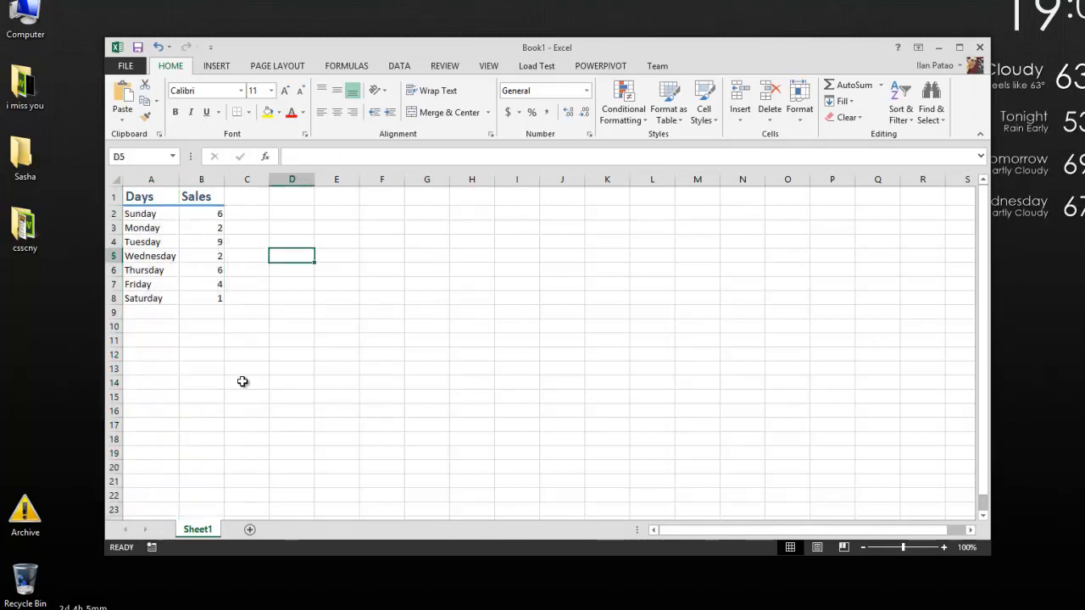
pyautogui.click(426, 283)
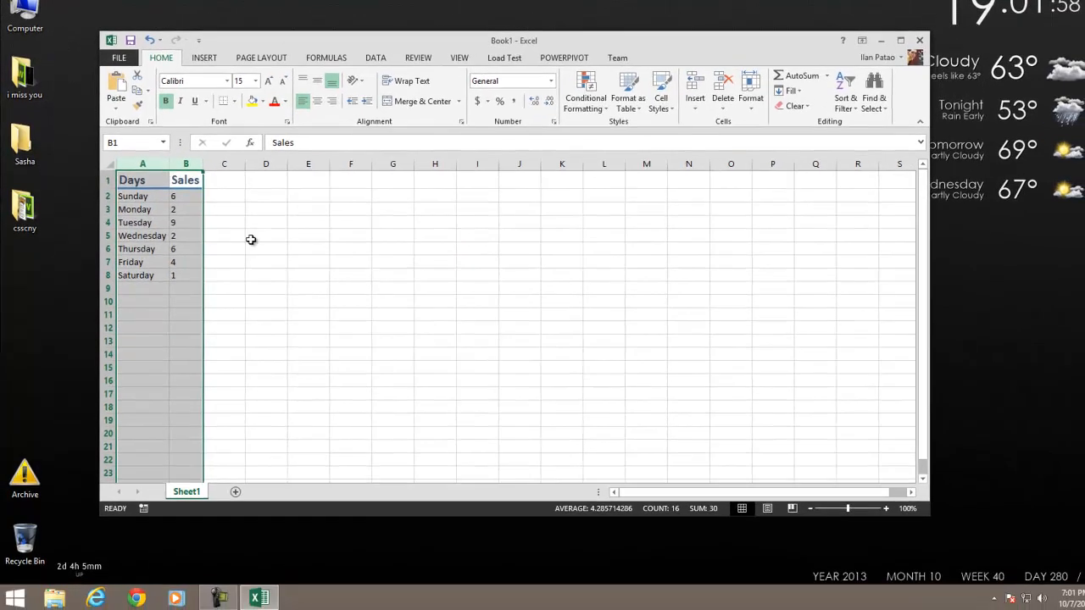
pyautogui.click(267, 248)
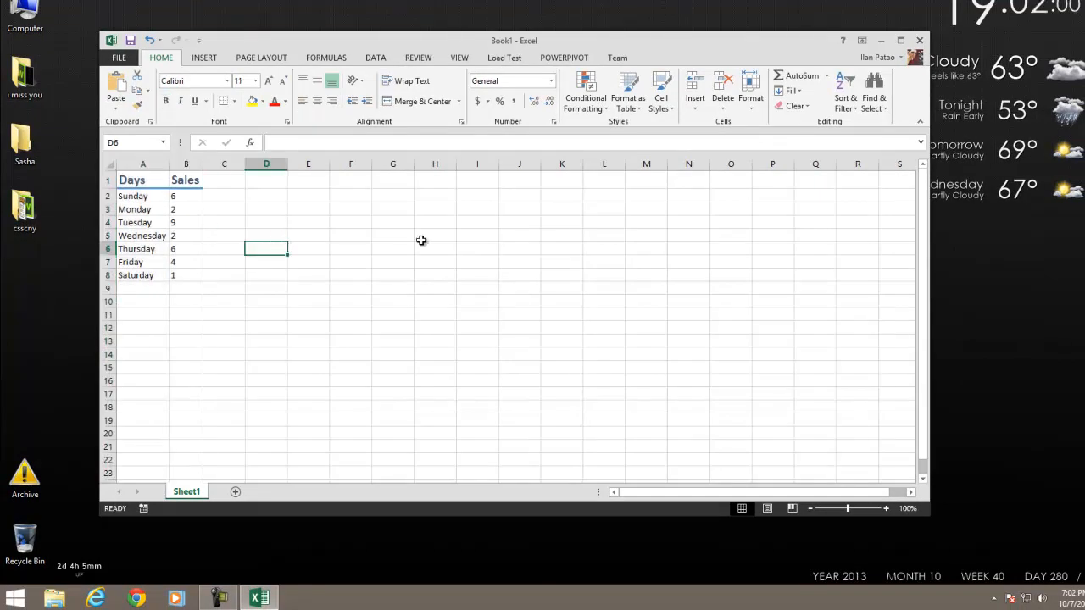
pyautogui.moveTo(204, 58)
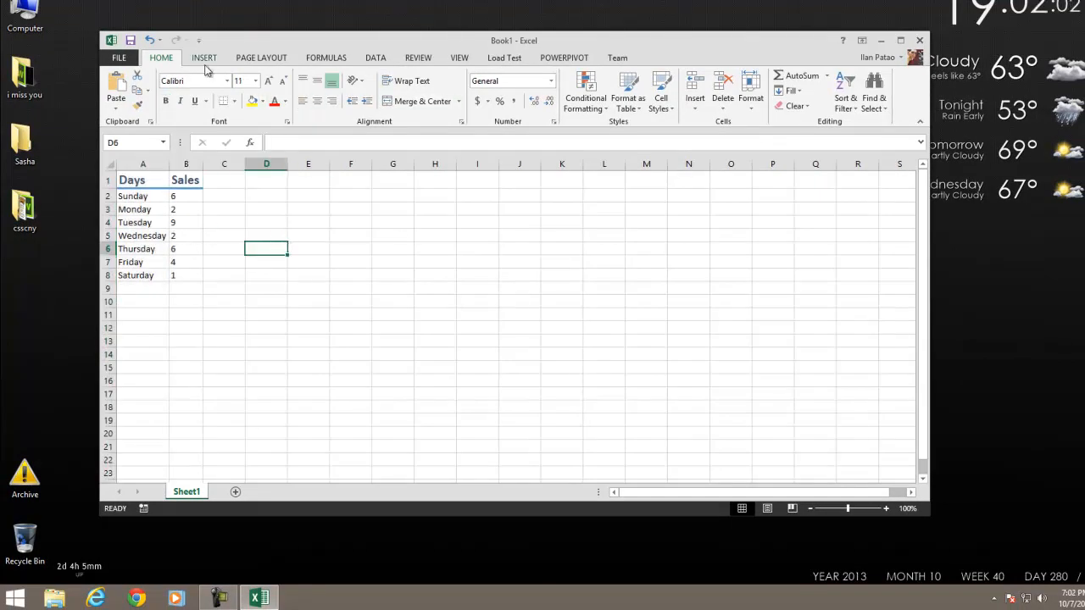
# Step: Insert an empty 2-D Clustered Column chart from the INSERT tab
pyautogui.click(204, 58)
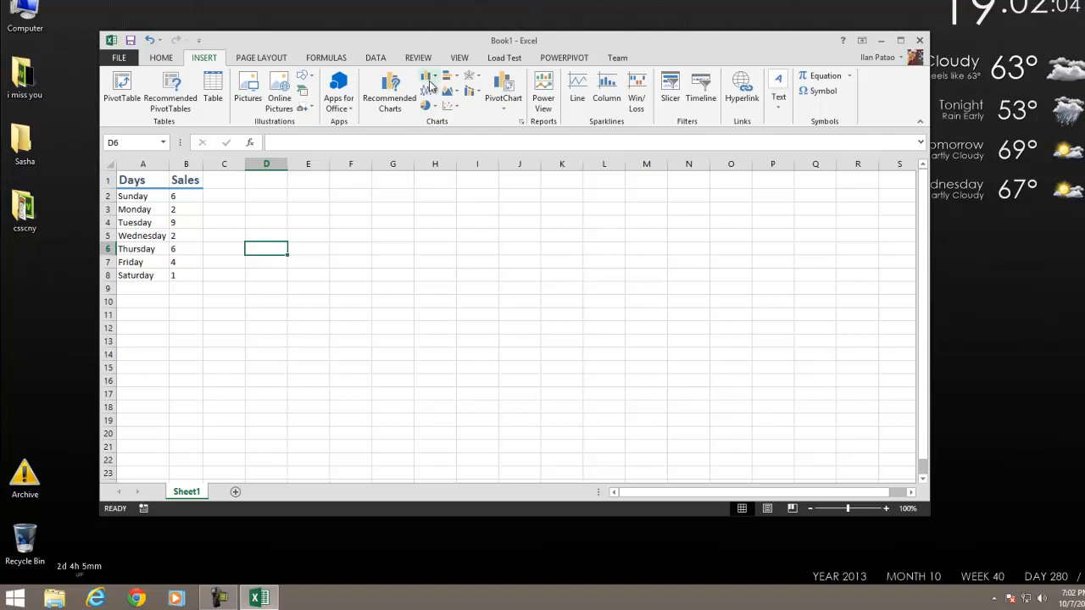
pyautogui.moveTo(428, 81)
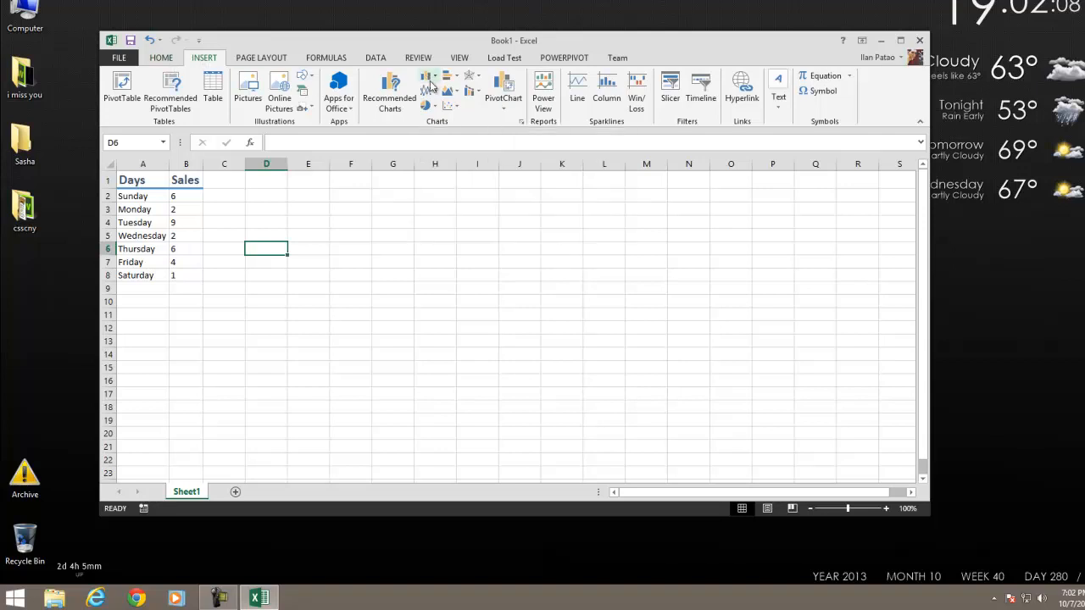
pyautogui.click(428, 80)
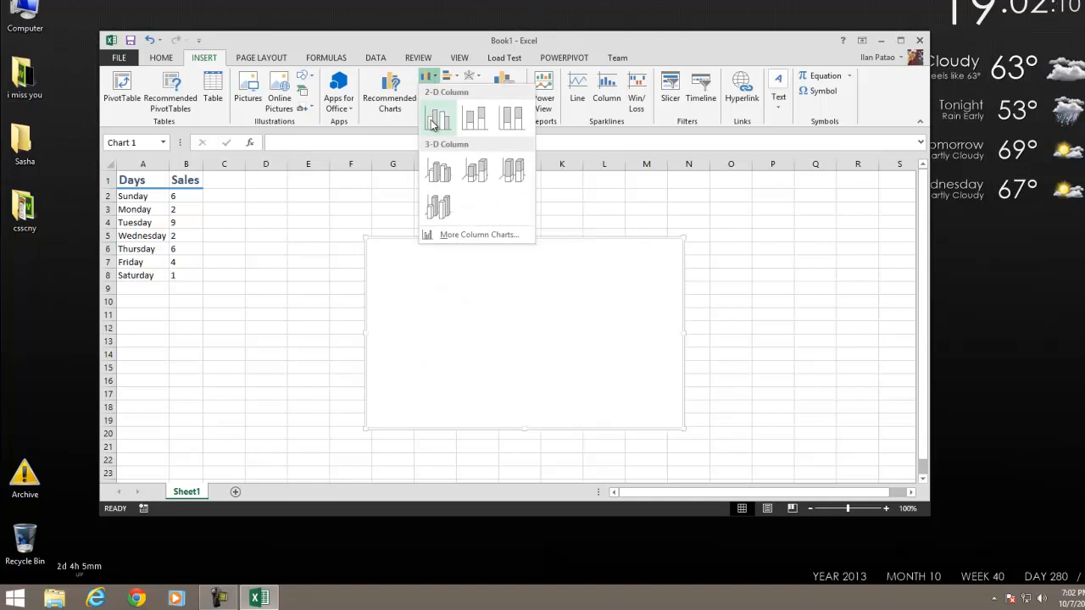
pyautogui.click(438, 117)
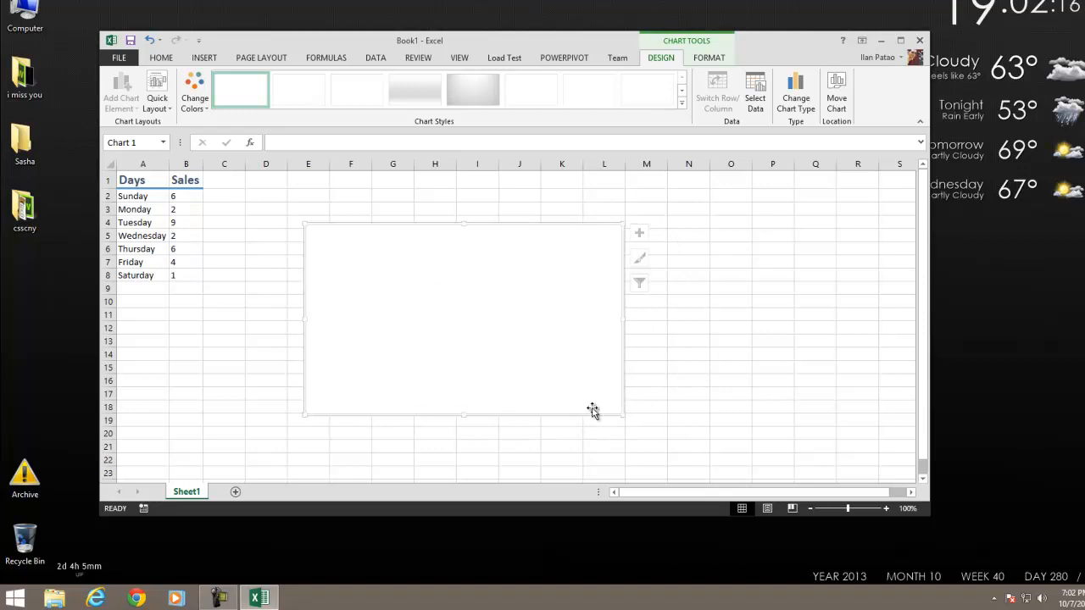
pyautogui.moveTo(252, 301)
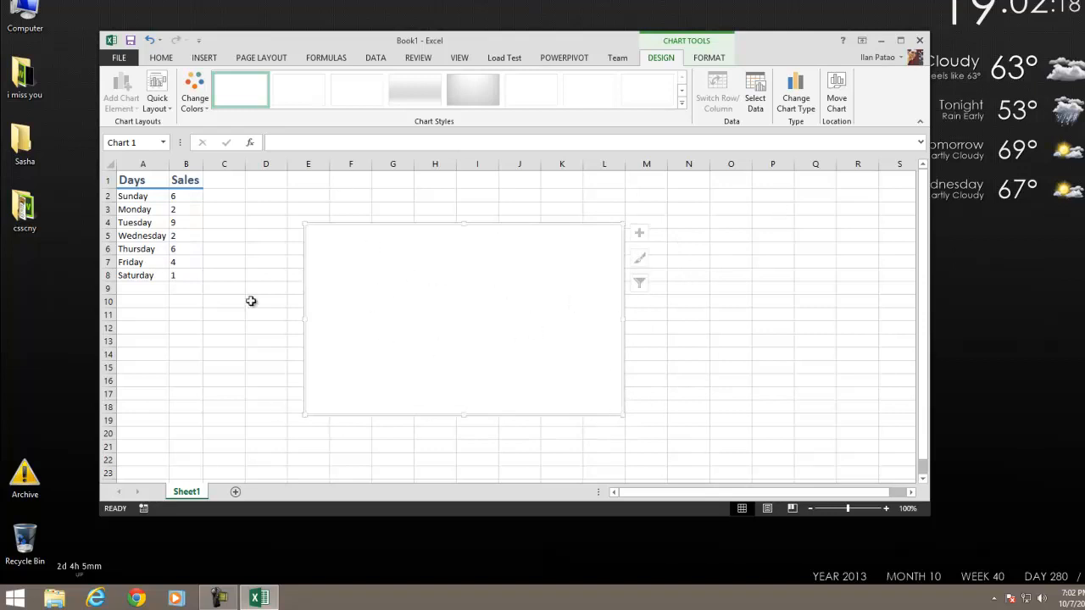
pyautogui.moveTo(606, 348)
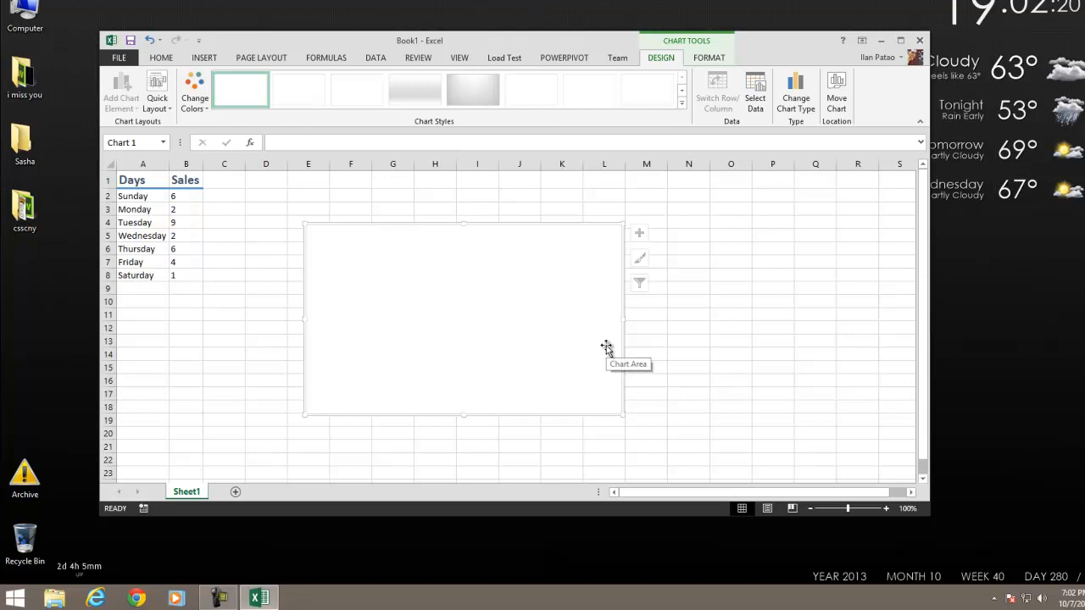
pyautogui.moveTo(463, 323)
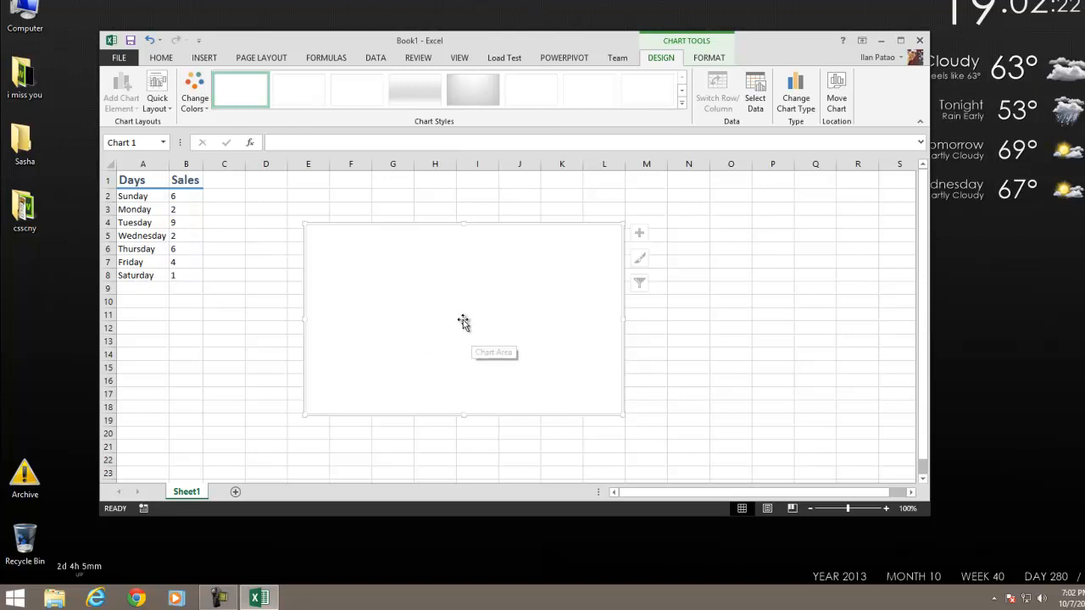
# Step: Bring up the Select Data Source dialog from the chart's shortcut menu
pyautogui.rightClick(463, 323)
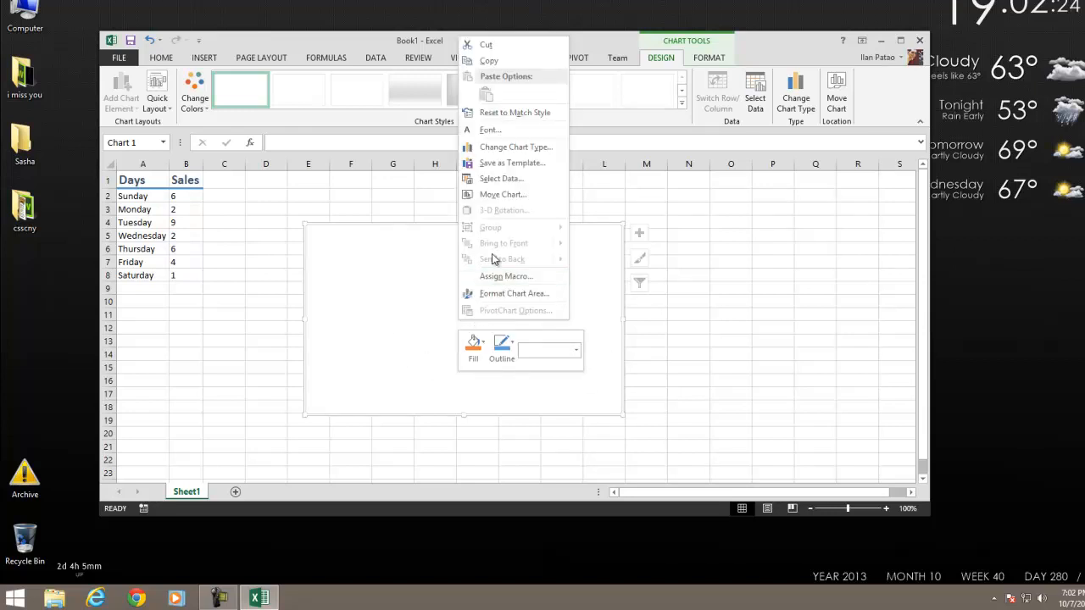
pyautogui.moveTo(501, 179)
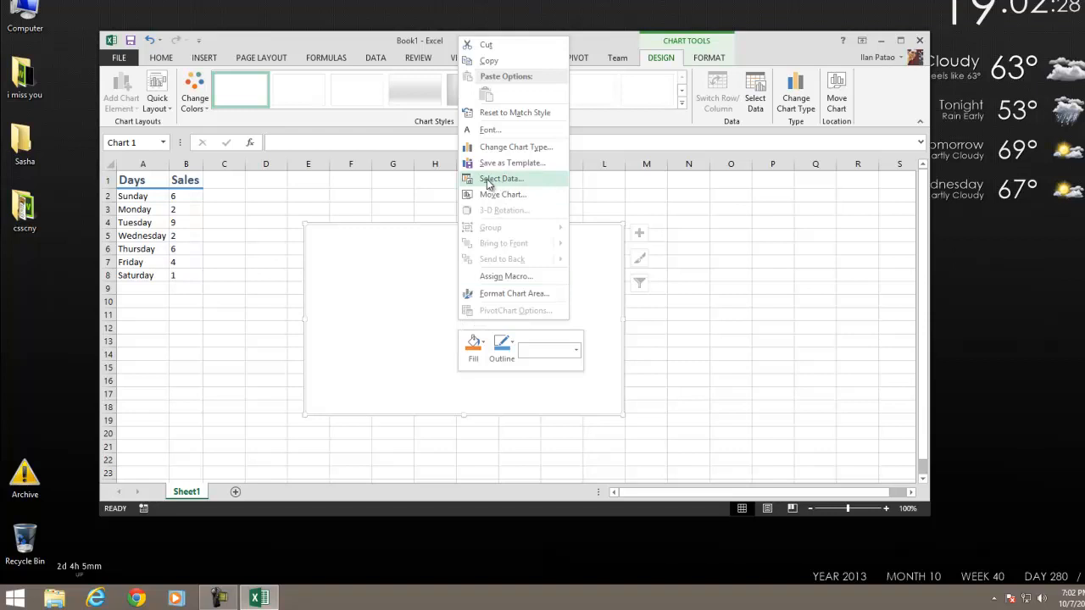
pyautogui.click(500, 178)
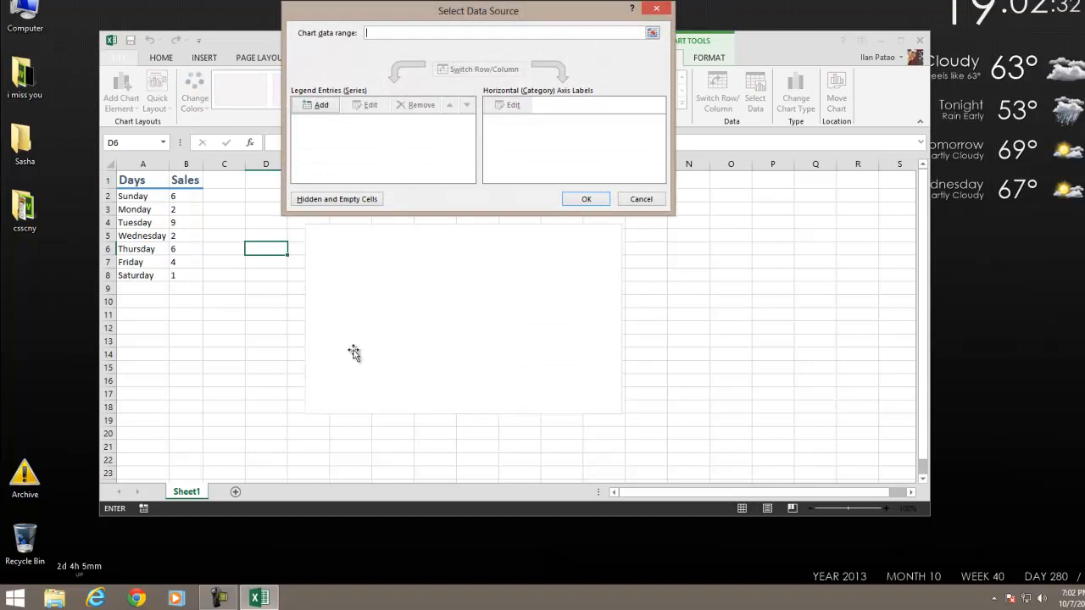
pyautogui.moveTo(305, 154)
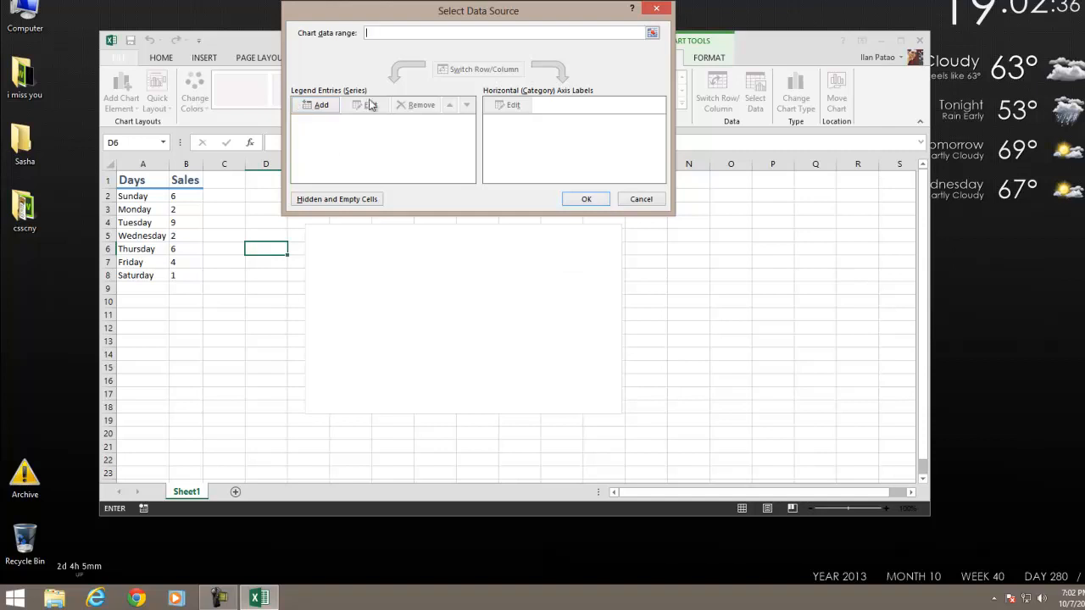
pyautogui.moveTo(329, 124)
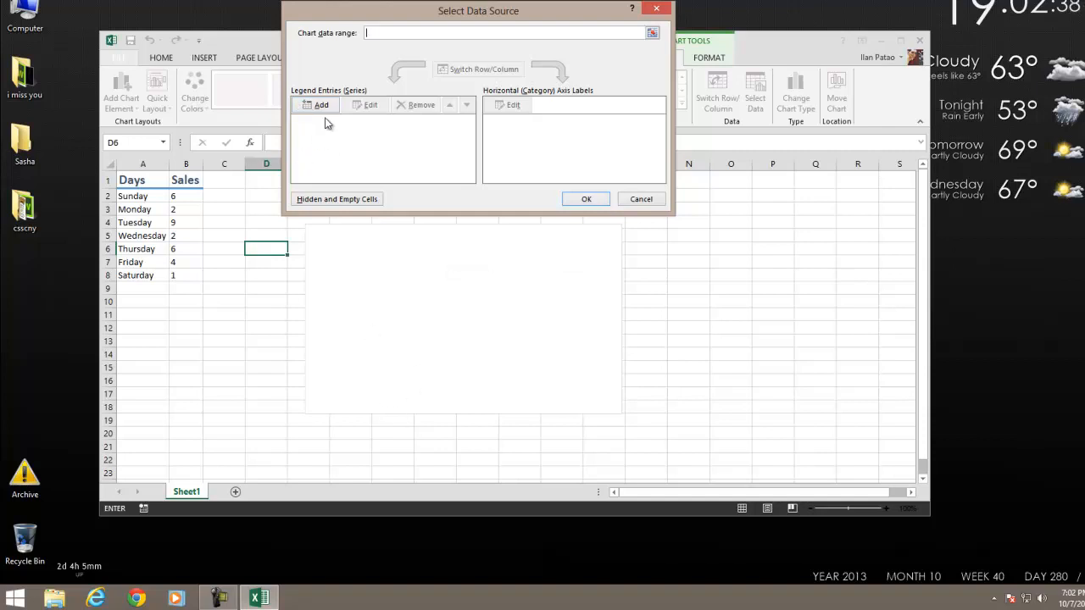
# Step: Add a series named 'Sales' with values =Sheet1!$B$2:$B$8
pyautogui.click(320, 104)
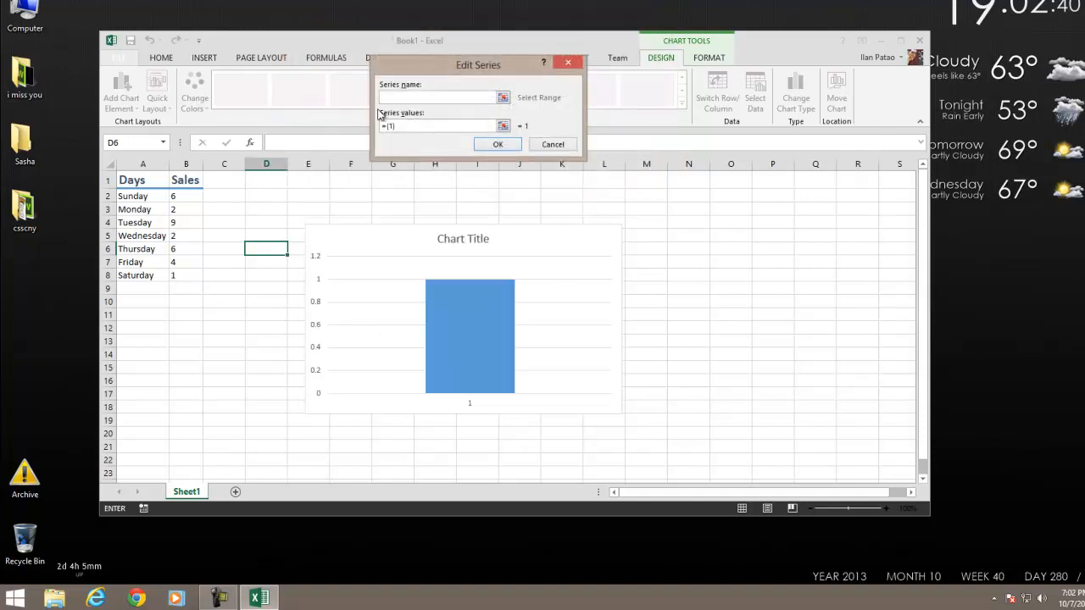
pyautogui.click(437, 97)
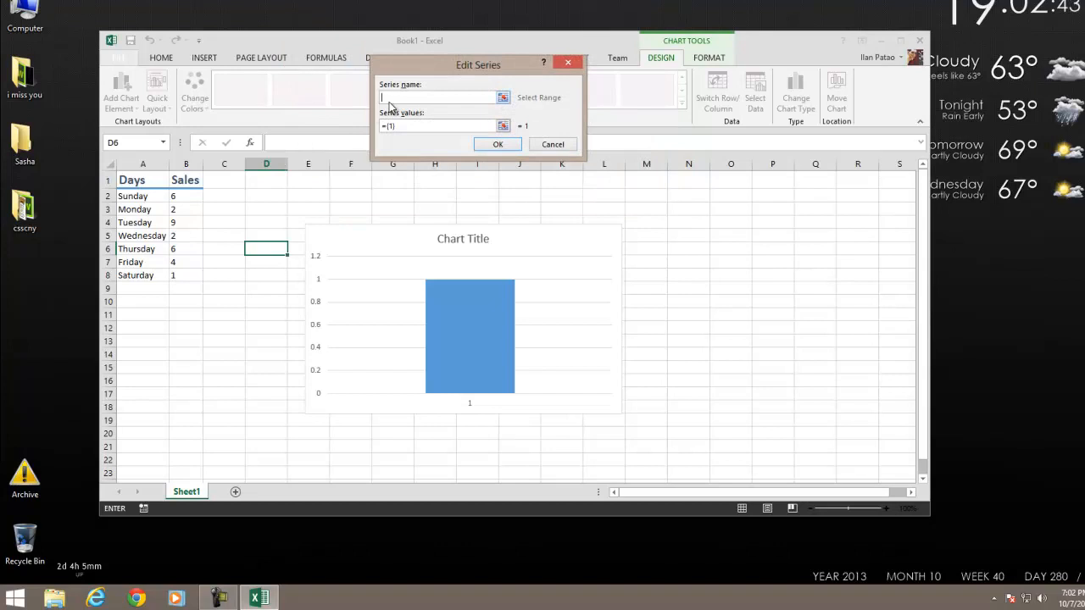
pyautogui.write('Sales')
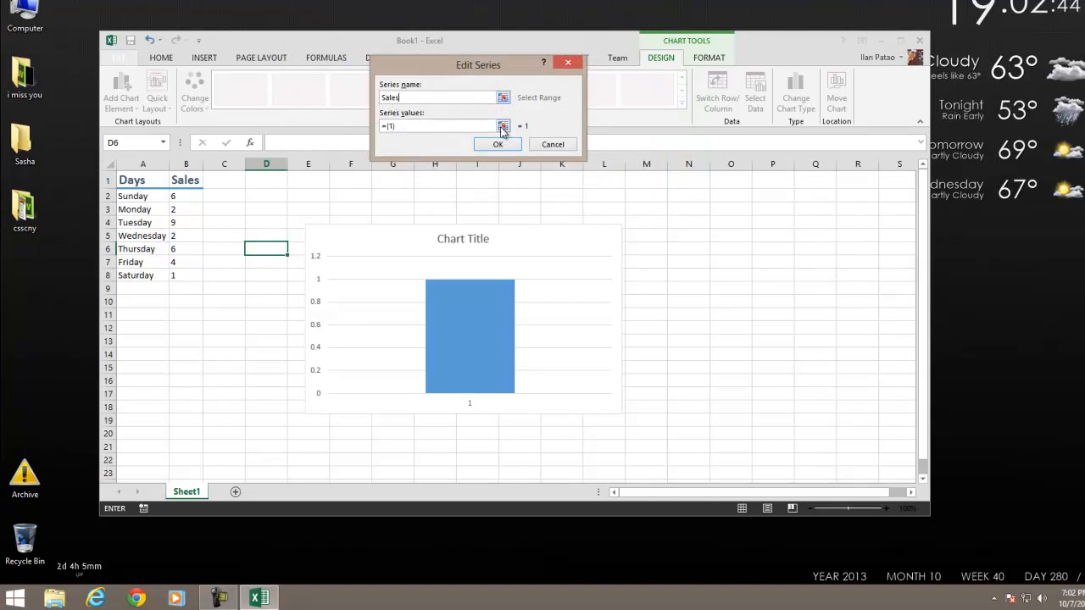
pyautogui.click(503, 125)
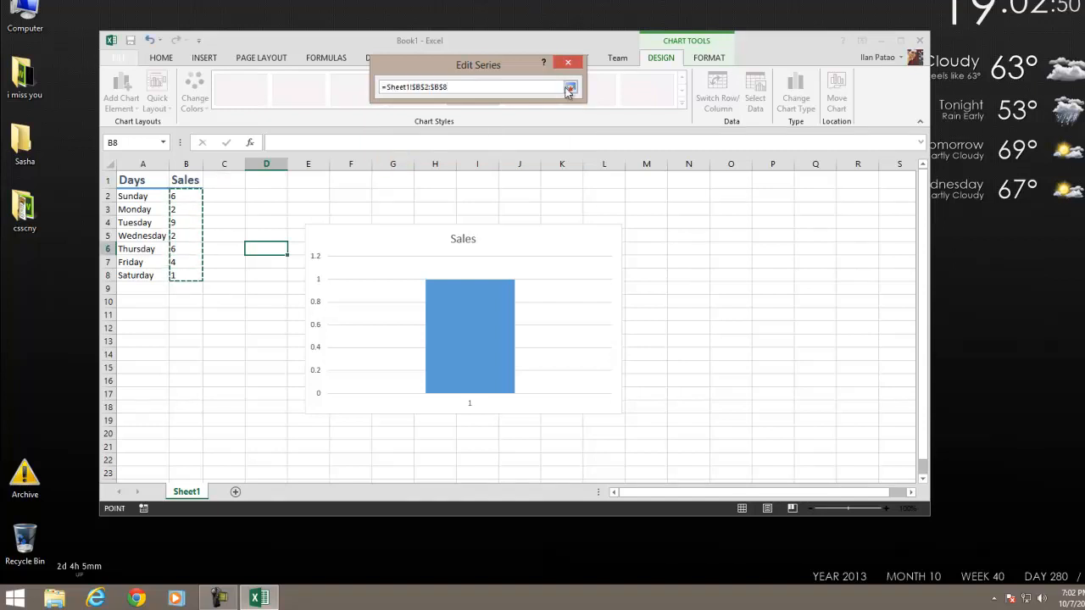
pyautogui.click(570, 88)
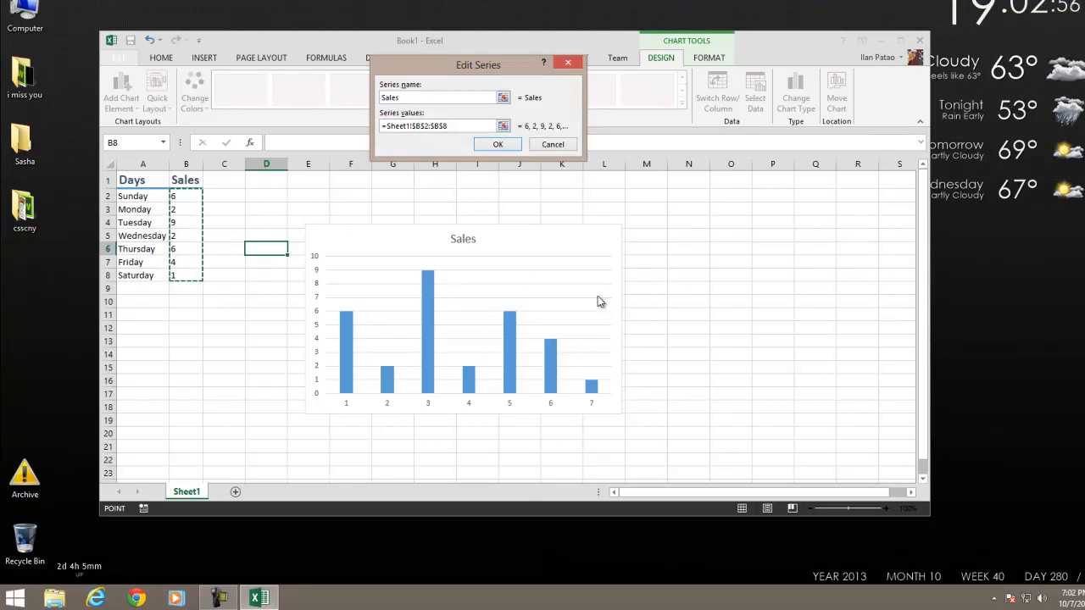
pyautogui.moveTo(331, 415)
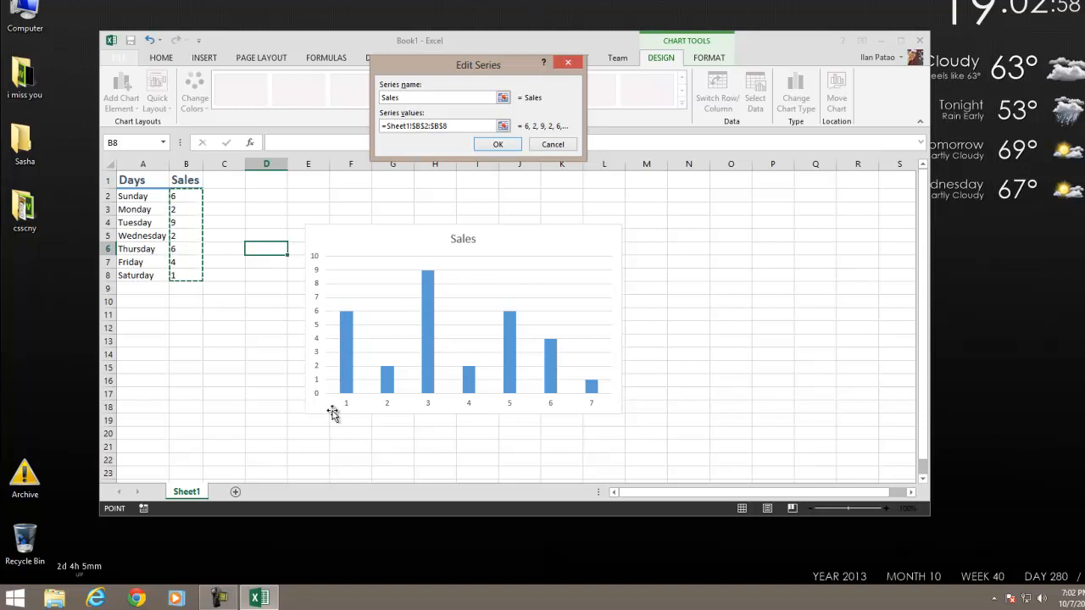
pyautogui.moveTo(379, 423)
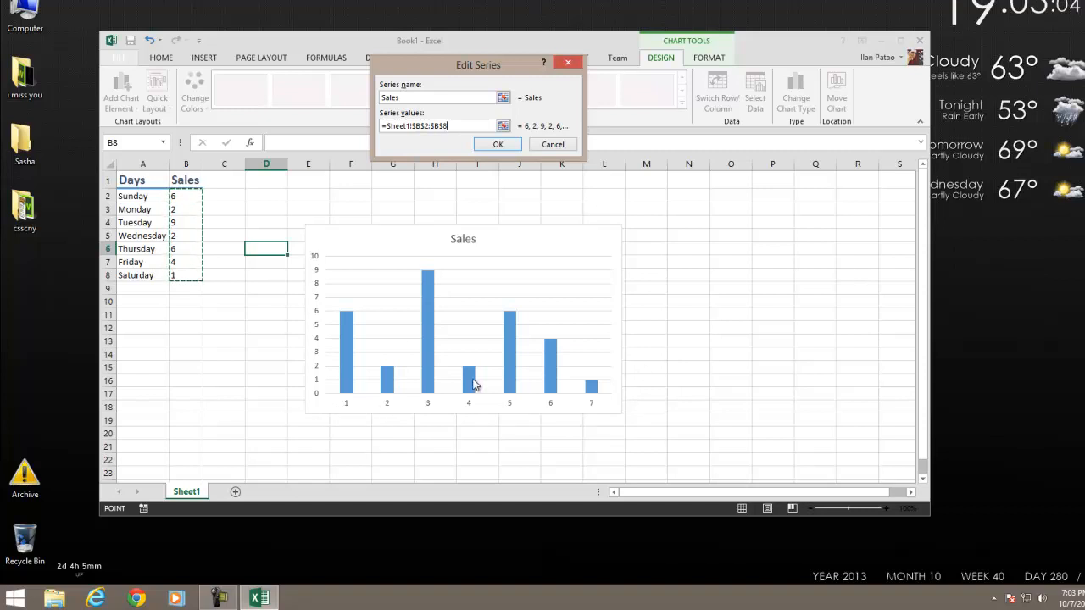
pyautogui.moveTo(463, 405)
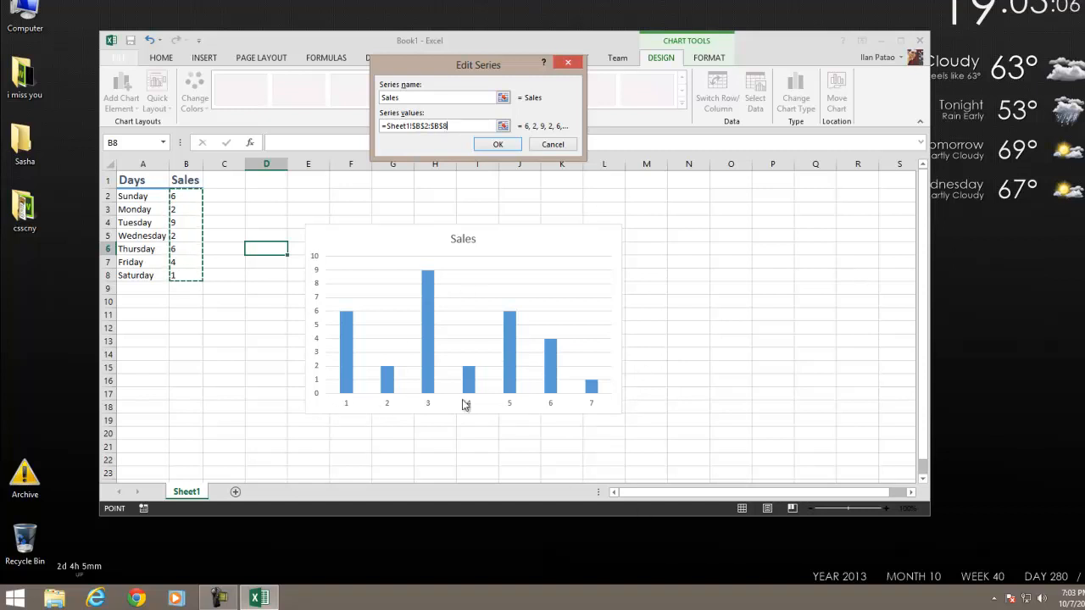
# Step: Confirm the Sales series in the Edit Series dialog
pyautogui.click(497, 144)
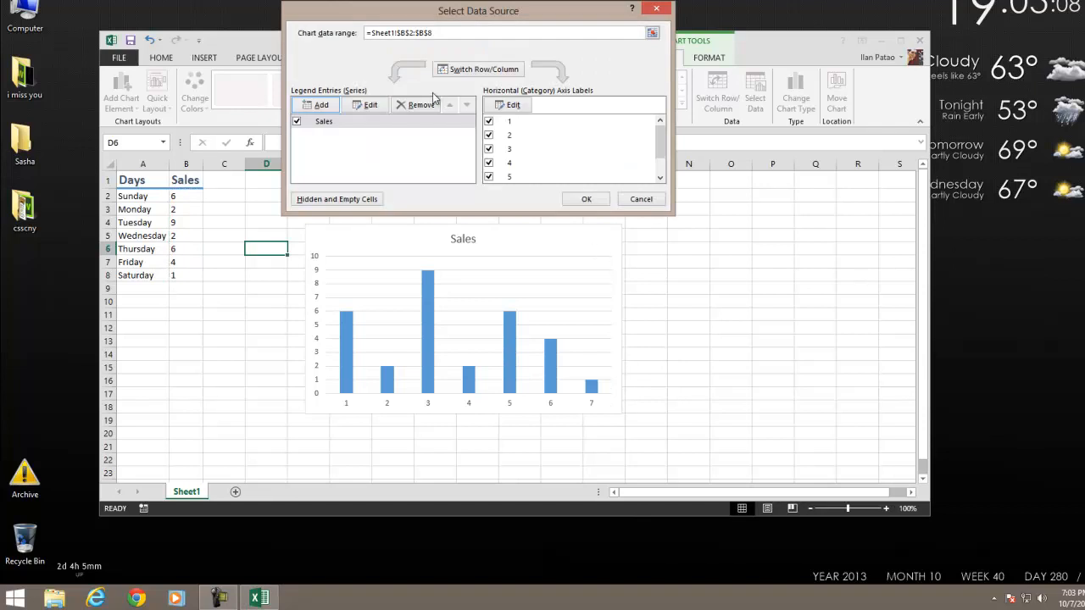
# Step: Set the horizontal axis labels to the day names in A2:A8 and apply
pyautogui.moveTo(478, 10); pyautogui.dragTo(457, 244)
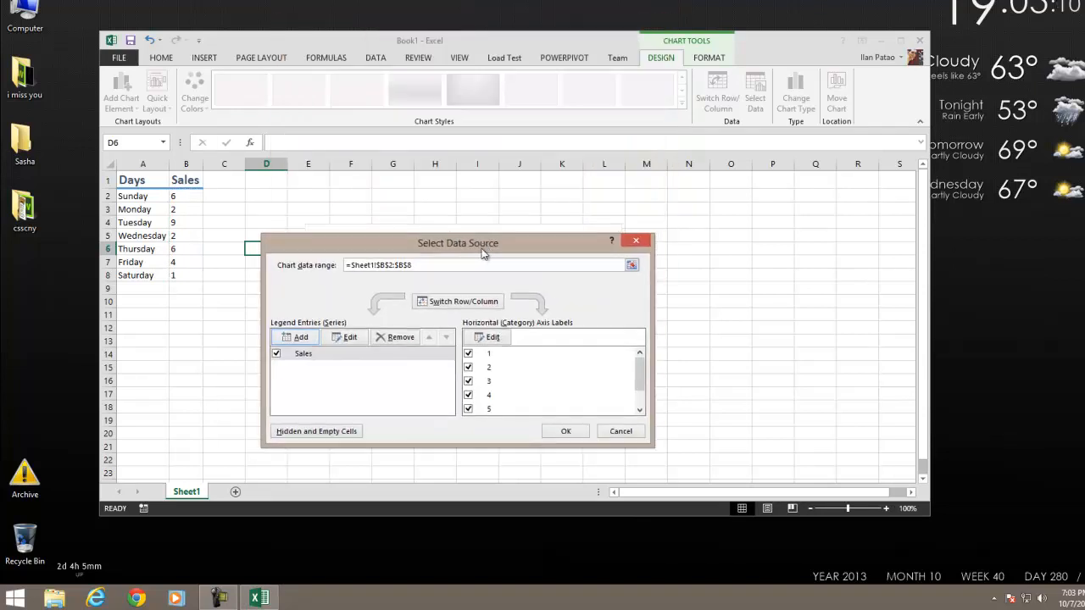
pyautogui.moveTo(528, 335)
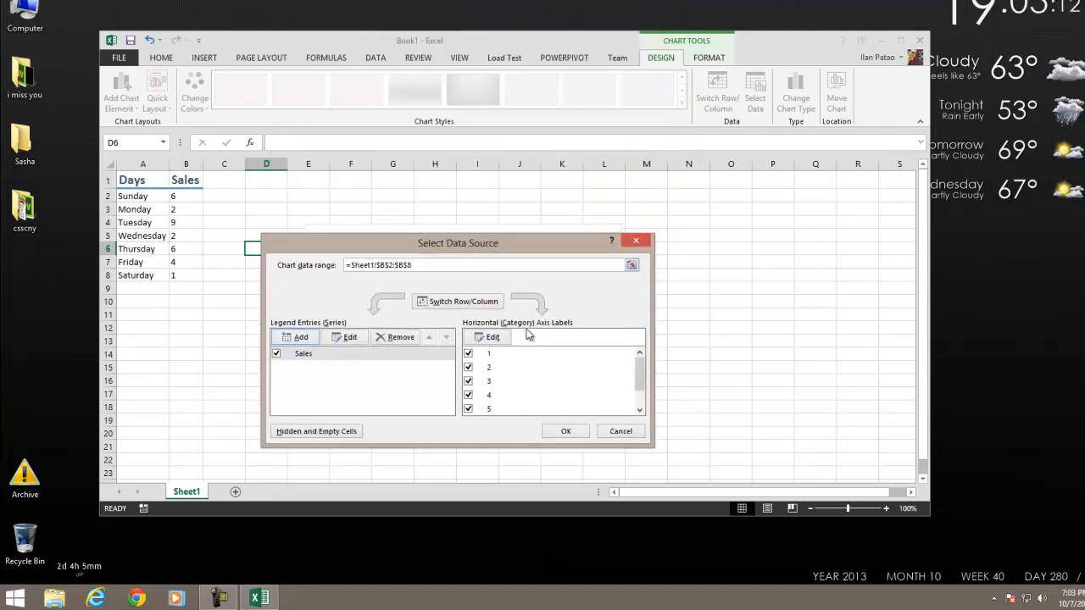
pyautogui.moveTo(554, 332)
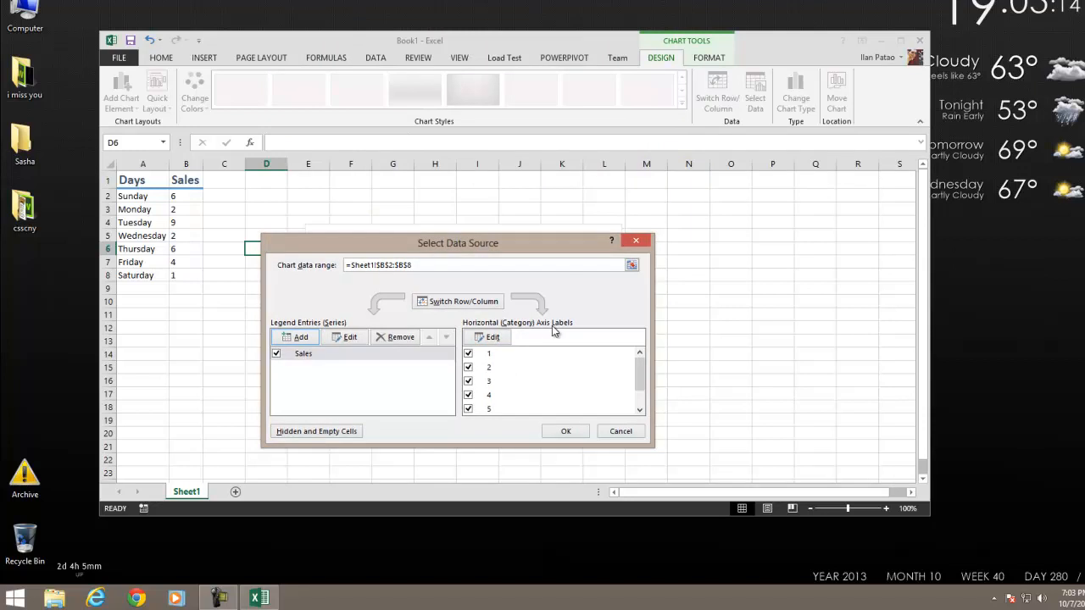
pyautogui.click(493, 336)
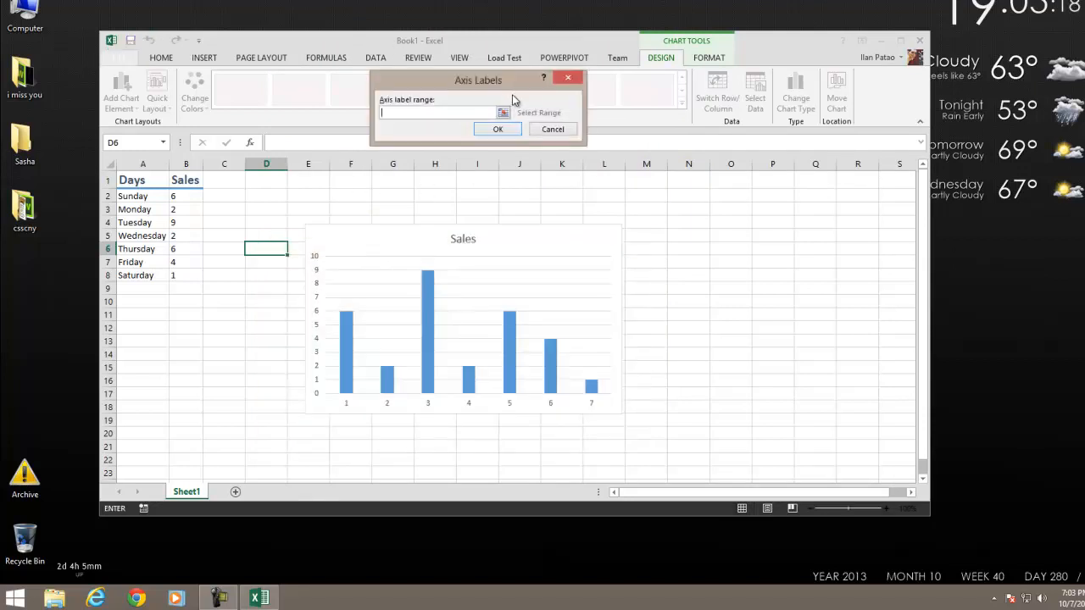
pyautogui.moveTo(136, 196)
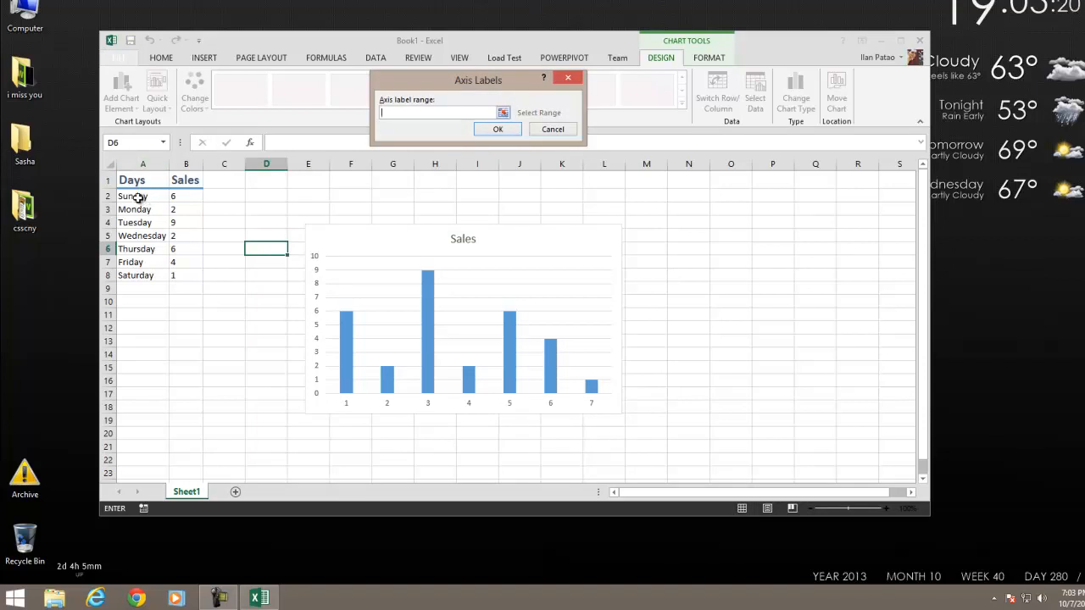
pyautogui.moveTo(132, 196); pyautogui.dragTo(132, 276)
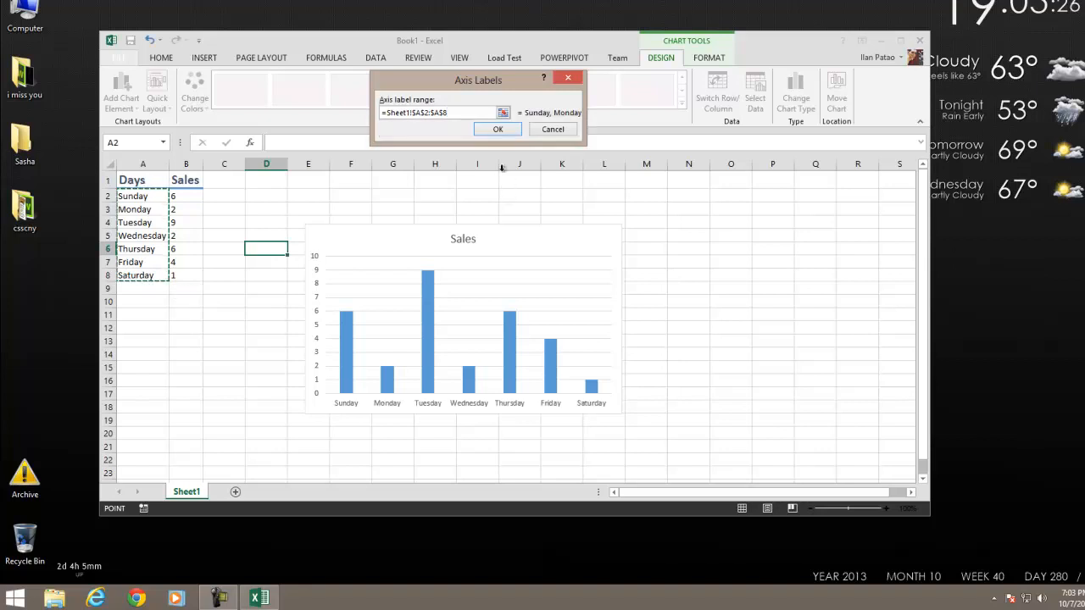
pyautogui.click(498, 129)
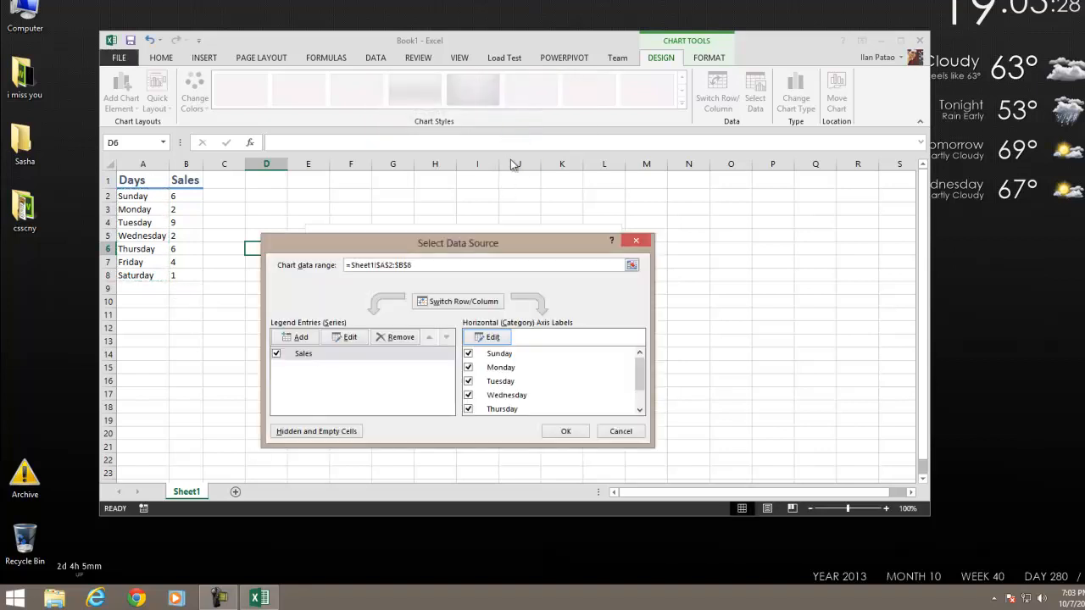
pyautogui.click(565, 431)
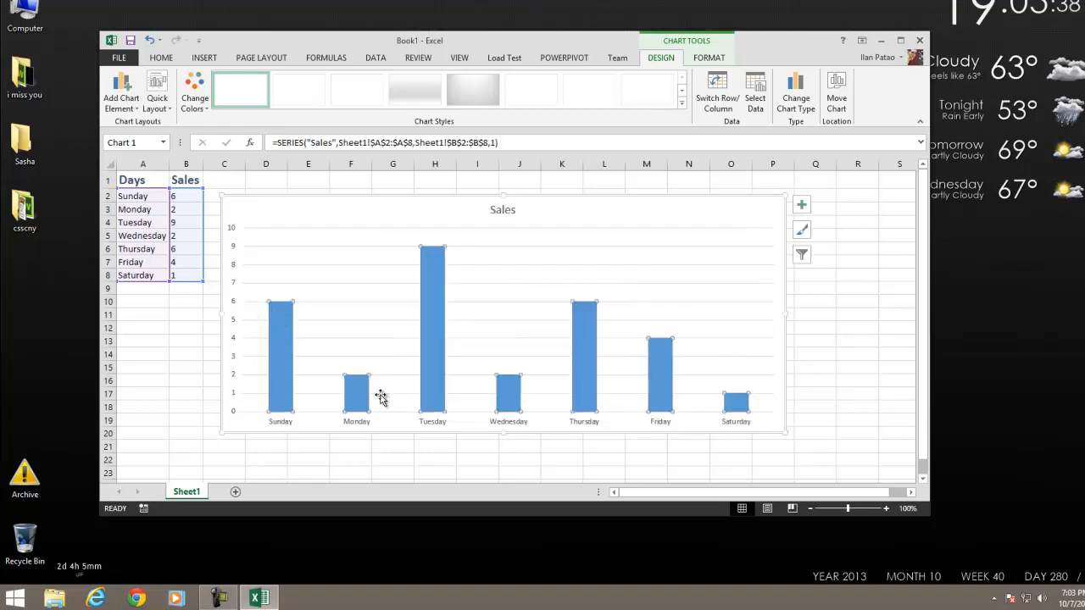
# Step: Enlarge the Sales chart to span about columns D–P and show the Add Chart Element list
pyautogui.click(356, 390)
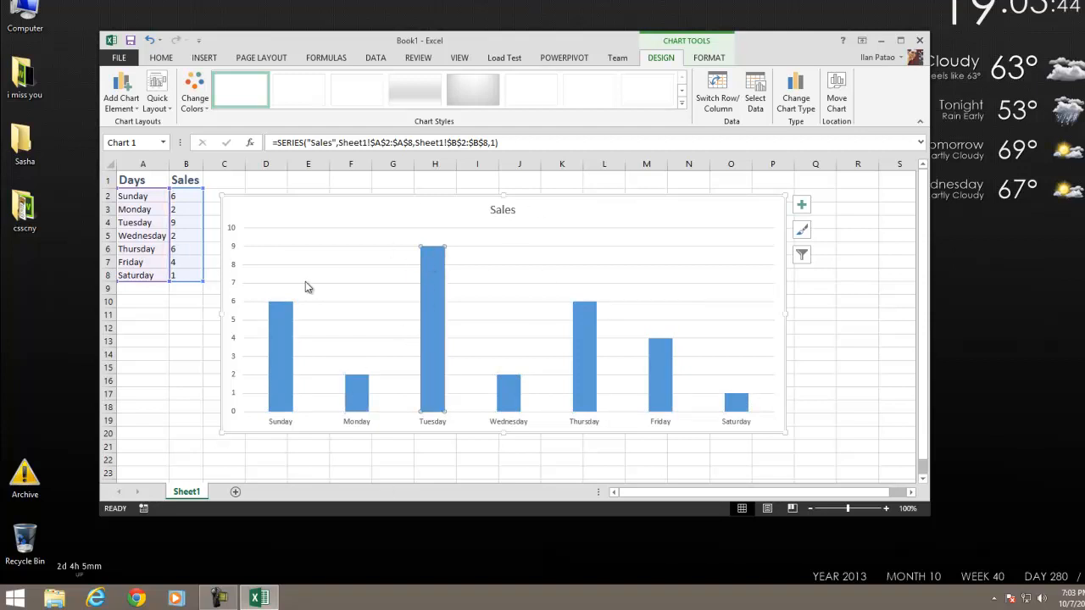
pyautogui.click(856, 367)
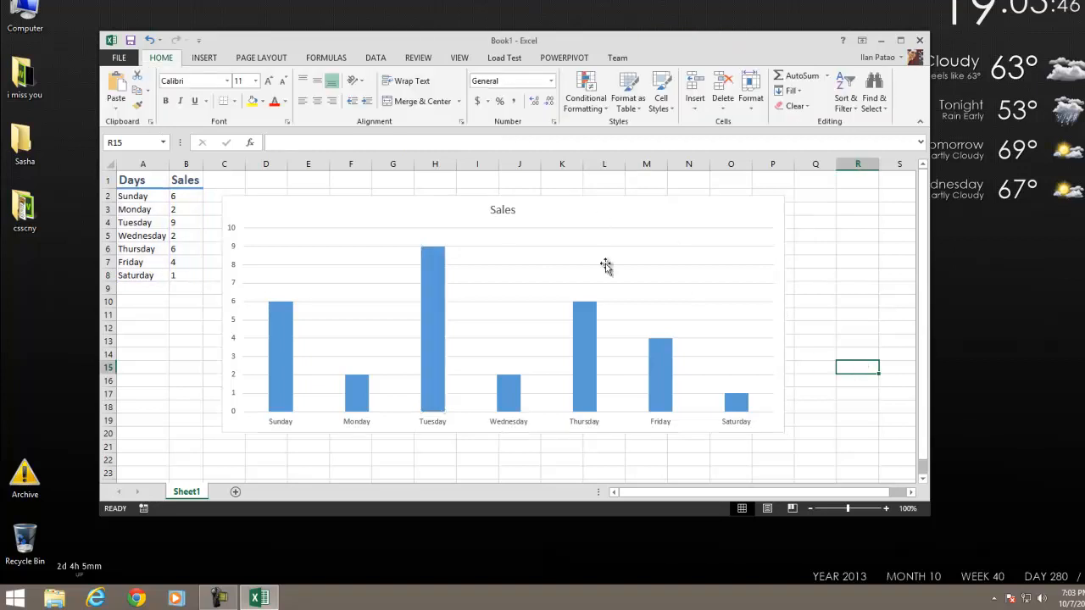
pyautogui.click(603, 259)
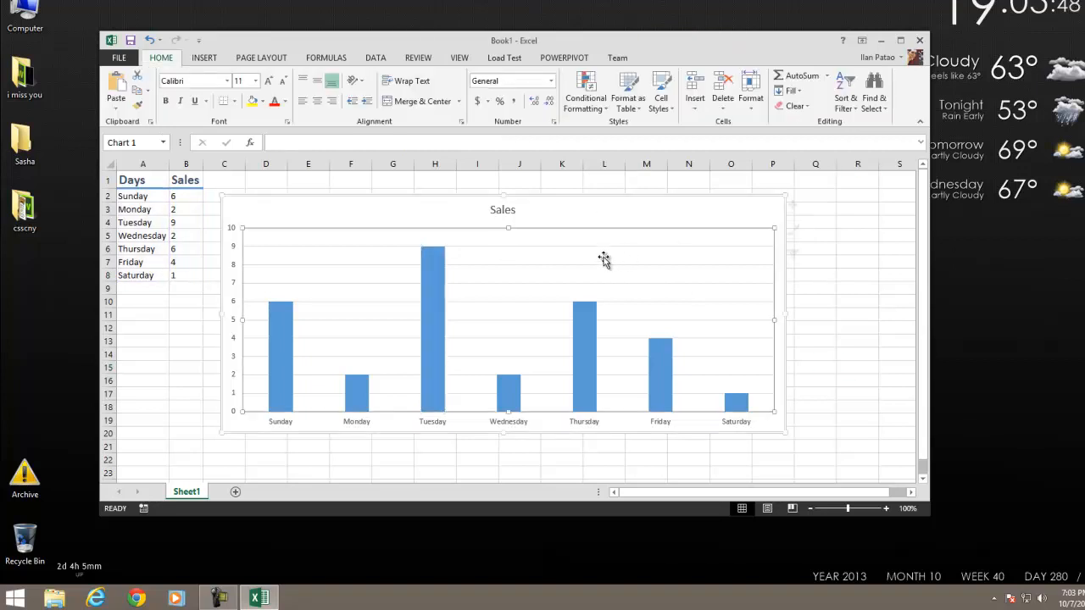
pyautogui.click(603, 258)
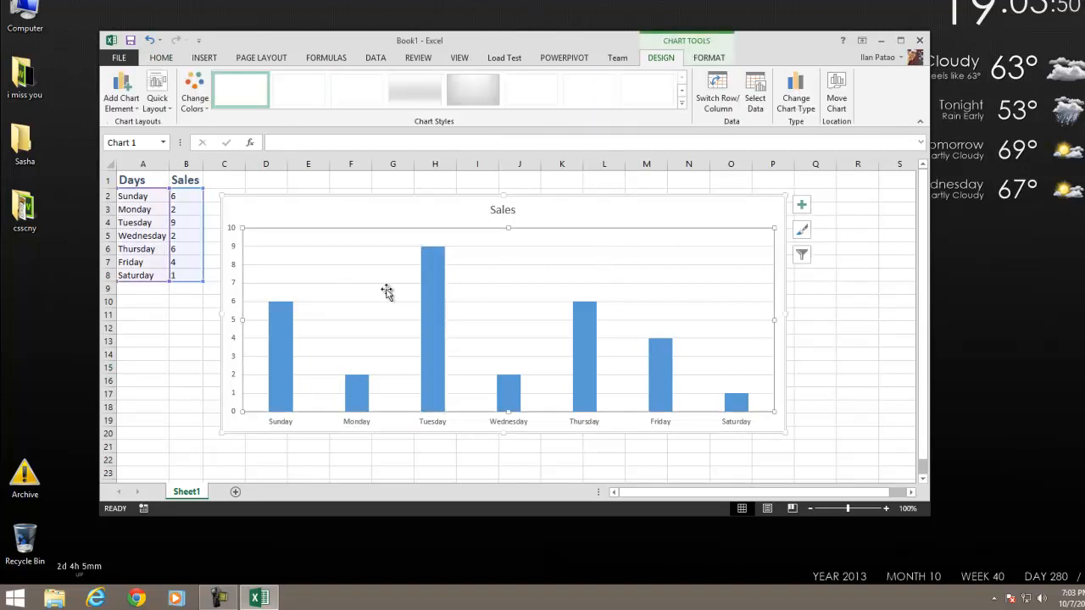
pyautogui.moveTo(543, 277)
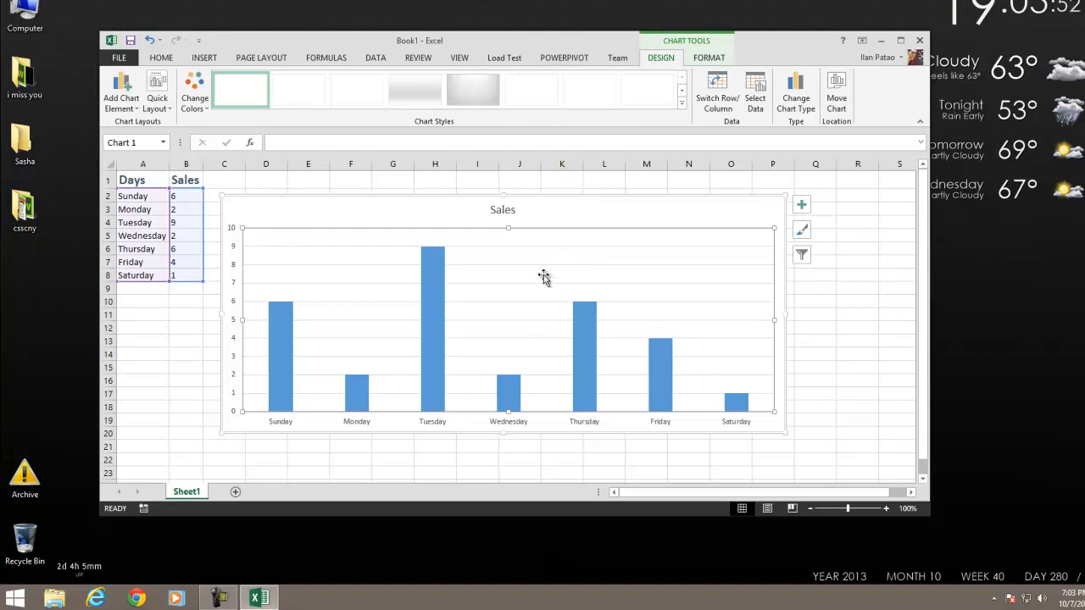
pyautogui.moveTo(585, 248)
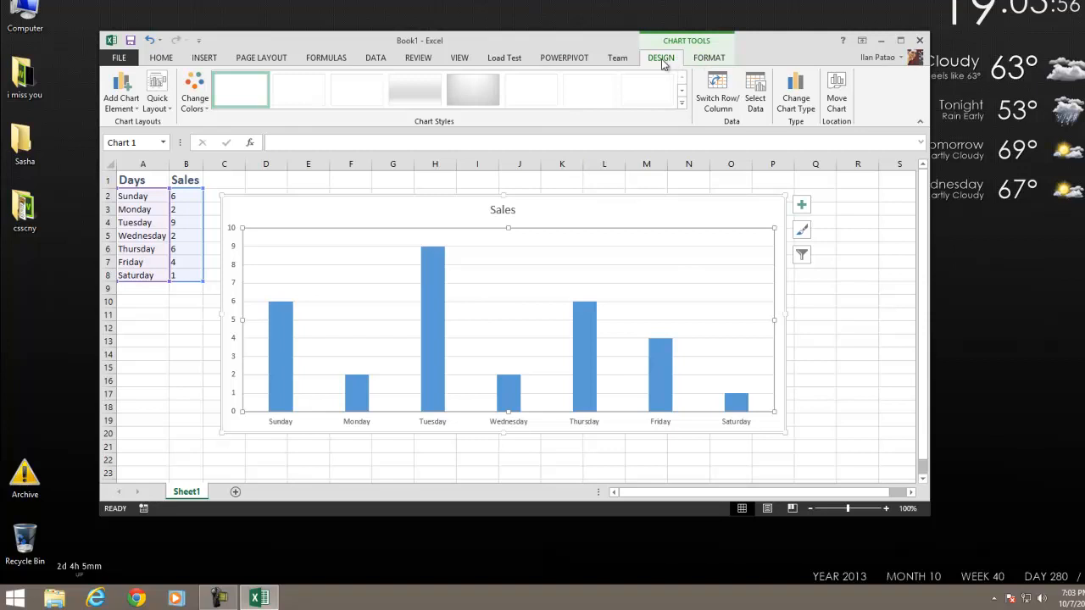
pyautogui.click(709, 57)
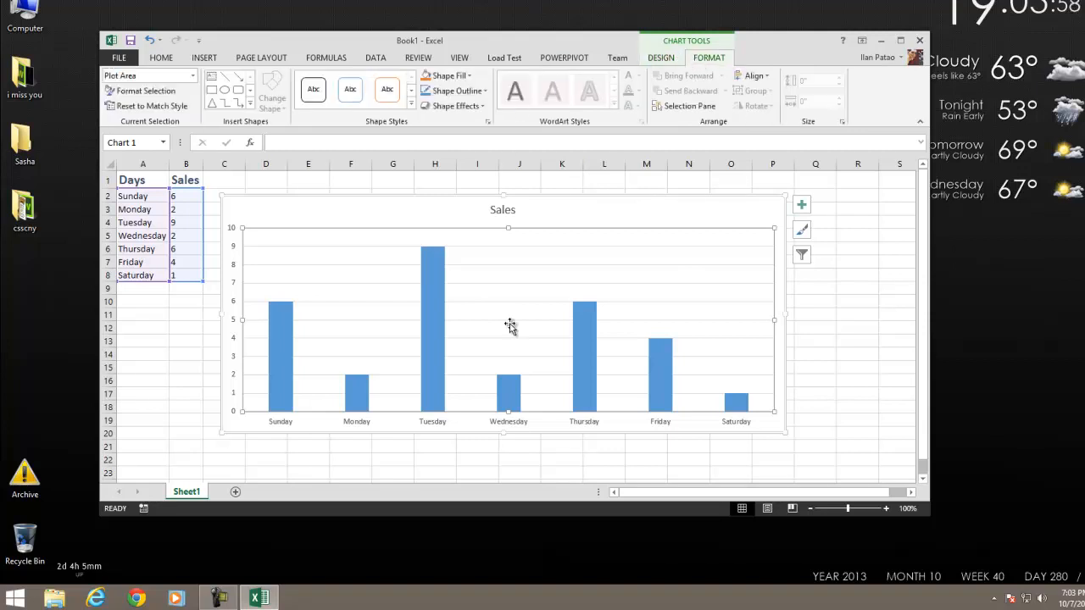
pyautogui.moveTo(559, 188)
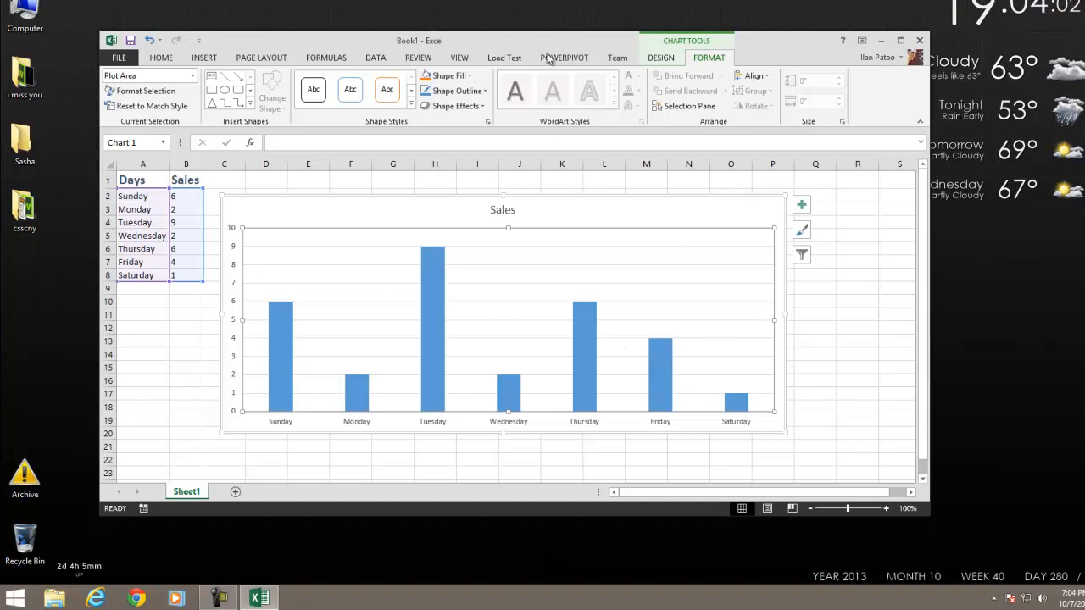
pyautogui.click(660, 57)
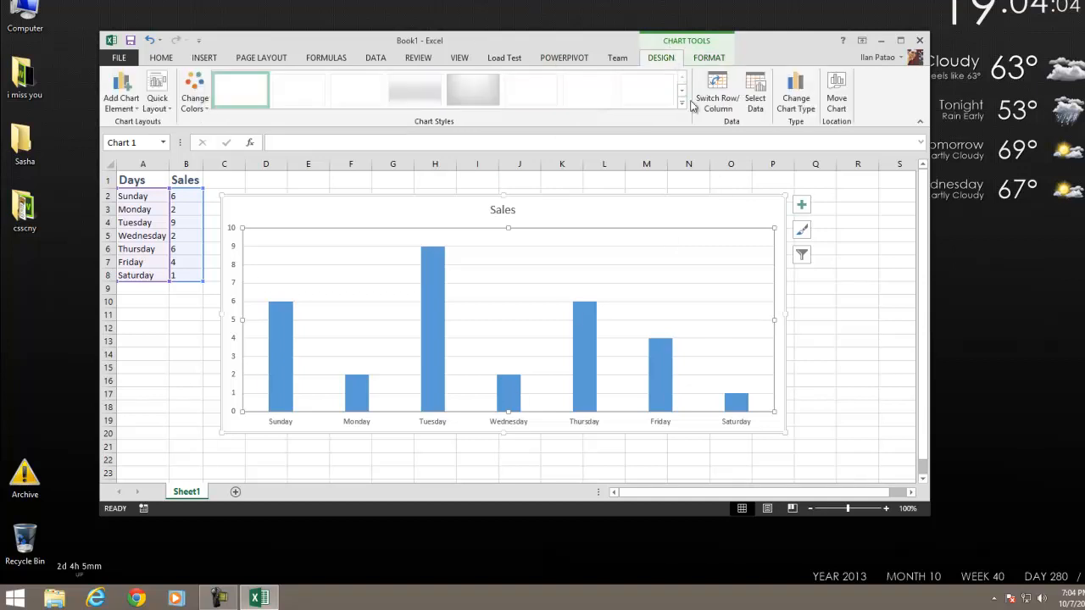
pyautogui.click(120, 93)
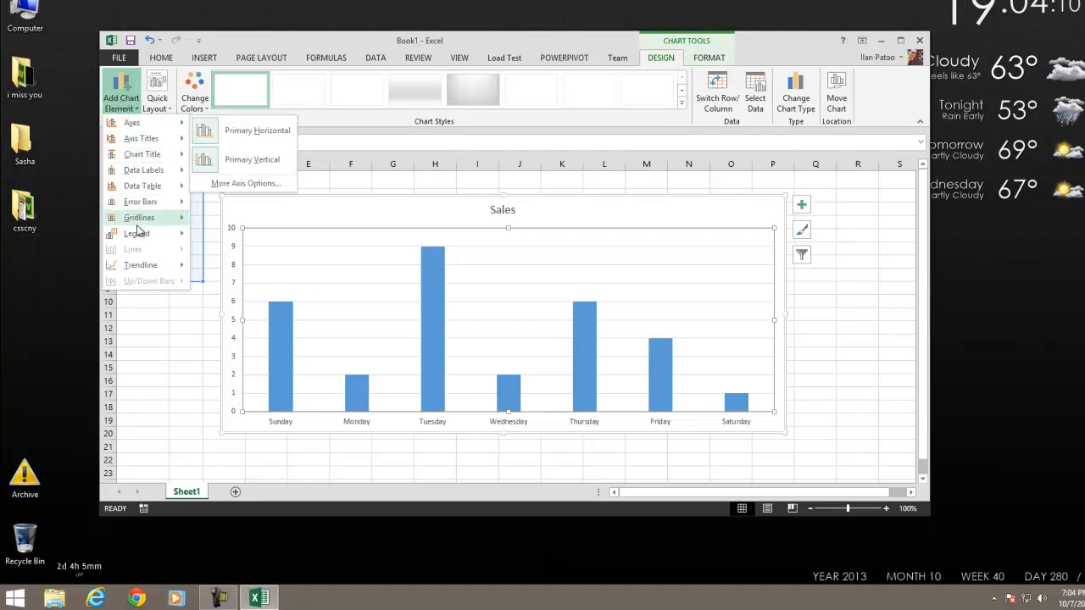
pyautogui.moveTo(141, 139)
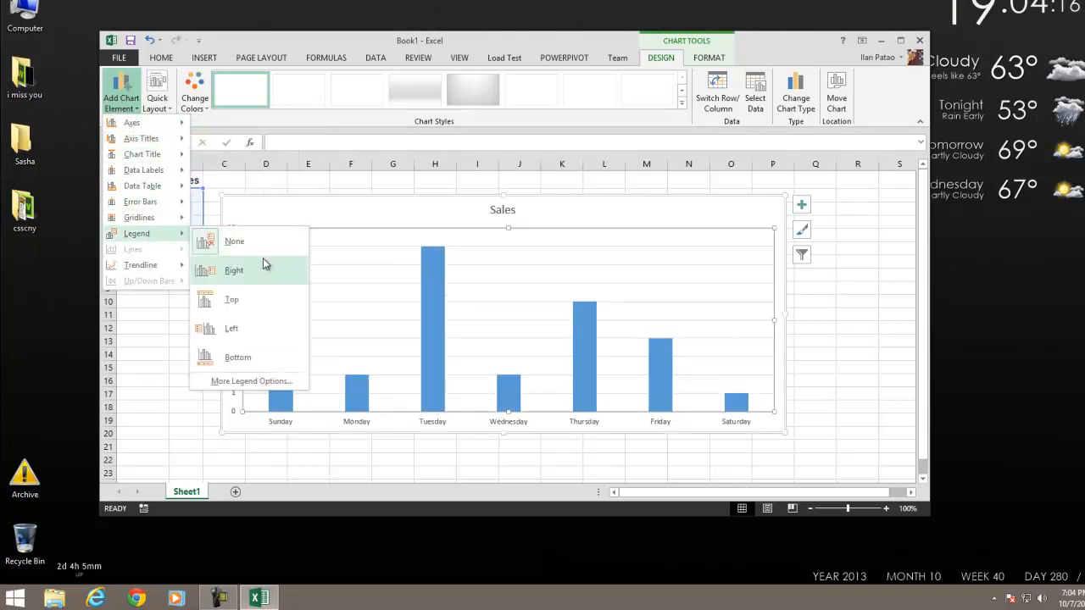
pyautogui.click(234, 270)
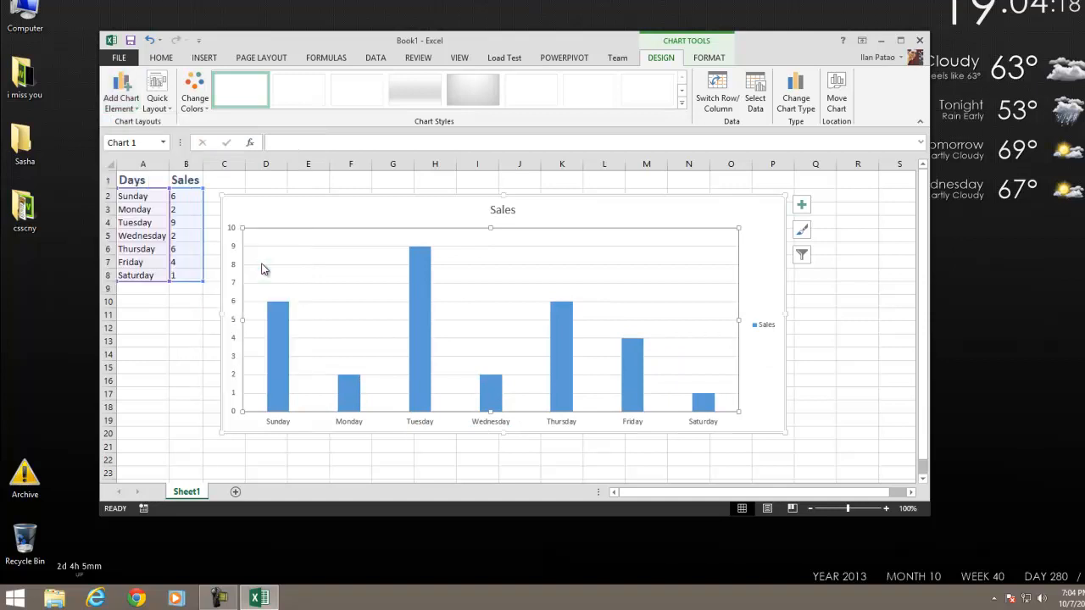
pyautogui.moveTo(755, 331)
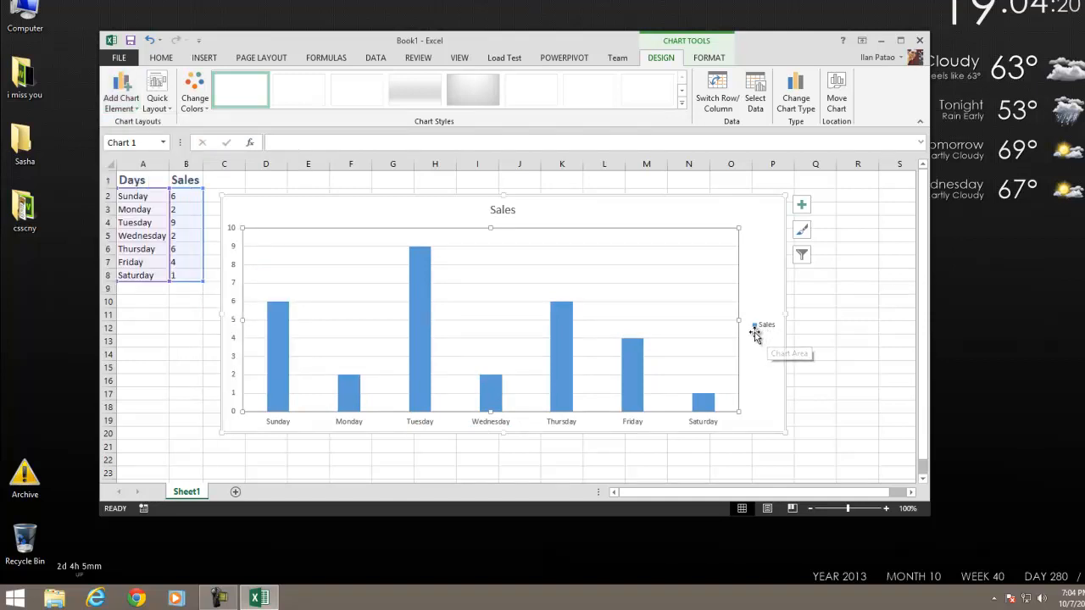
pyautogui.moveTo(757, 348)
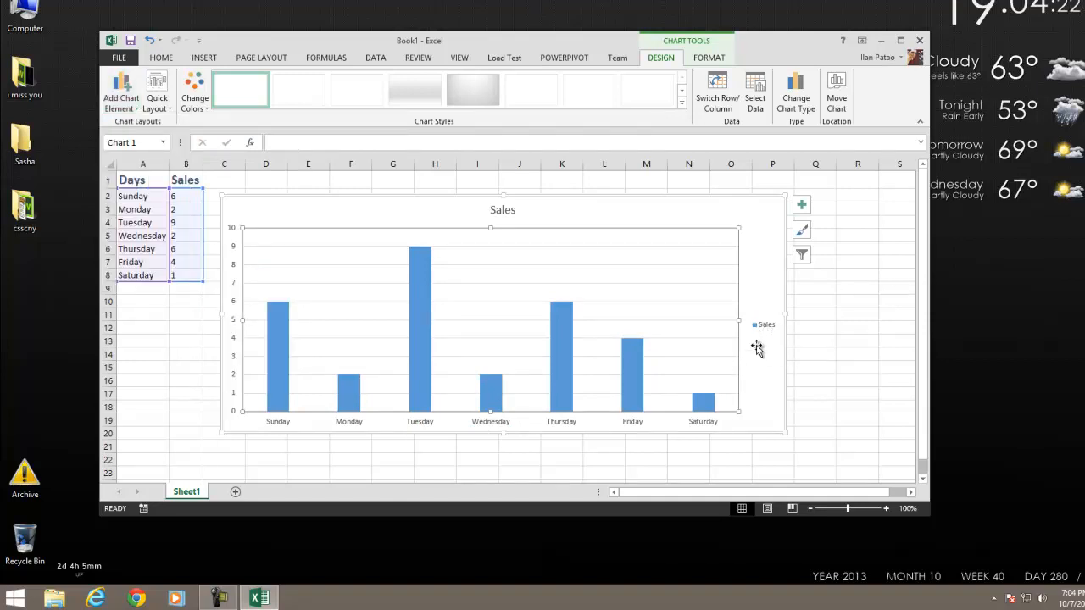
pyautogui.moveTo(248, 345)
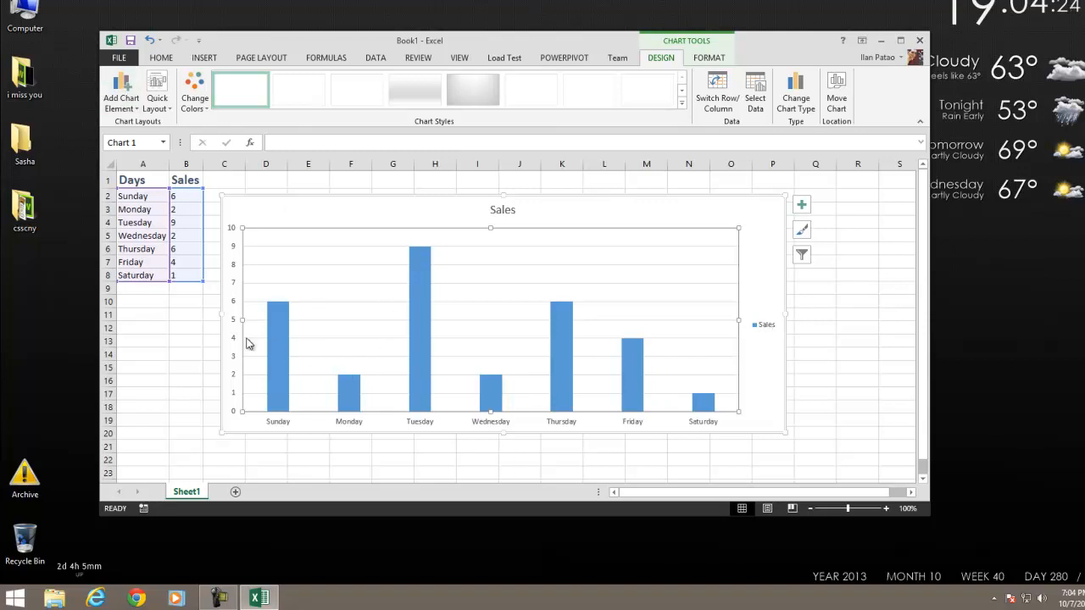
pyautogui.moveTo(641, 339)
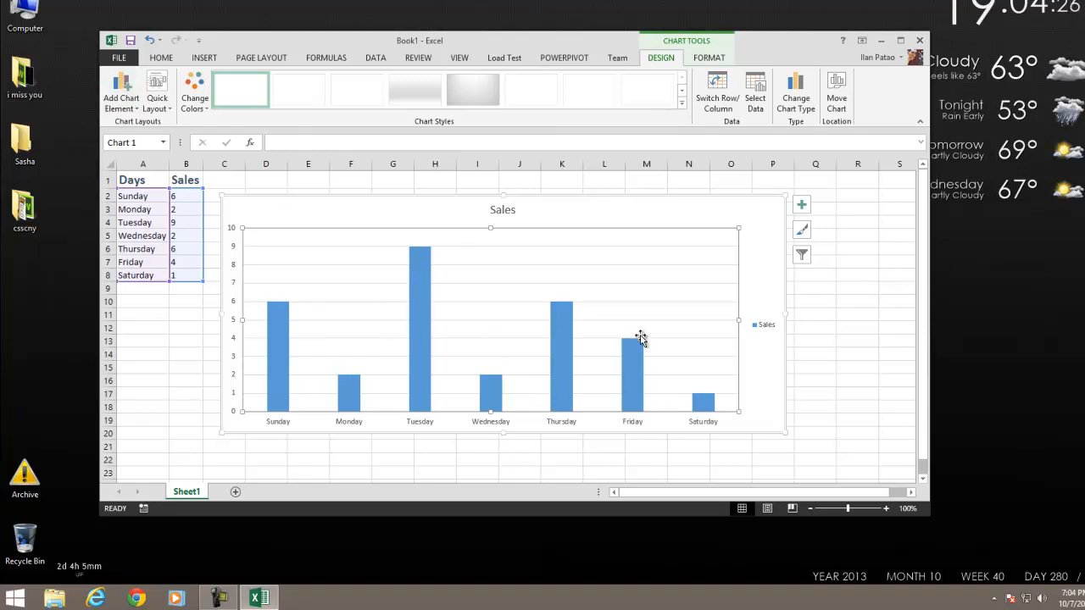
# Step: Add a data table with legend keys beneath the Sales chart, then reselect the chart
pyautogui.click(120, 89)
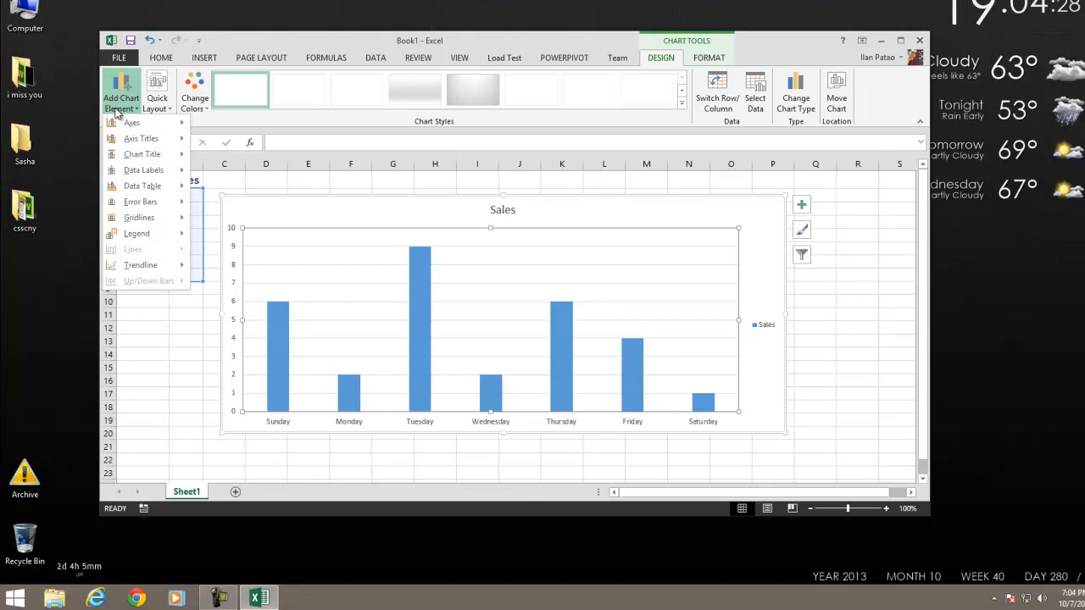
pyautogui.click(141, 185)
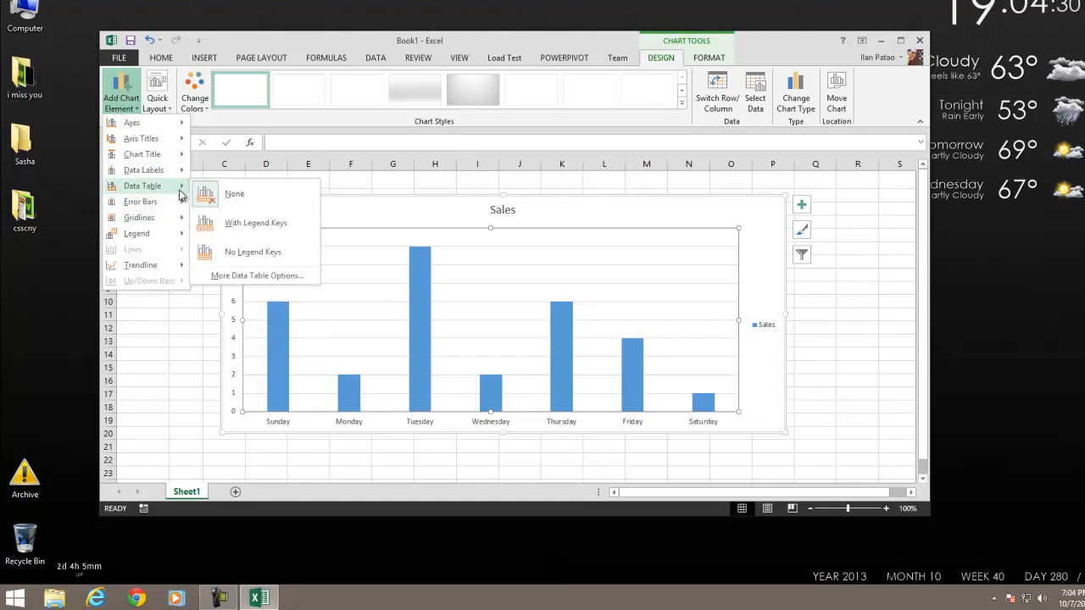
pyautogui.click(255, 222)
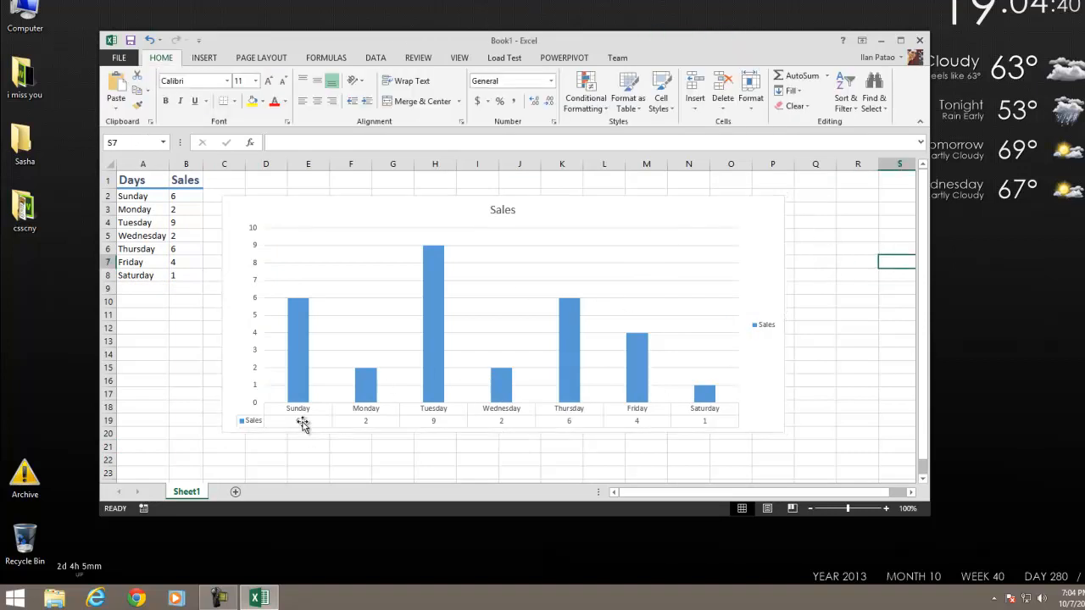
pyautogui.moveTo(371, 424)
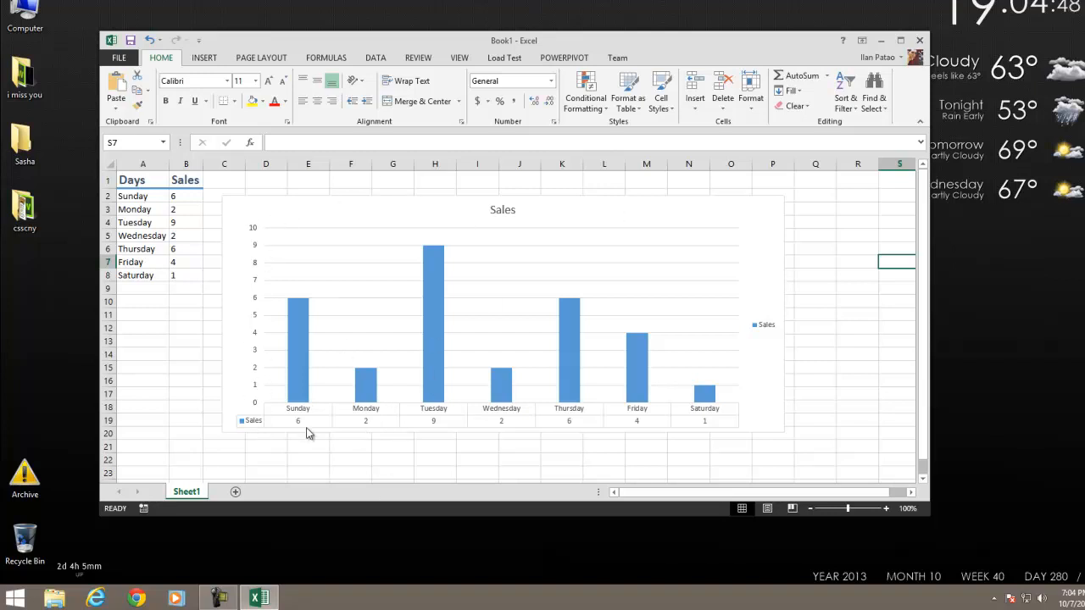
pyautogui.click(502, 339)
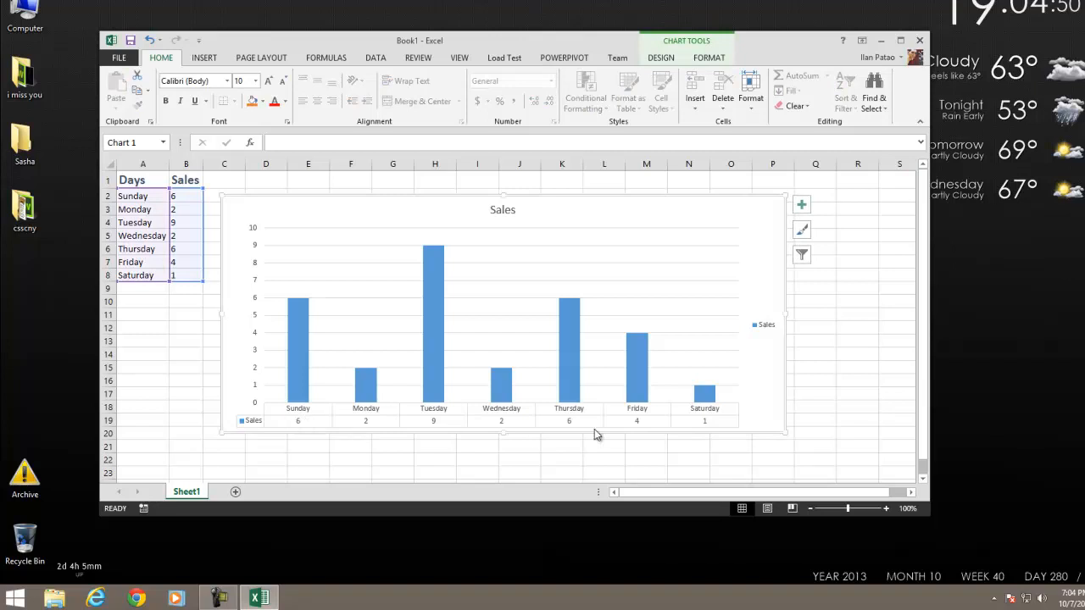
pyautogui.moveTo(88, 98)
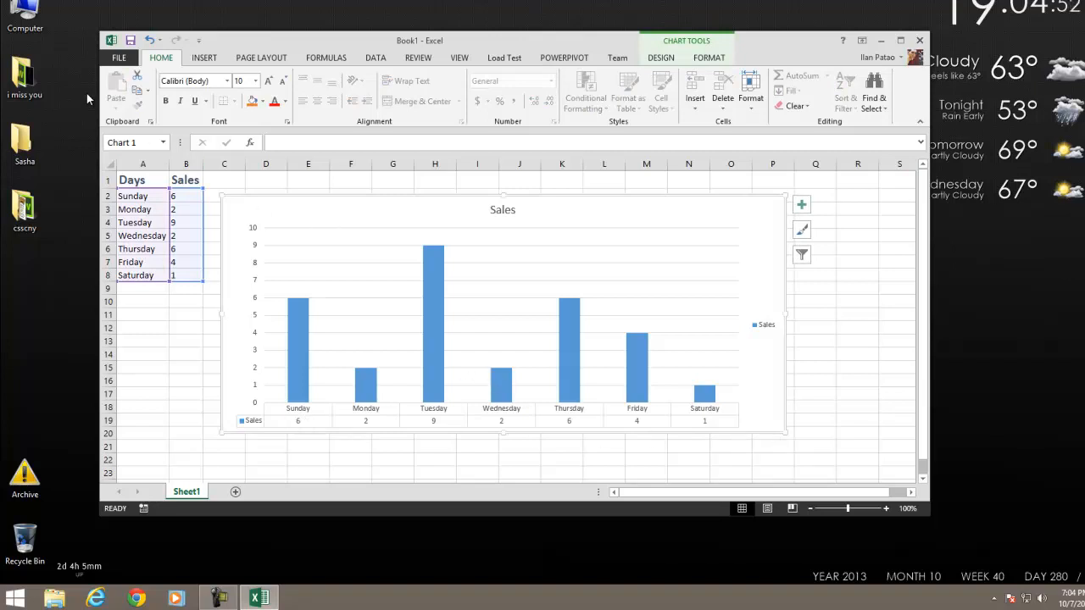
pyautogui.click(661, 57)
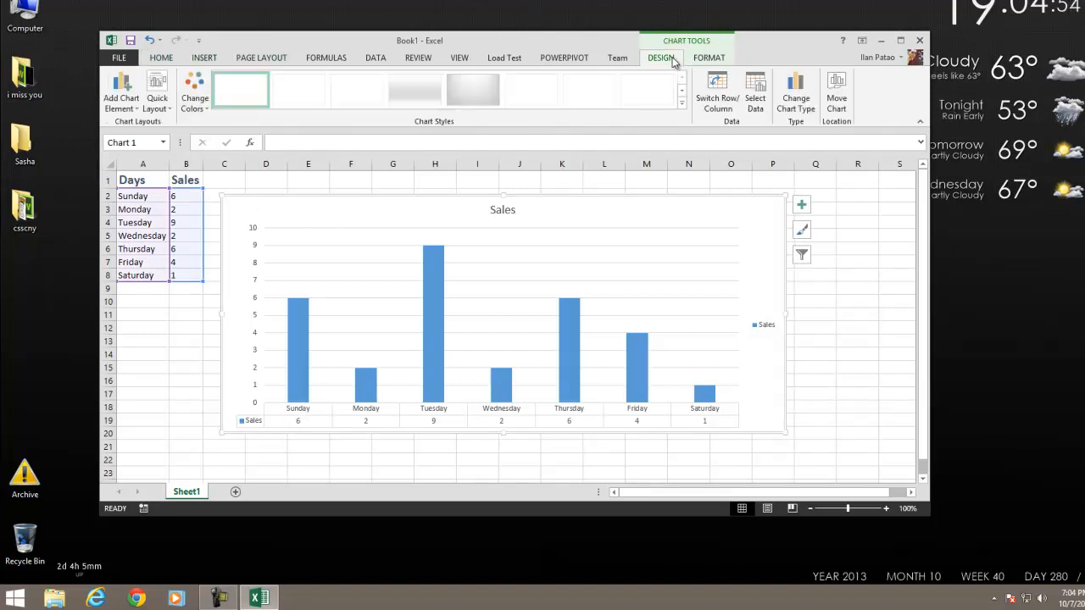
# Step: Add Outside End data labels above the Sales chart's columns
pyautogui.click(121, 91)
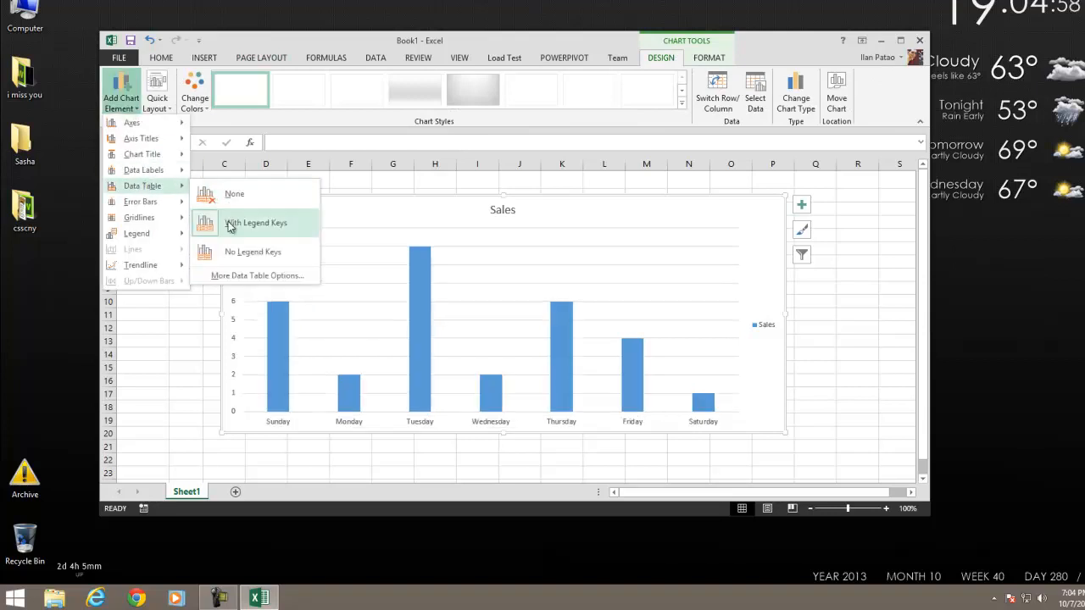
pyautogui.moveTo(234, 193)
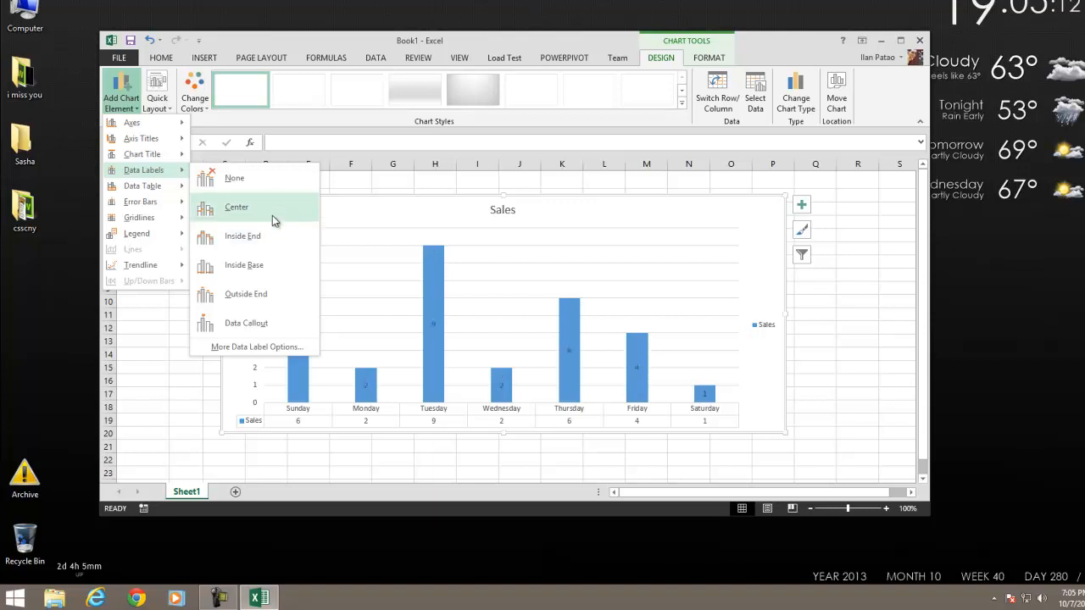
pyautogui.moveTo(275, 242)
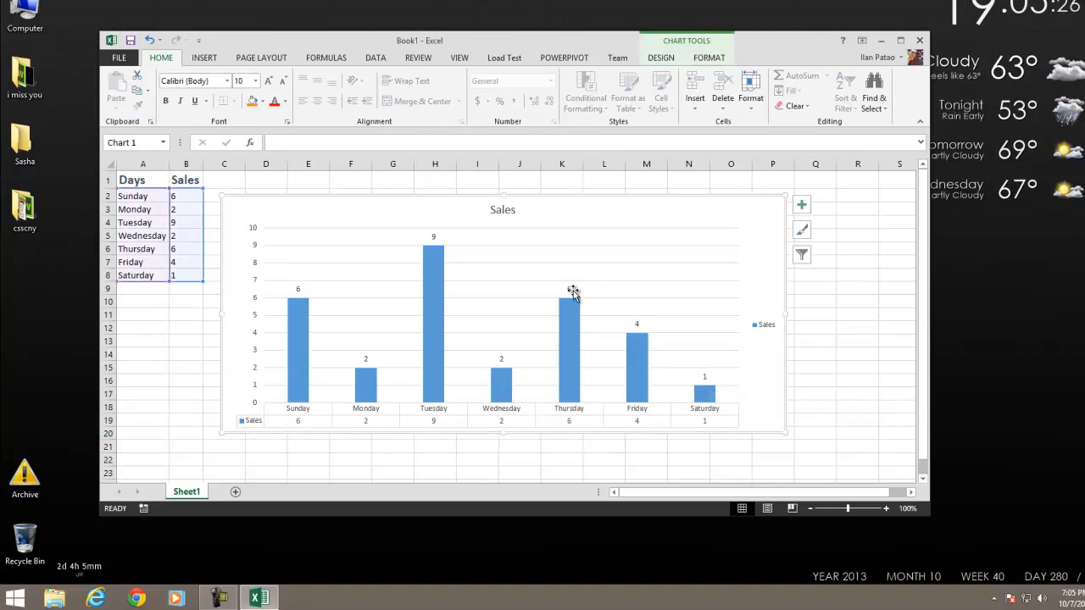
pyautogui.click(575, 294)
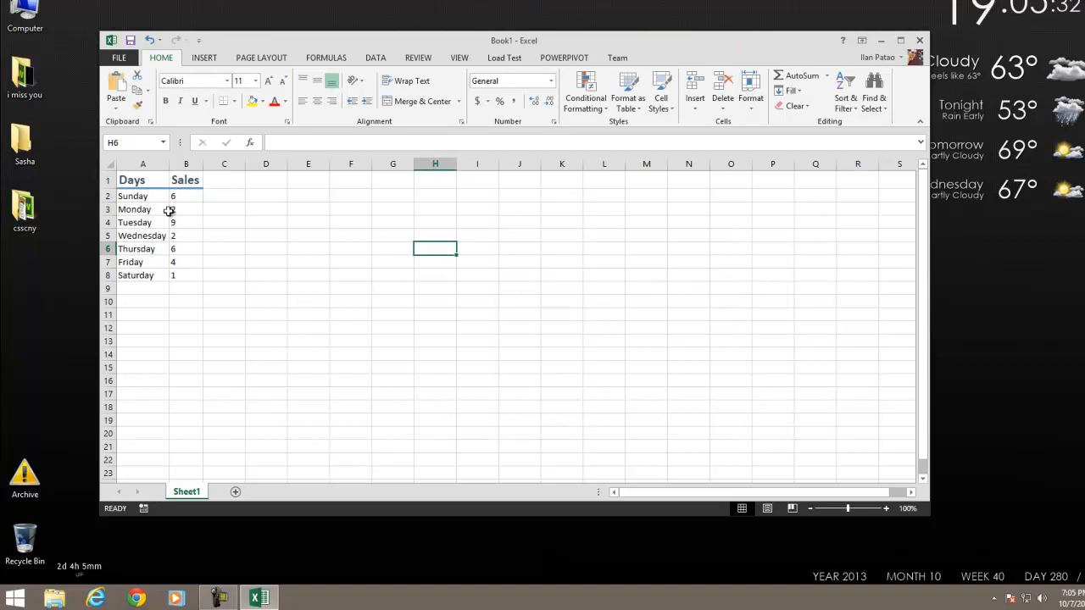
# Step: Select the Days and Sales data ranges, then pick an empty cell away from the table
pyautogui.moveTo(131, 179); pyautogui.dragTo(186, 275)
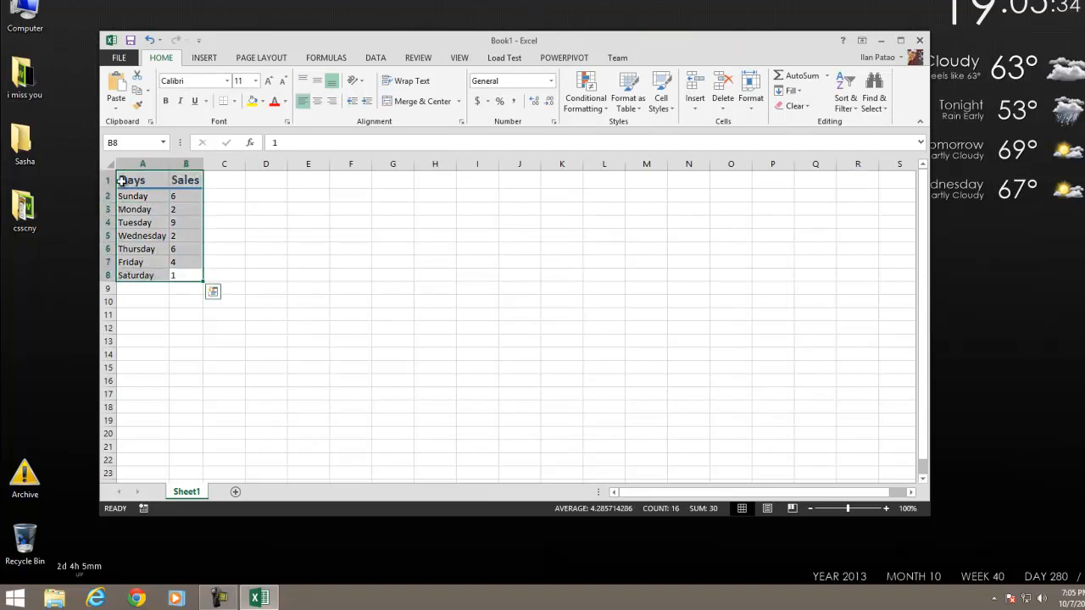
pyautogui.click(186, 195)
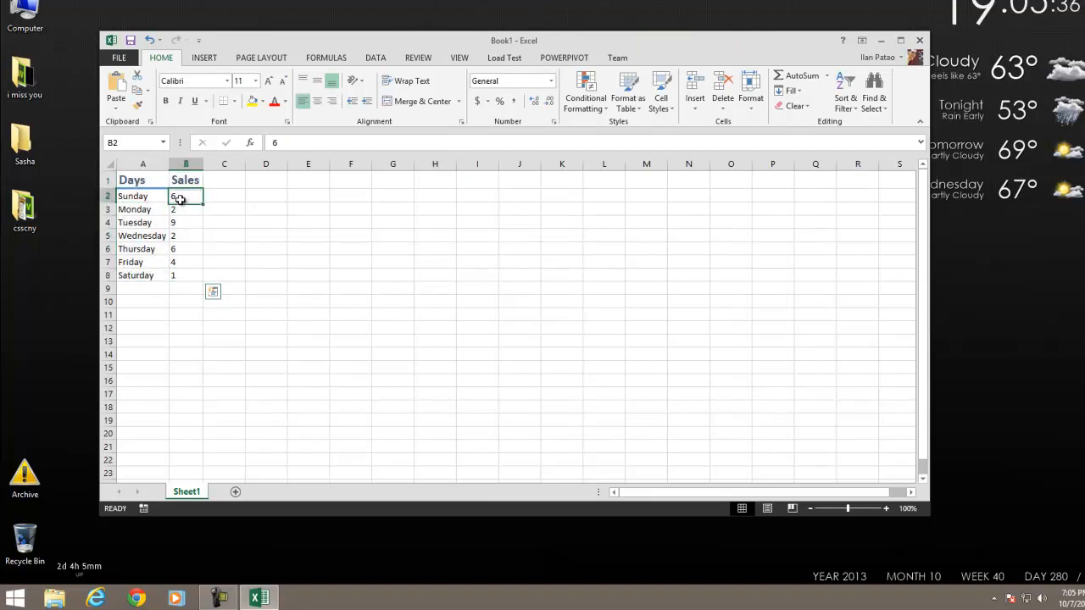
pyautogui.moveTo(186, 196); pyautogui.dragTo(186, 276)
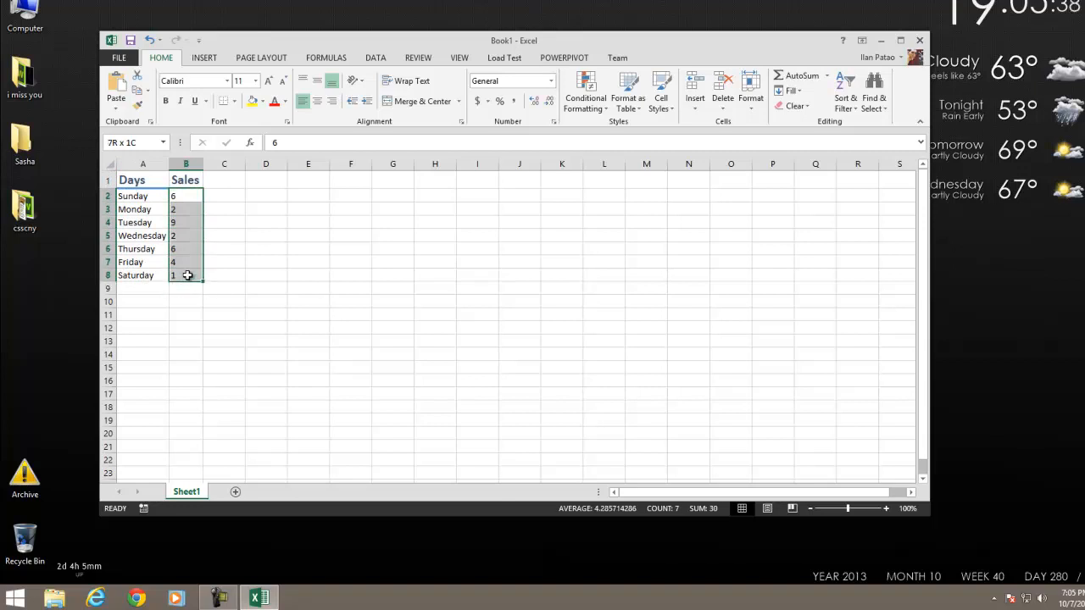
pyautogui.click(143, 196)
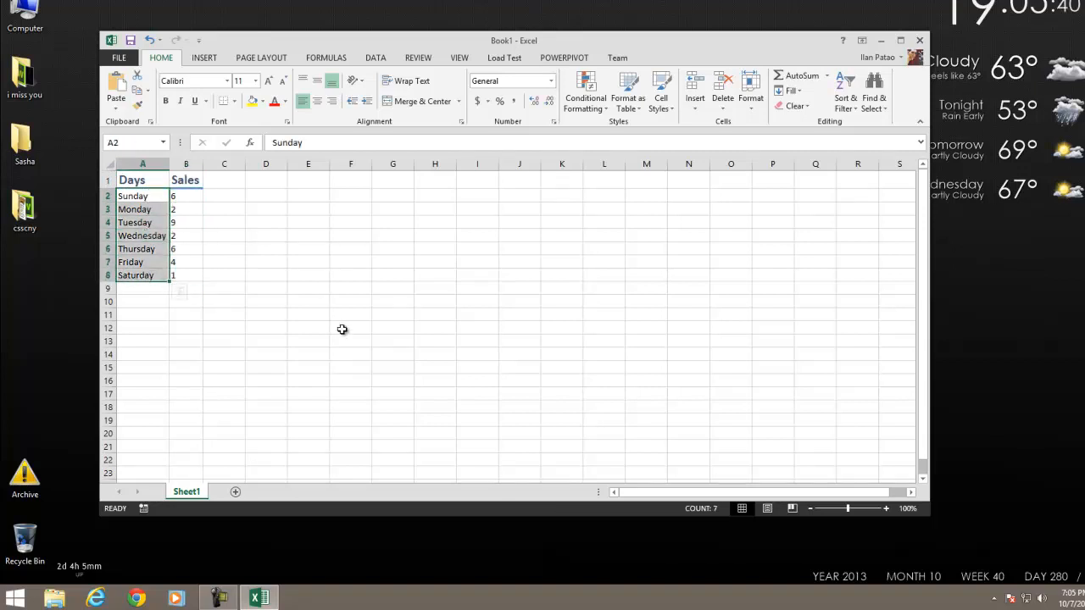
pyautogui.click(308, 249)
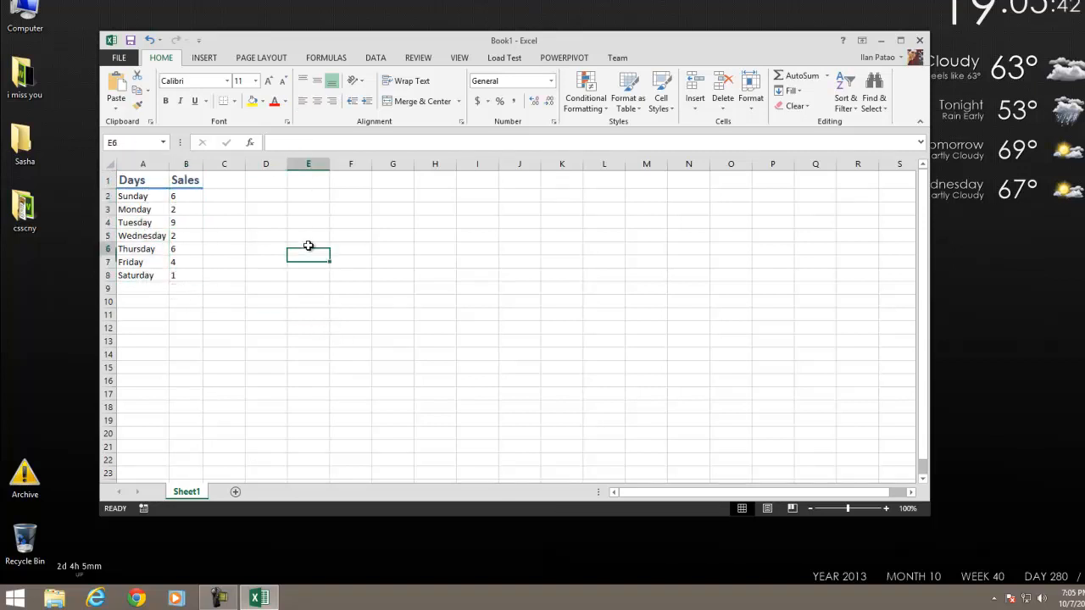
# Step: Insert a blank column chart and bring up its Select Data Source settings
pyautogui.click(203, 57)
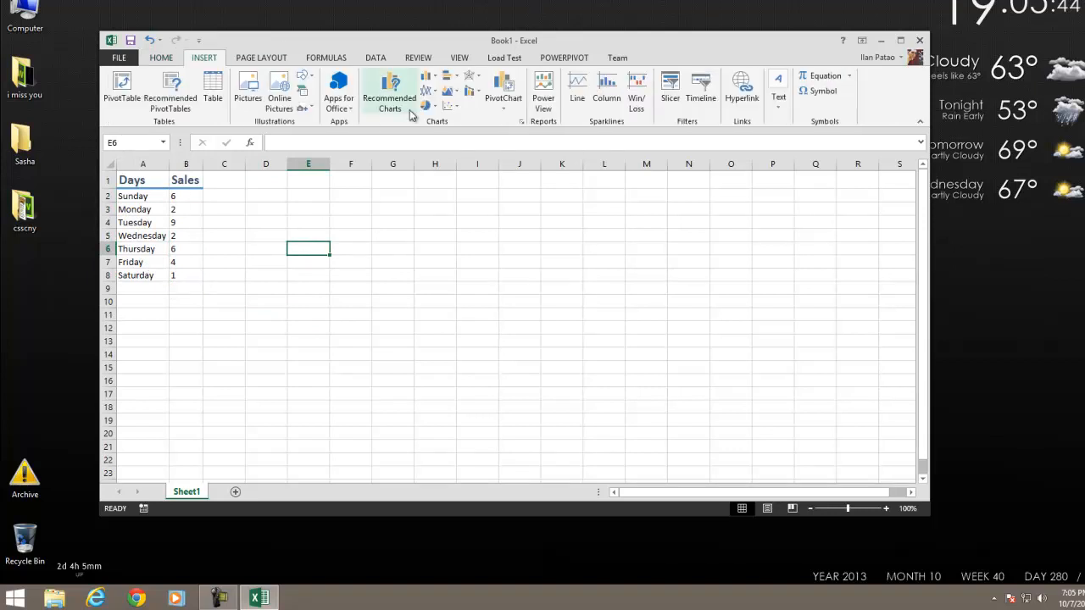
pyautogui.click(428, 76)
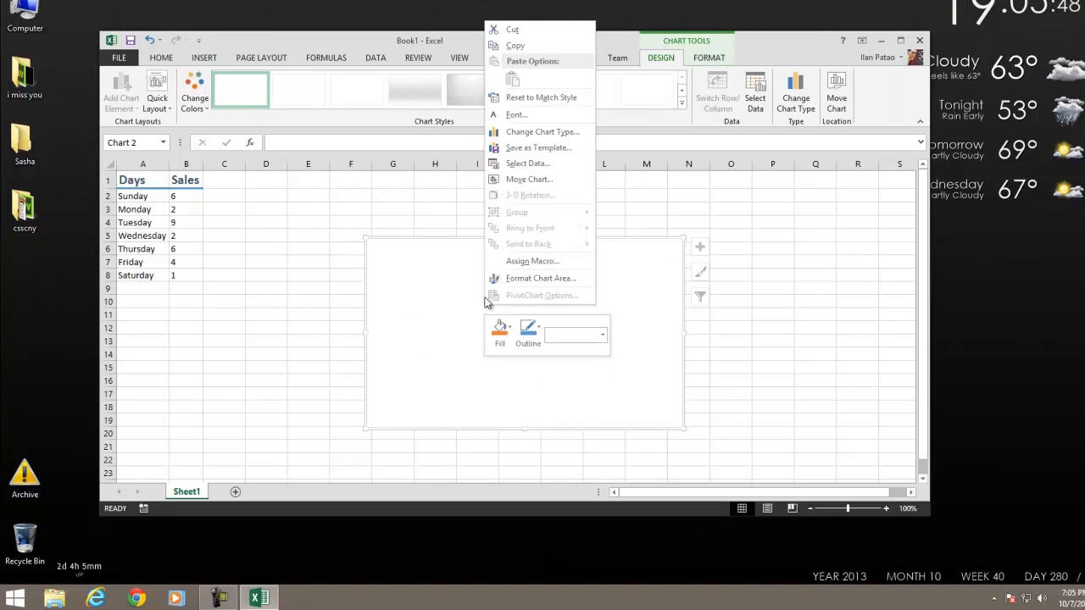
pyautogui.click(528, 162)
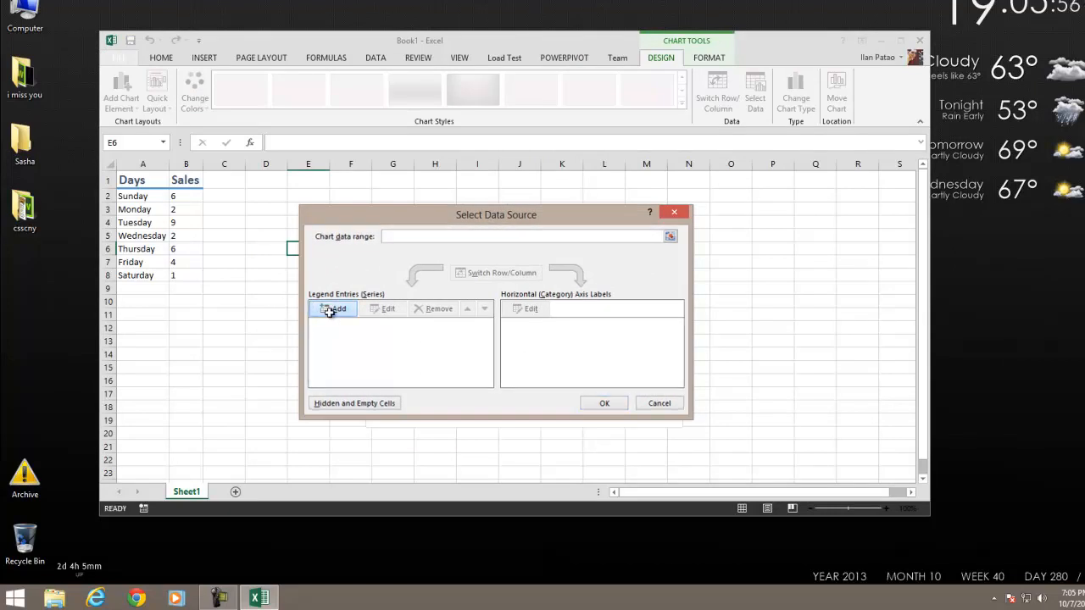
# Step: Add a series named 'Sales' with values =Sheet1!$B$2:$B$8
pyautogui.click(334, 308)
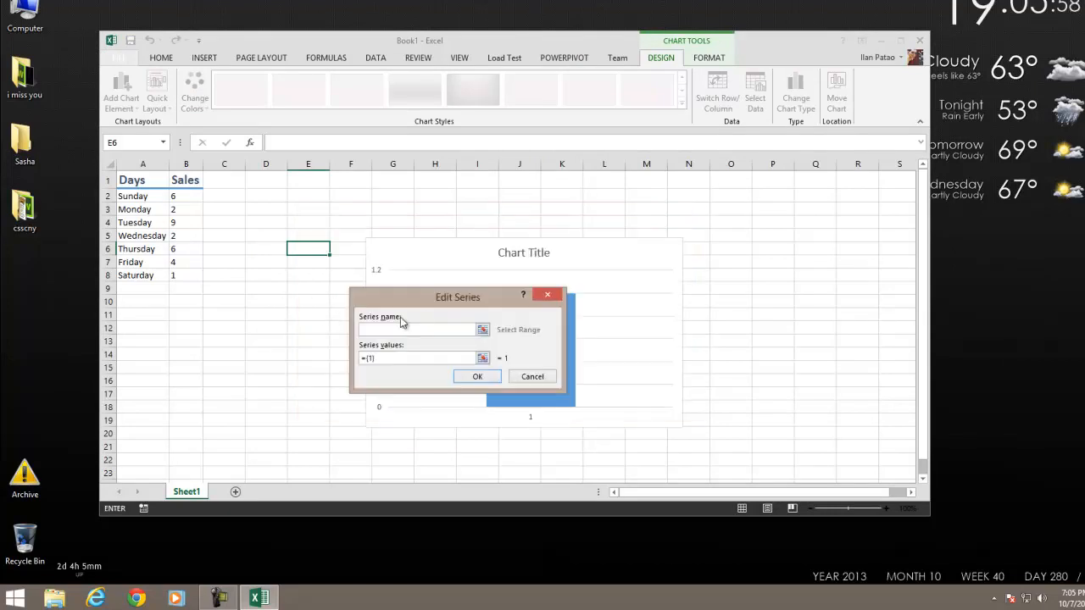
pyautogui.write('Sales')
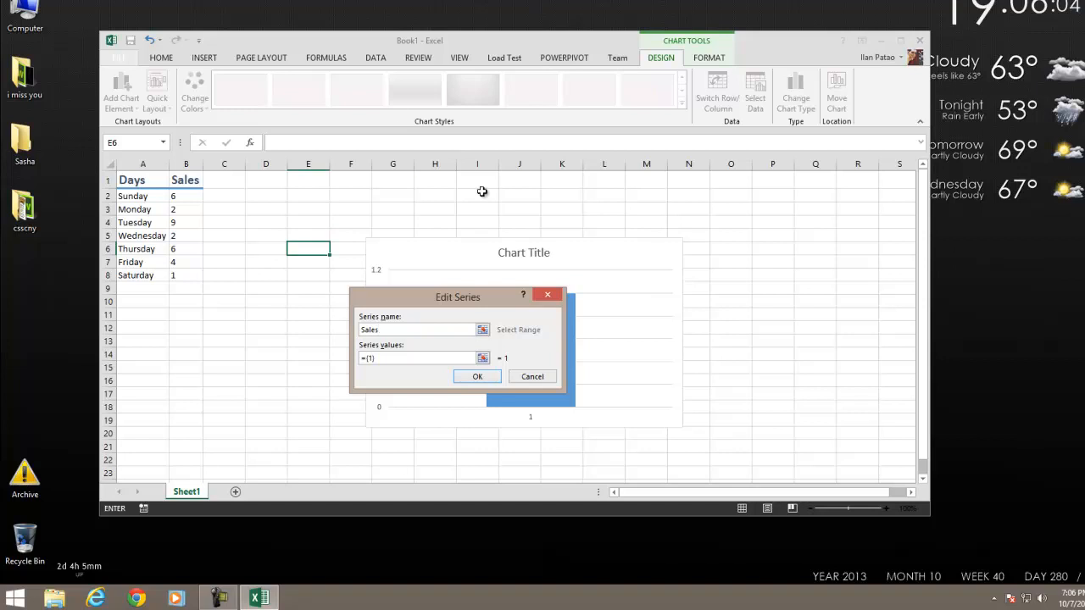
pyautogui.moveTo(364, 256)
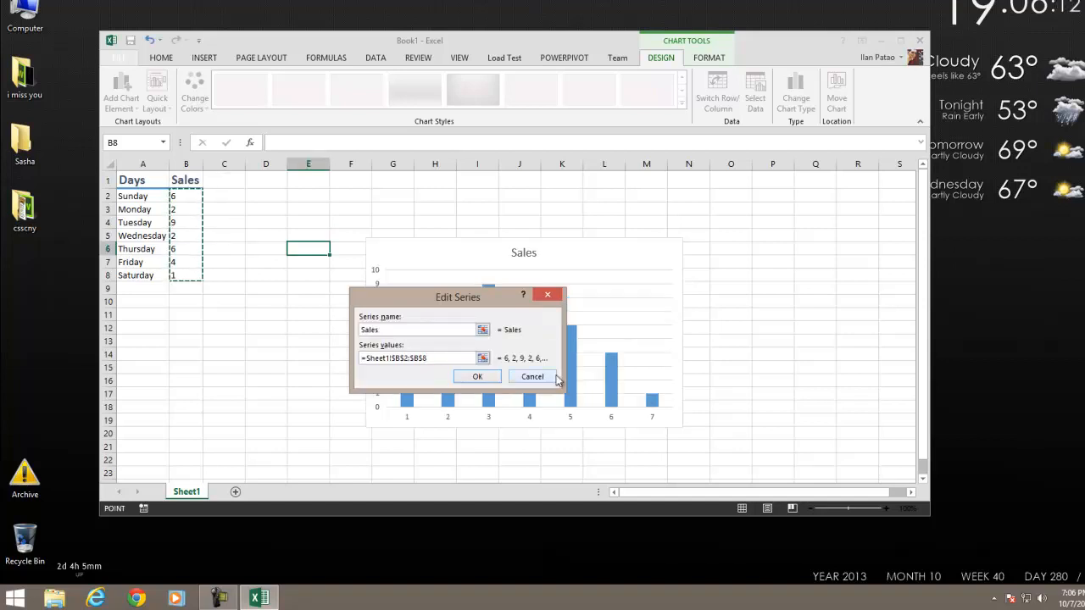
pyautogui.click(476, 376)
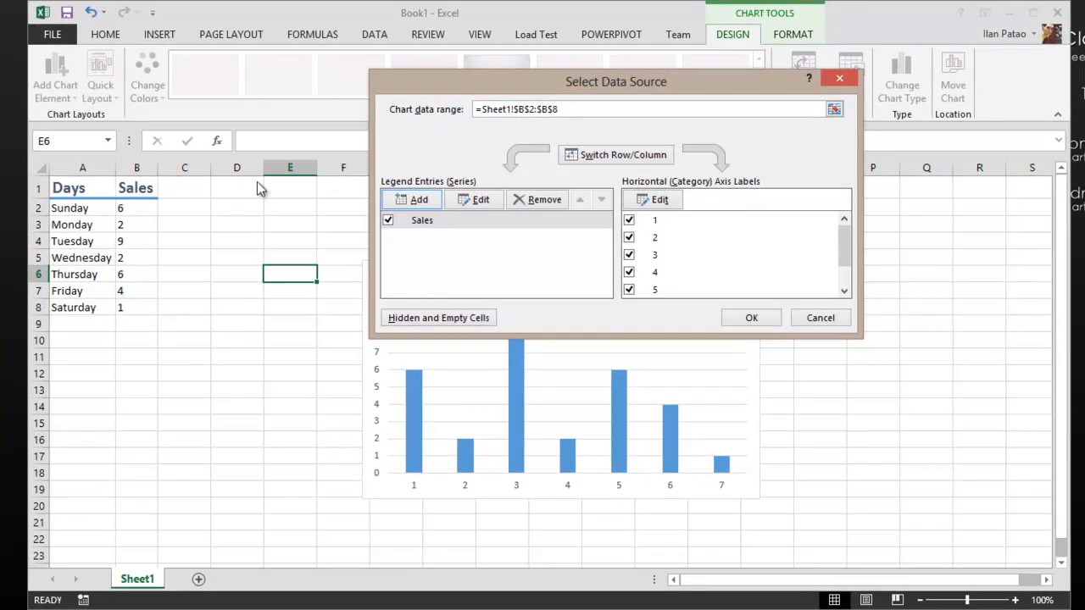
pyautogui.moveTo(132, 201)
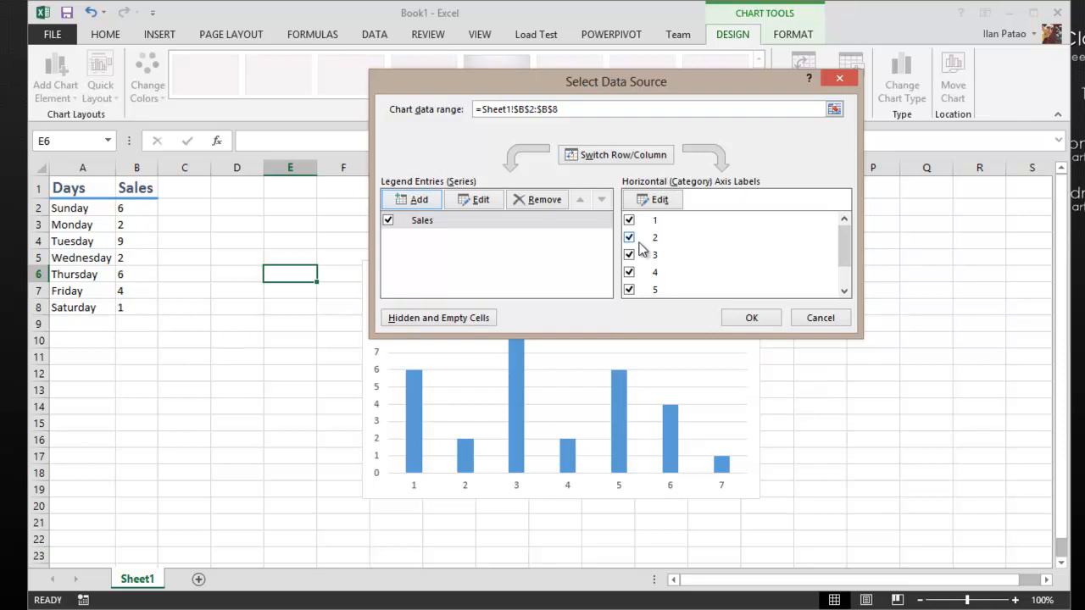
# Step: Use the day names in A2:A8 as the horizontal axis labels
pyautogui.click(660, 199)
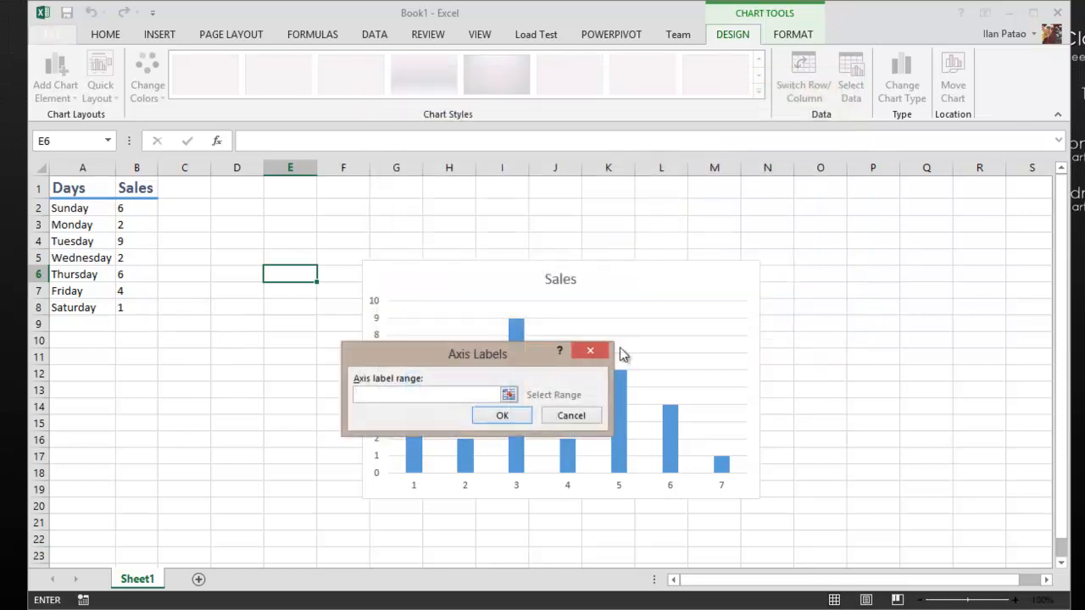
pyautogui.click(508, 395)
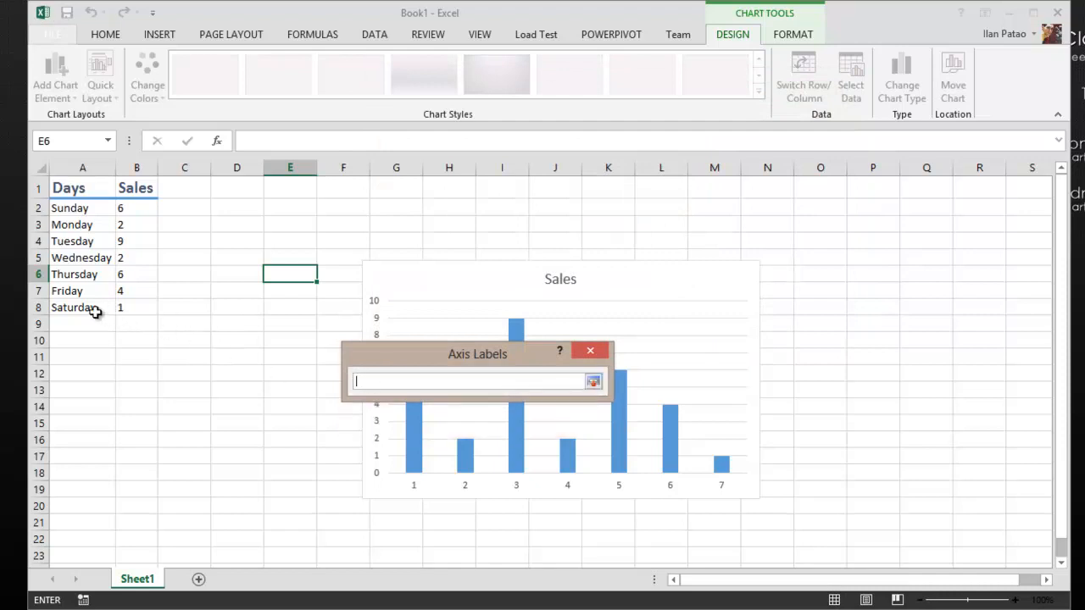
pyautogui.moveTo(69, 207); pyautogui.dragTo(73, 307)
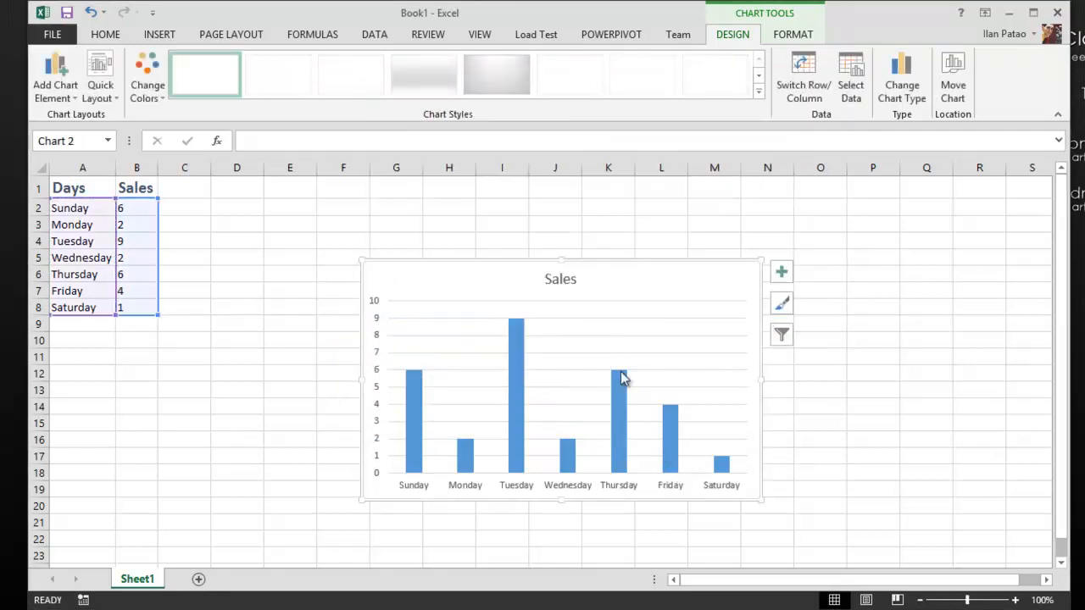
# Step: Move the Sales chart left toward the table and widen it
pyautogui.click(617, 378)
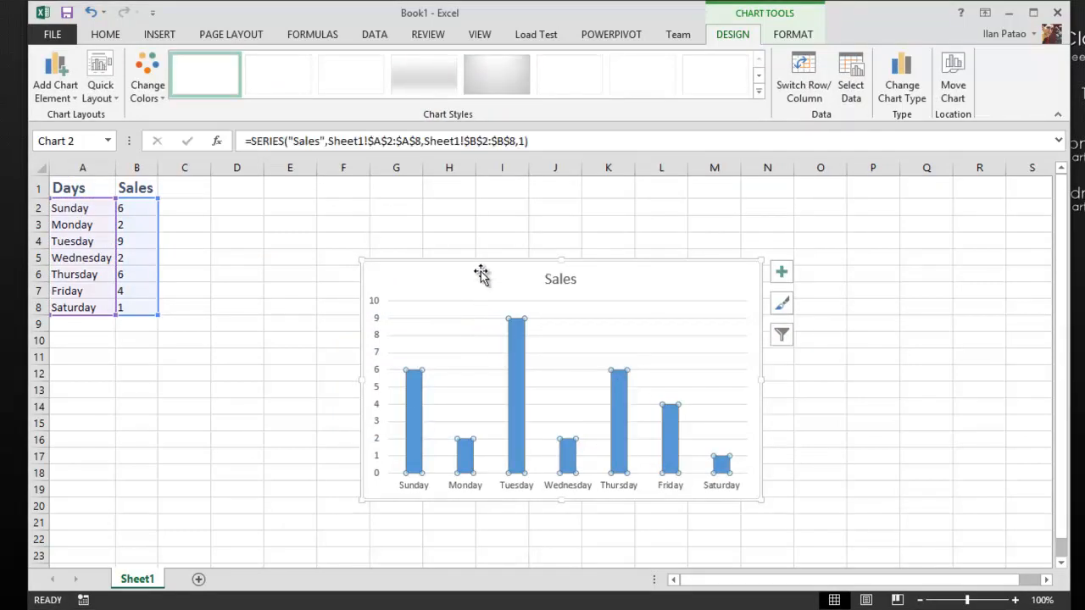
pyautogui.moveTo(759, 500); pyautogui.dragTo(606, 449)
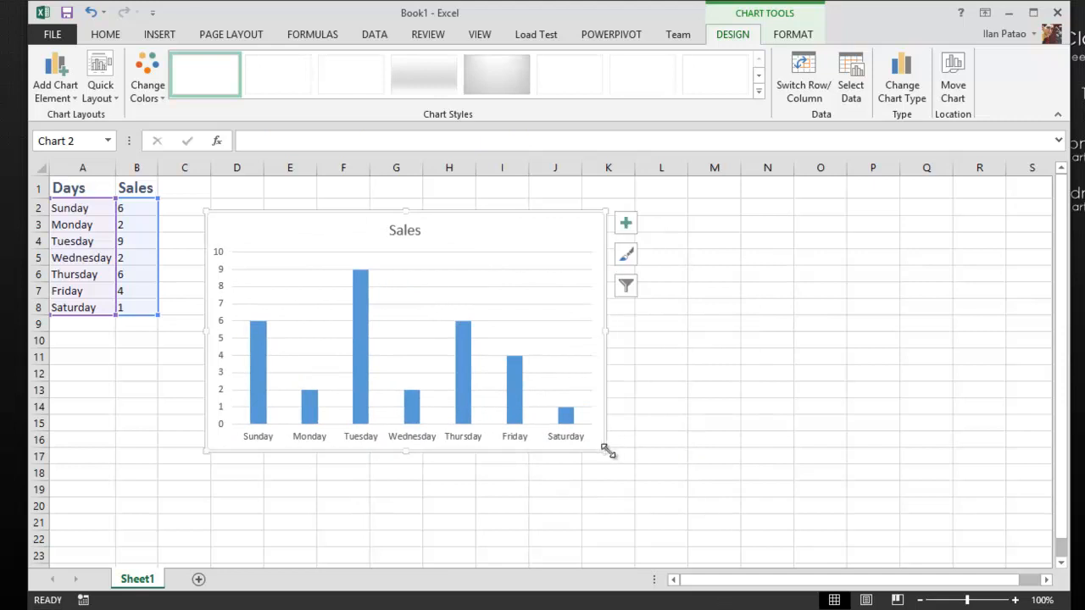
pyautogui.moveTo(606, 449); pyautogui.dragTo(864, 487)
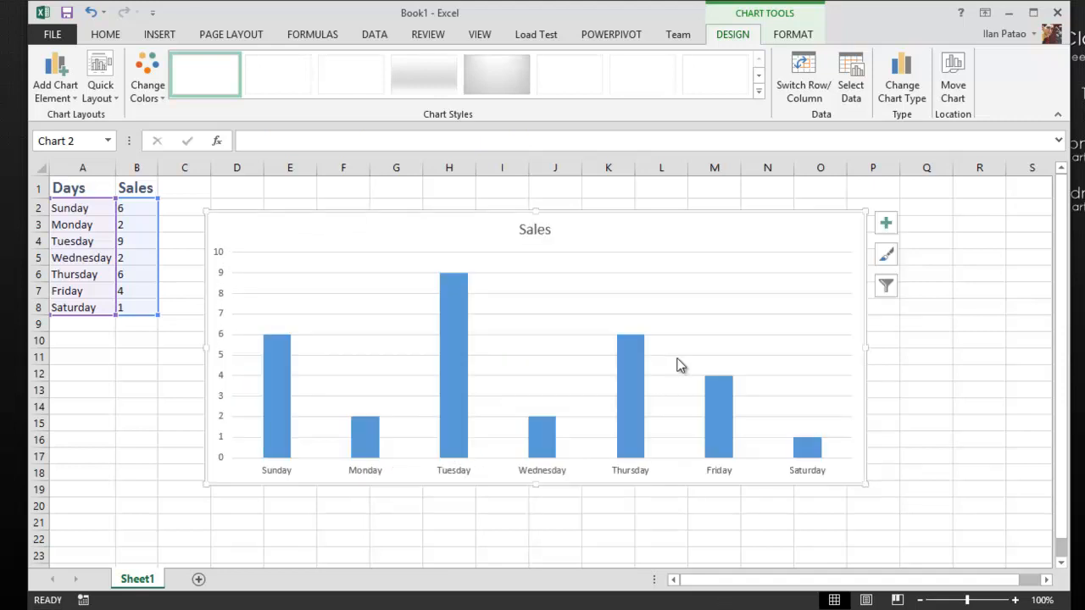
pyautogui.moveTo(411, 249)
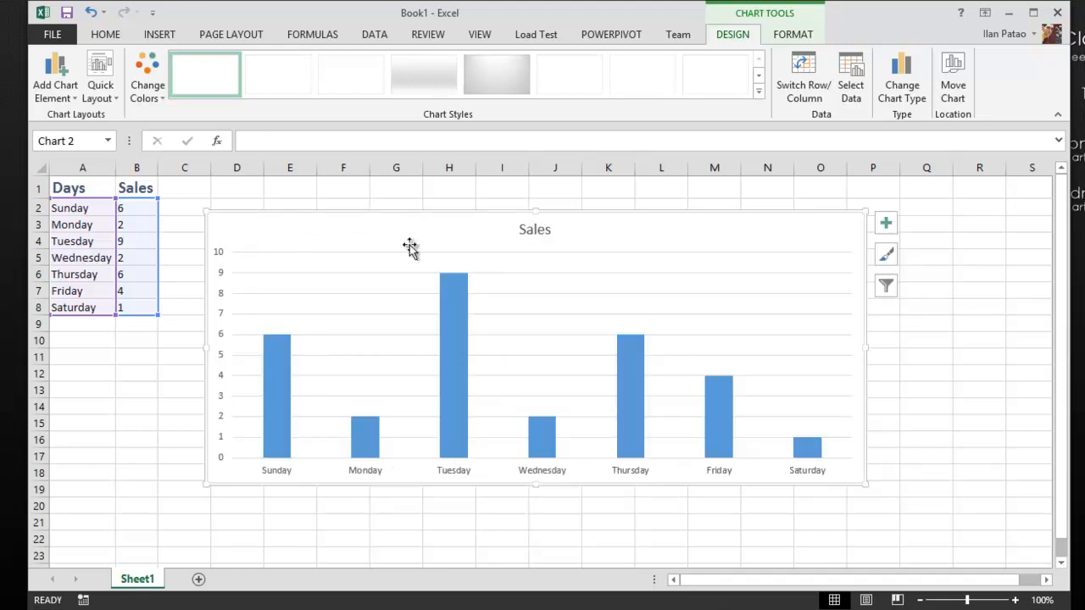
# Step: Add Outside End data labels showing each day's sales value
pyautogui.click(55, 76)
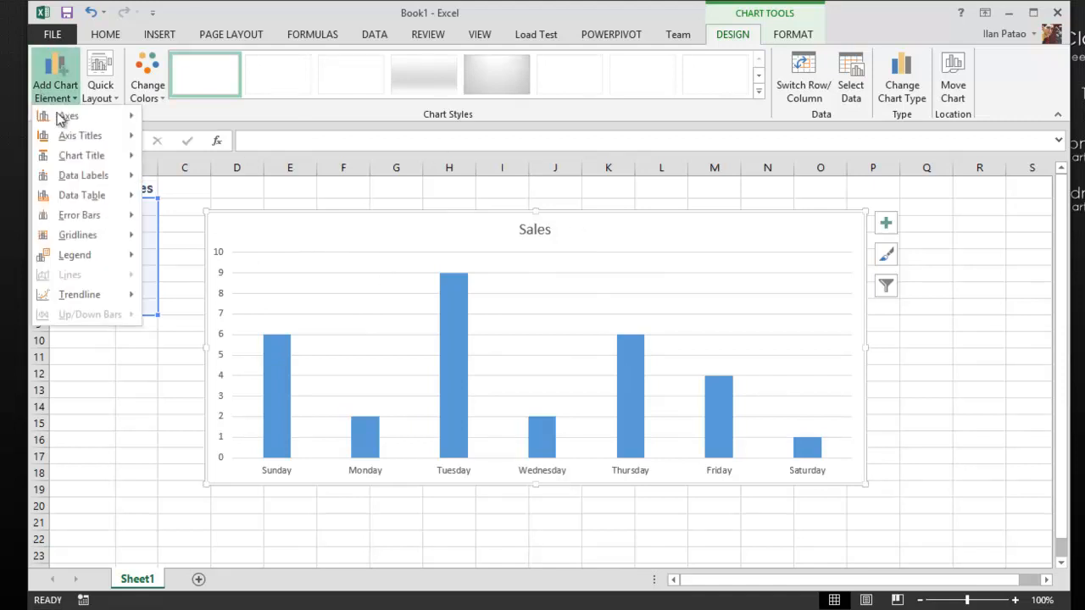
pyautogui.click(83, 174)
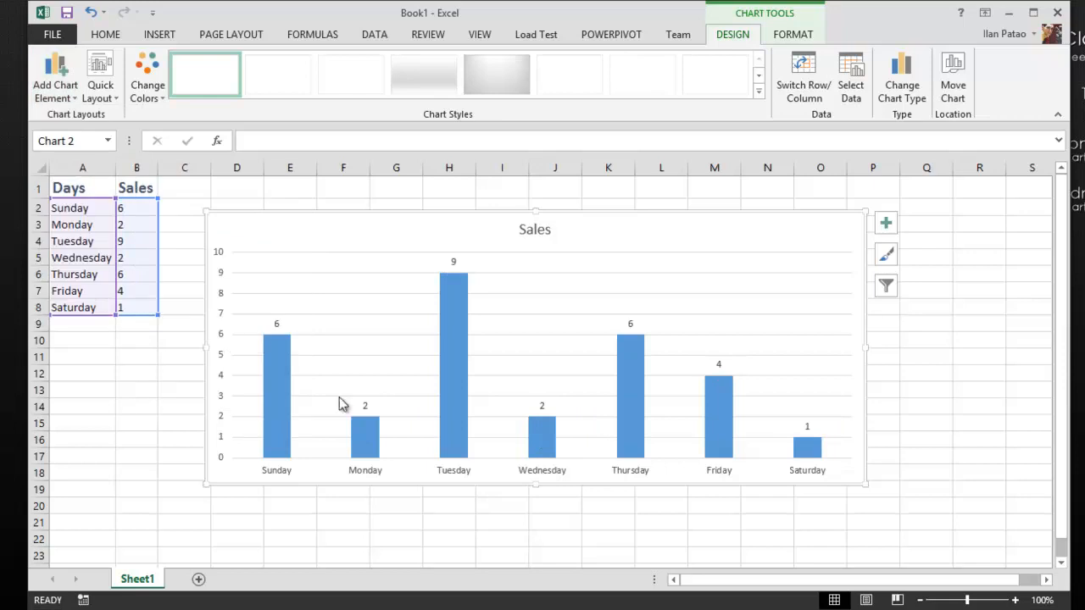
pyautogui.click(511, 428)
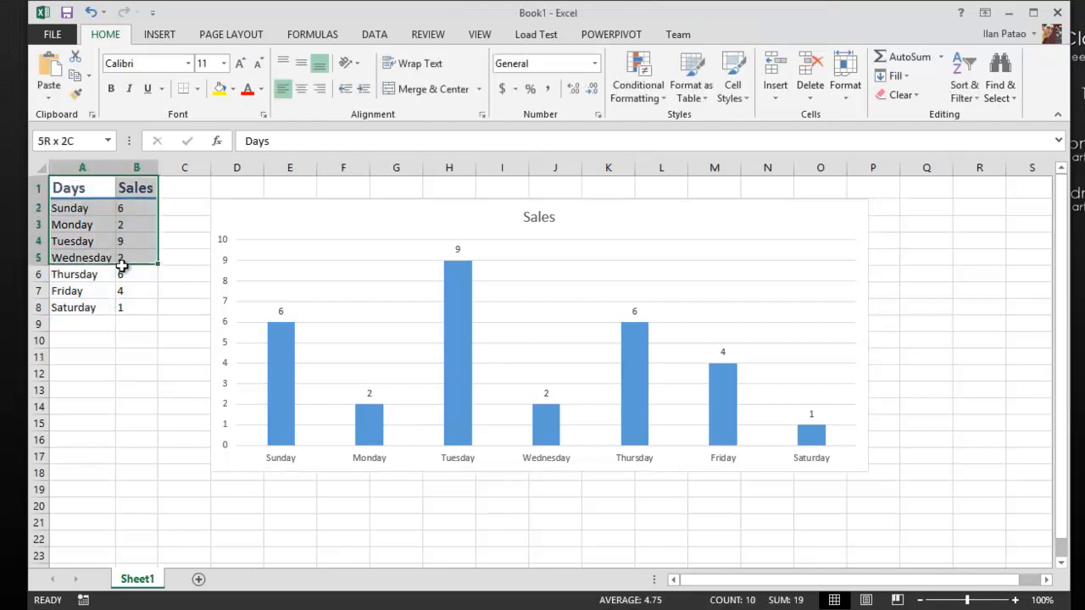
# Step: Enter the header 'Sales Team' in cell C1
pyautogui.click(183, 187)
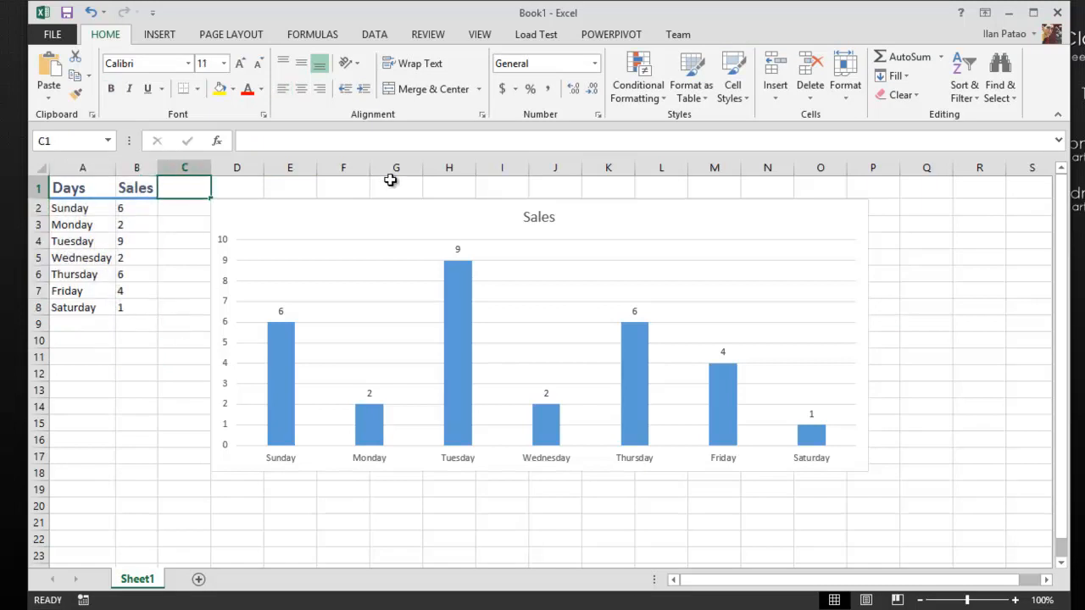
pyautogui.write('Sales Team')
pyautogui.click(184, 307)
pyautogui.write('2')
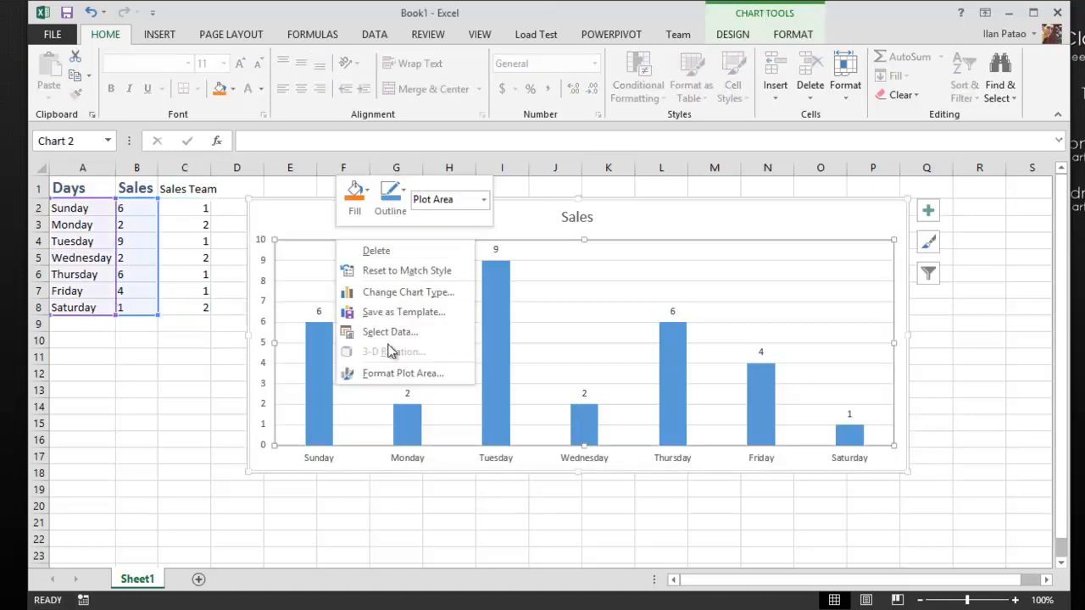
# Step: Add a 'Sales Team' series using values C2:C8, then deselect the chart
pyautogui.click(390, 332)
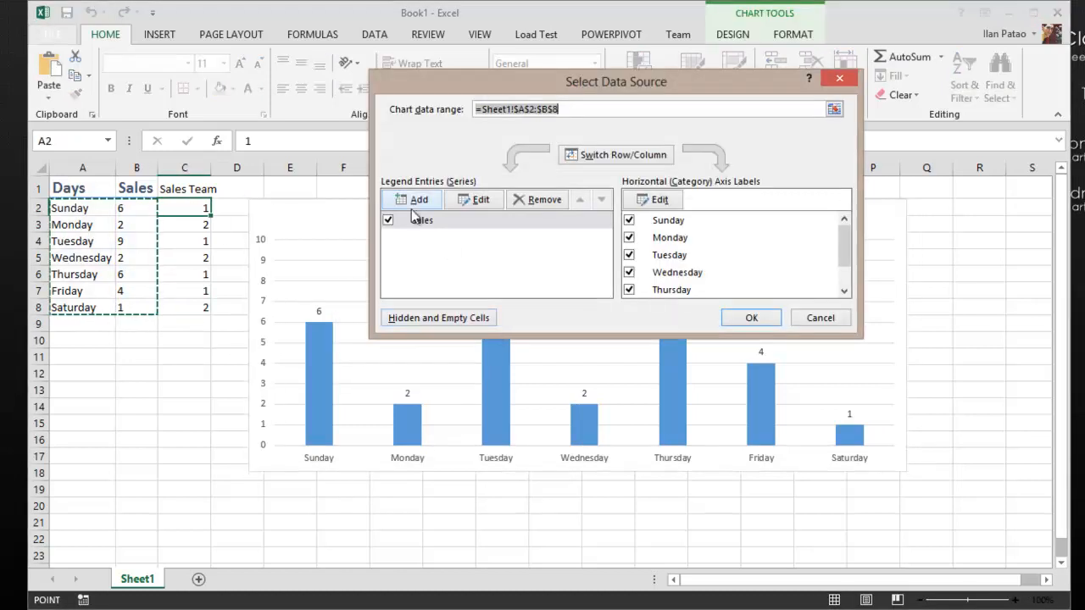
pyautogui.click(411, 199)
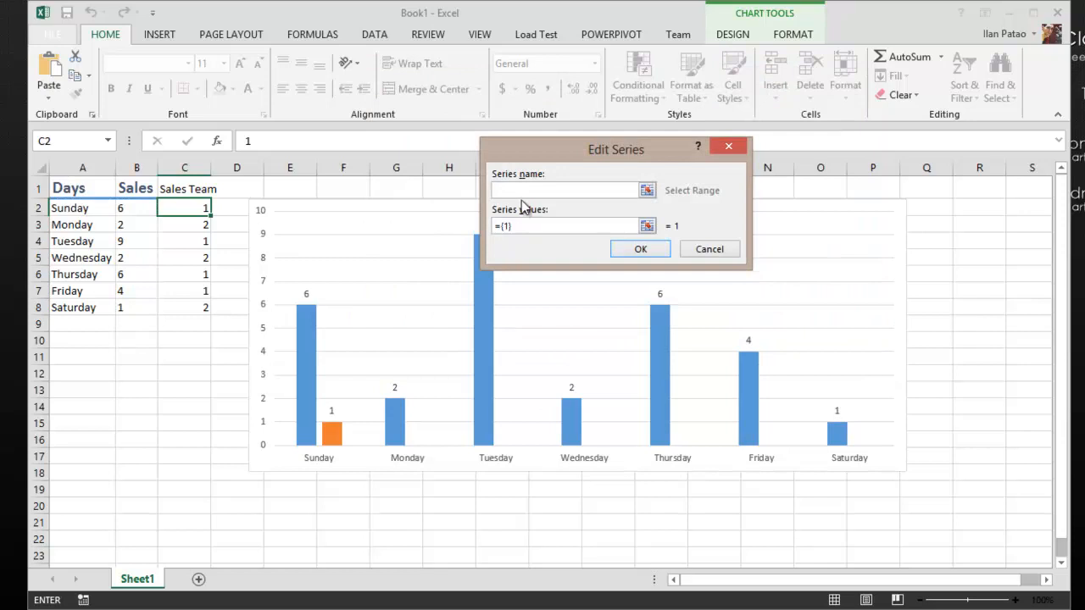
pyautogui.write('Sales Team')
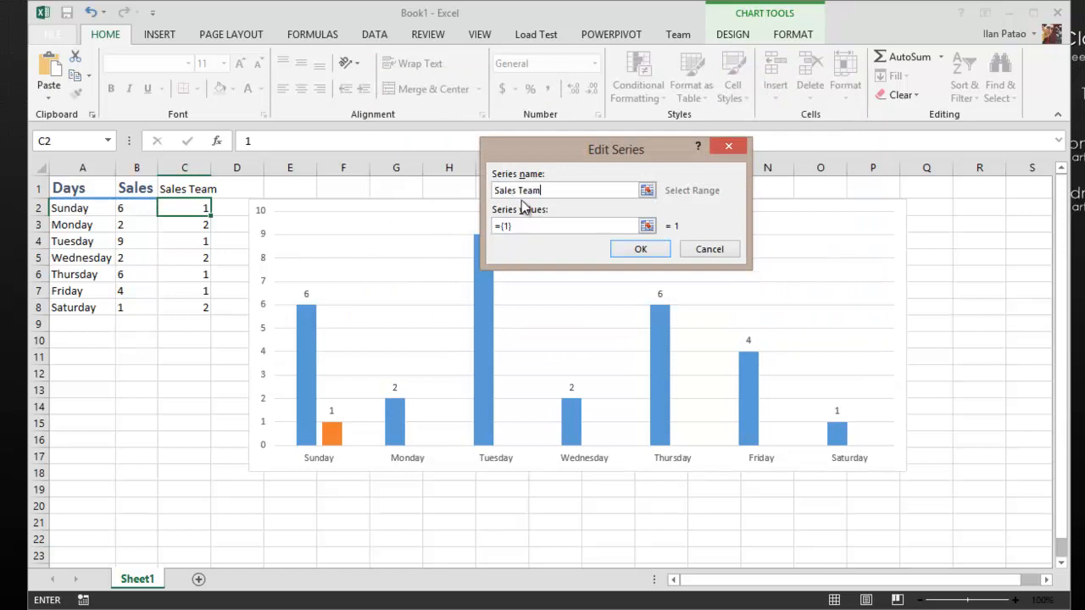
pyautogui.click(647, 225)
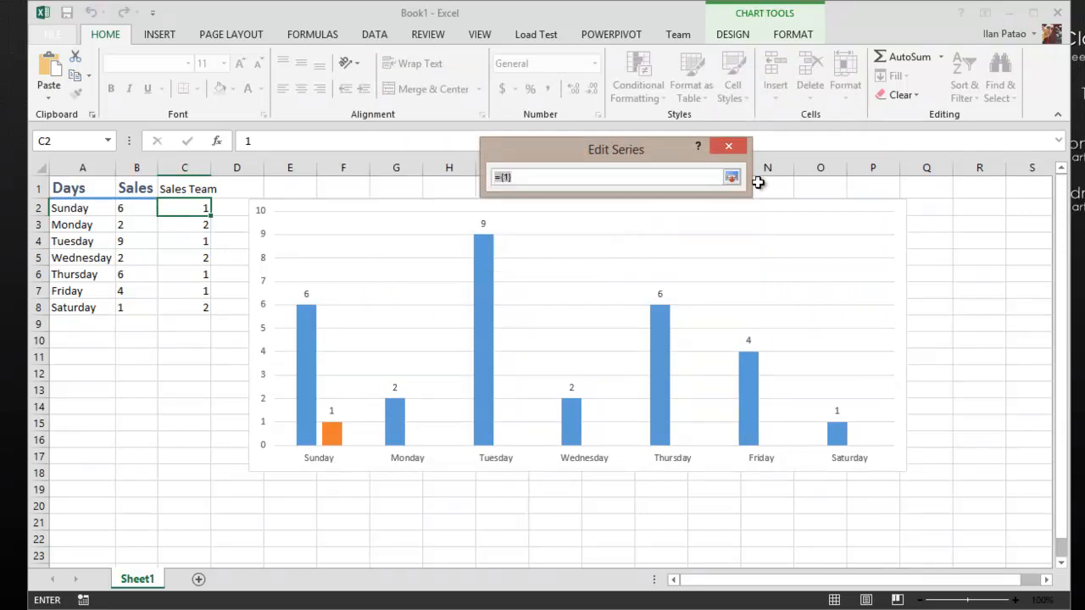
pyautogui.moveTo(184, 208); pyautogui.dragTo(183, 307)
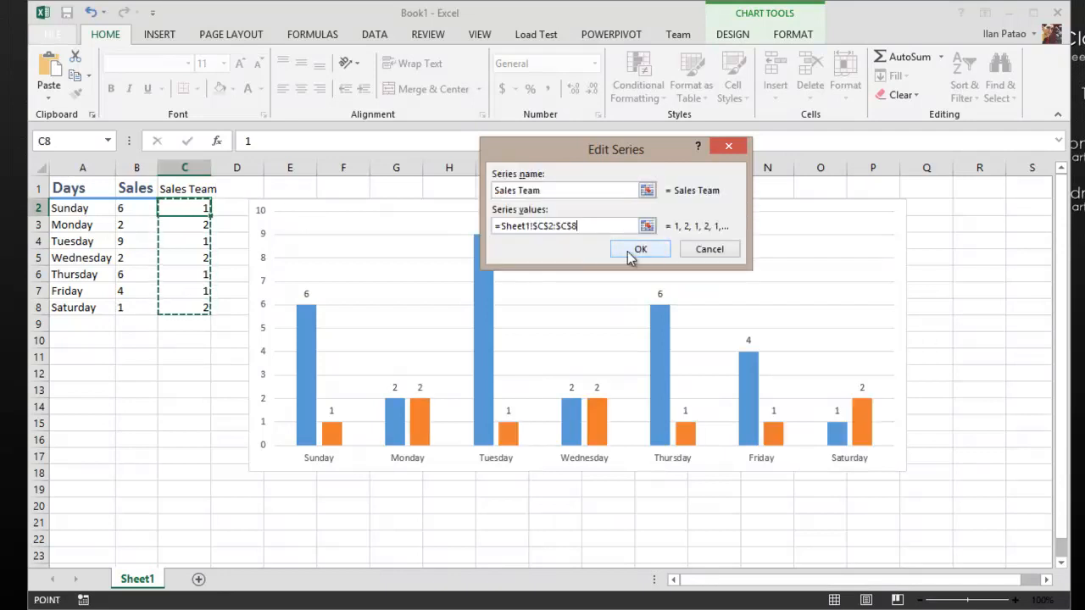
pyautogui.click(640, 248)
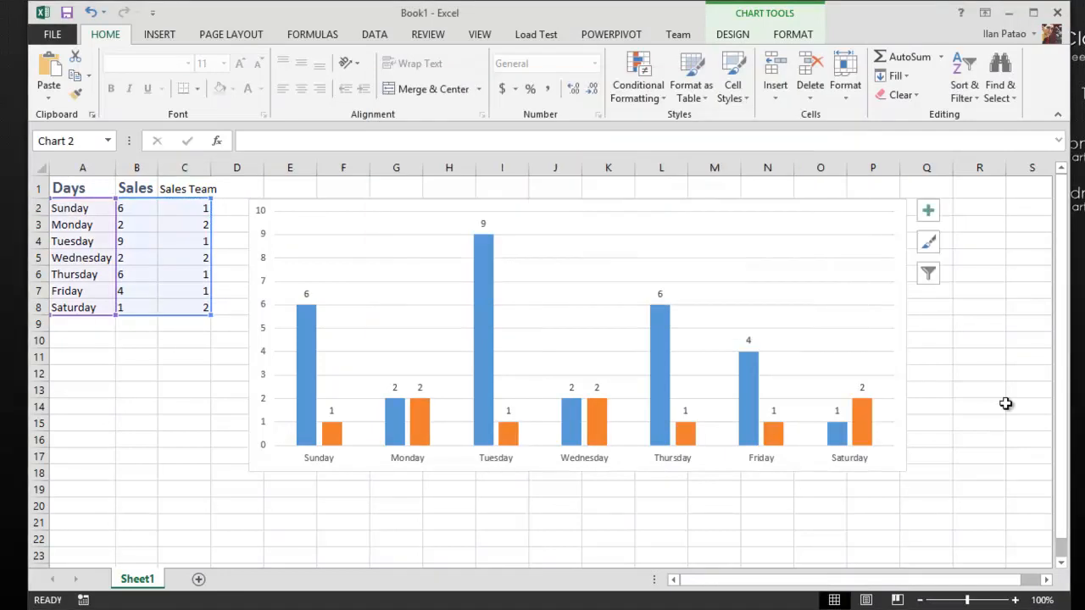
pyautogui.click(873, 489)
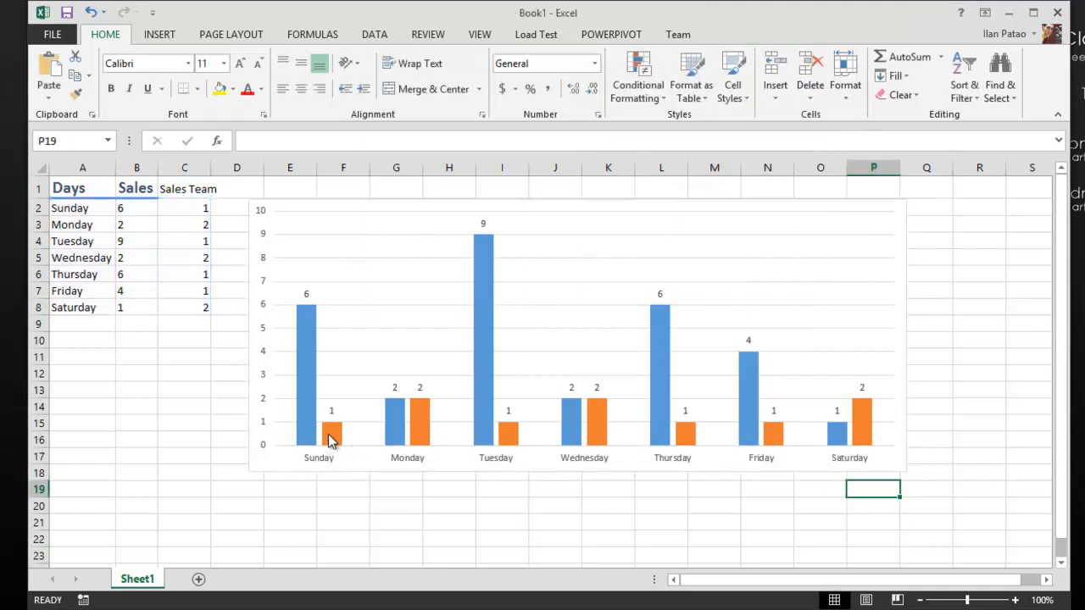
pyautogui.moveTo(801, 476)
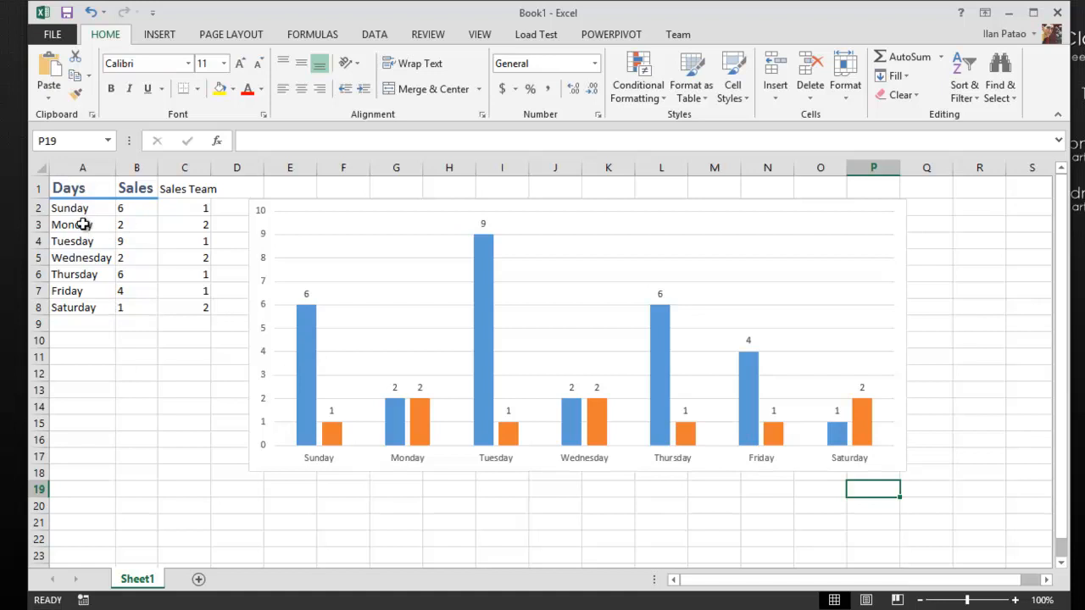
pyautogui.moveTo(305, 273)
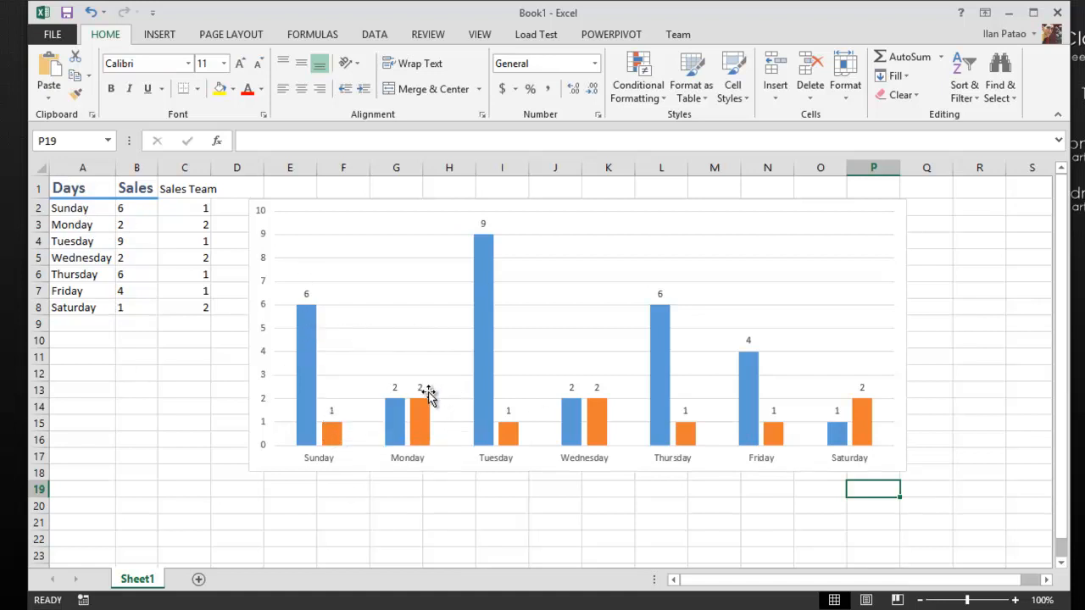
pyautogui.moveTo(405, 379)
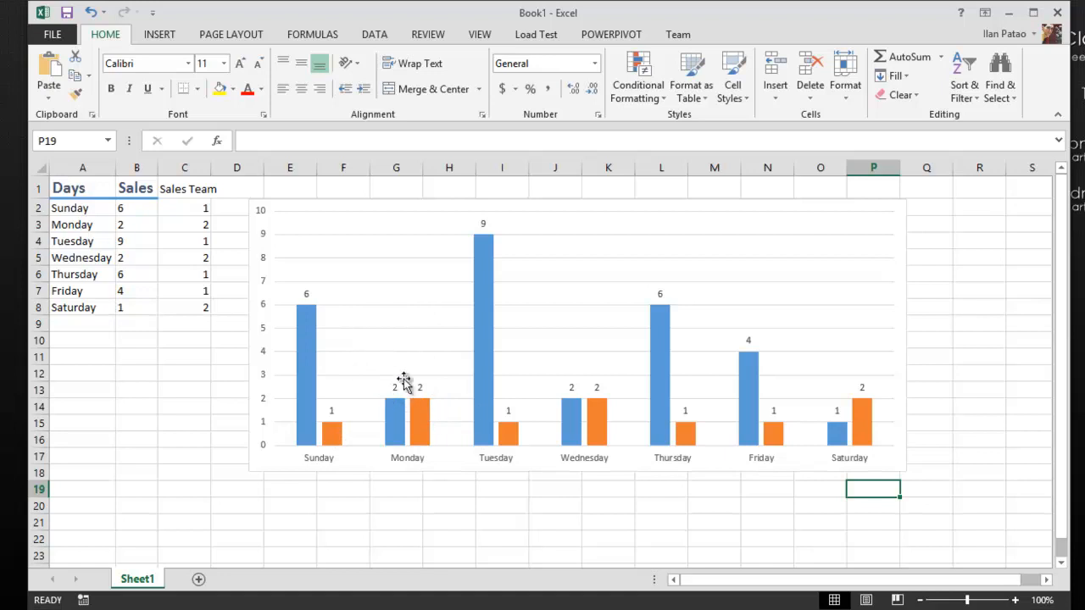
pyautogui.moveTo(518, 276)
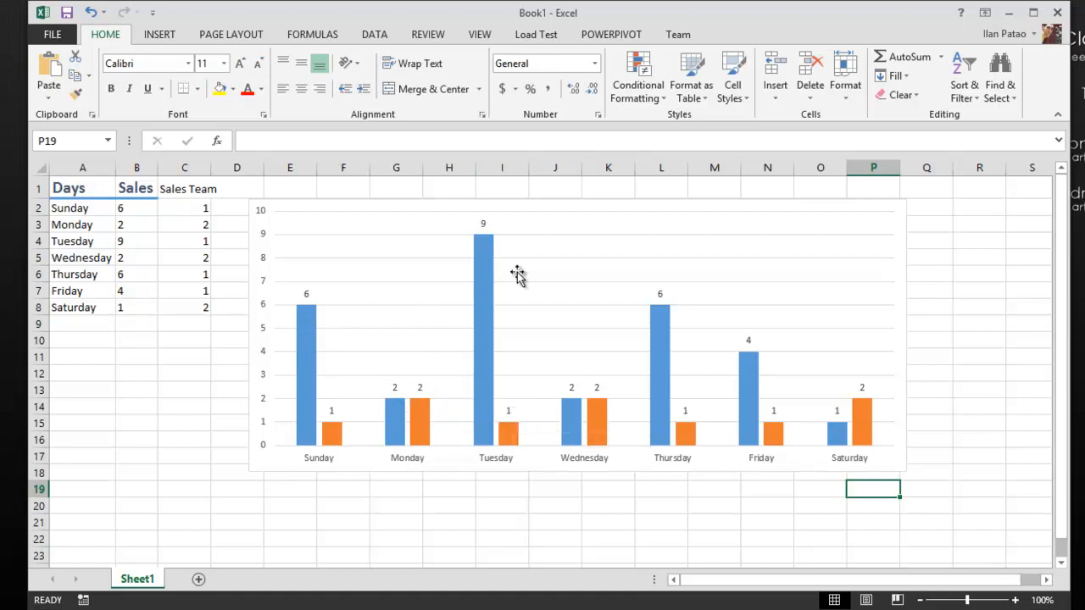
# Step: Inspect the chart's data labels, briefly selecting the day names, then select the Sales Team heading C1
pyautogui.click(609, 535)
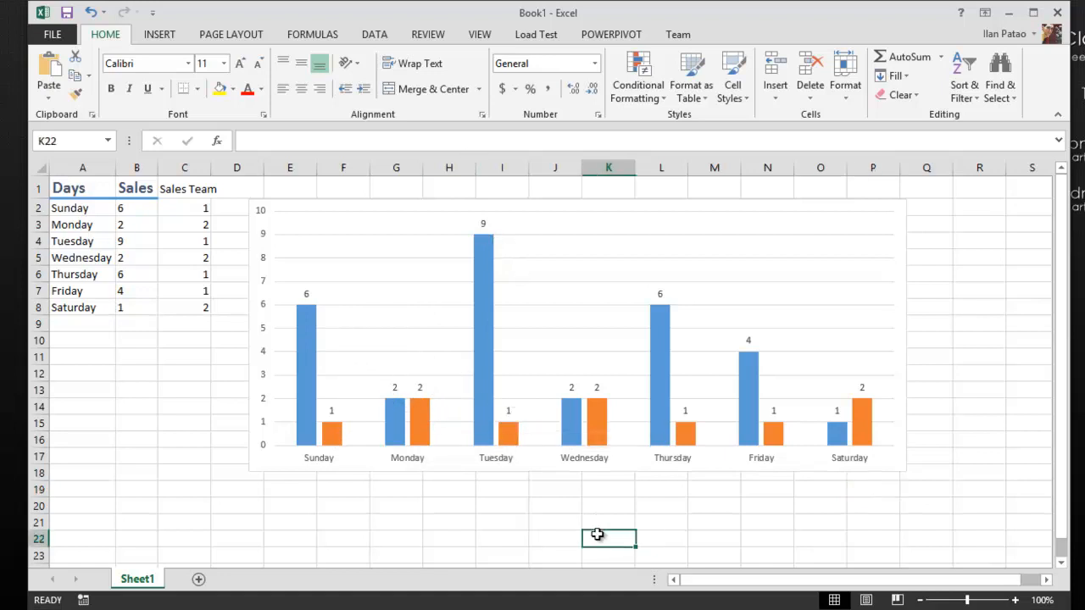
pyautogui.click(583, 241)
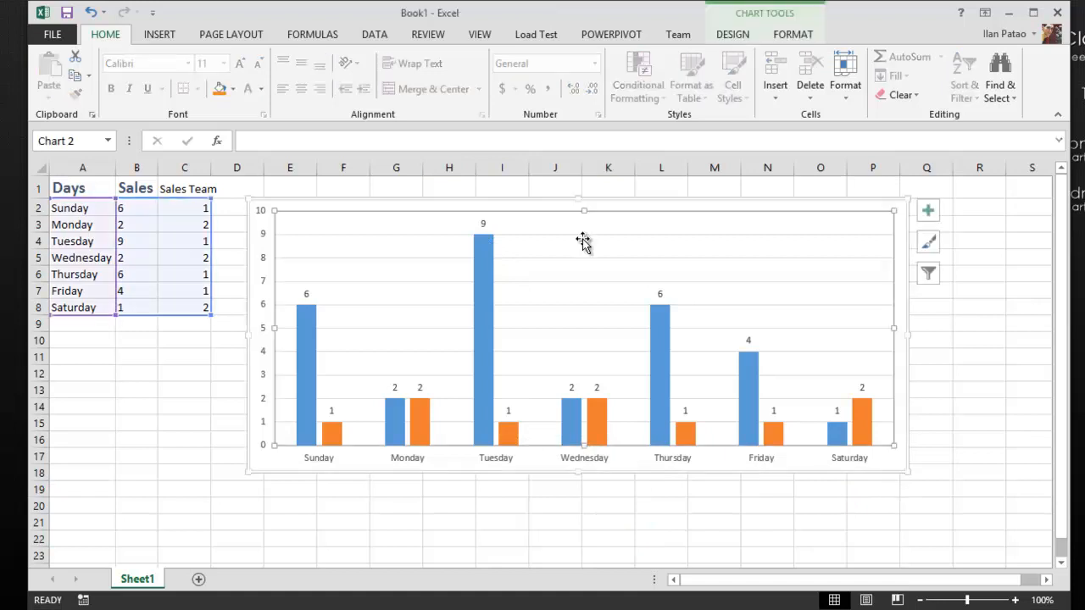
pyautogui.moveTo(504, 432)
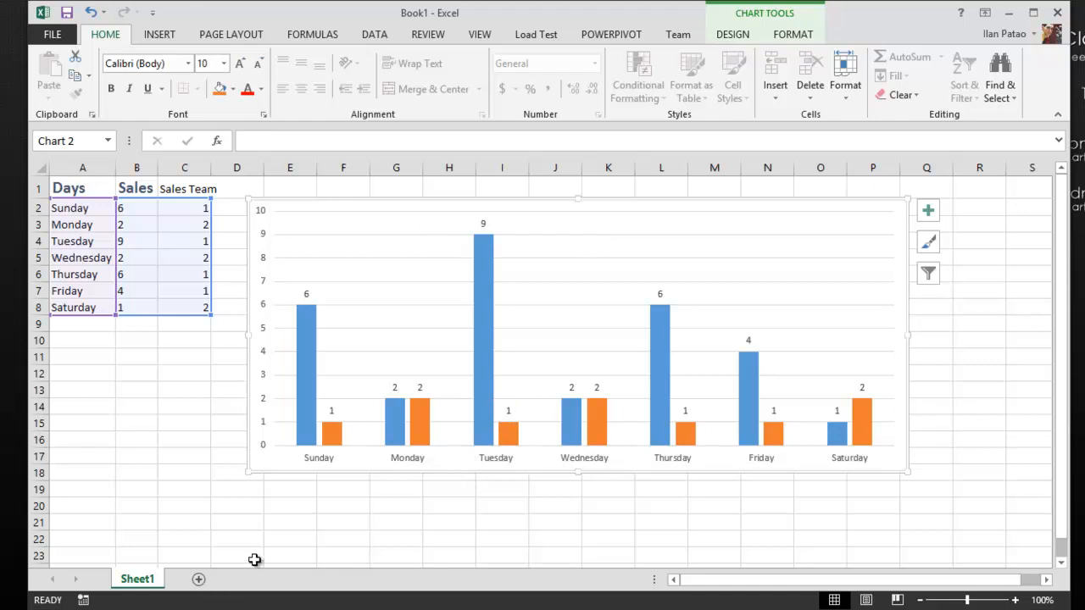
pyautogui.moveTo(311, 527)
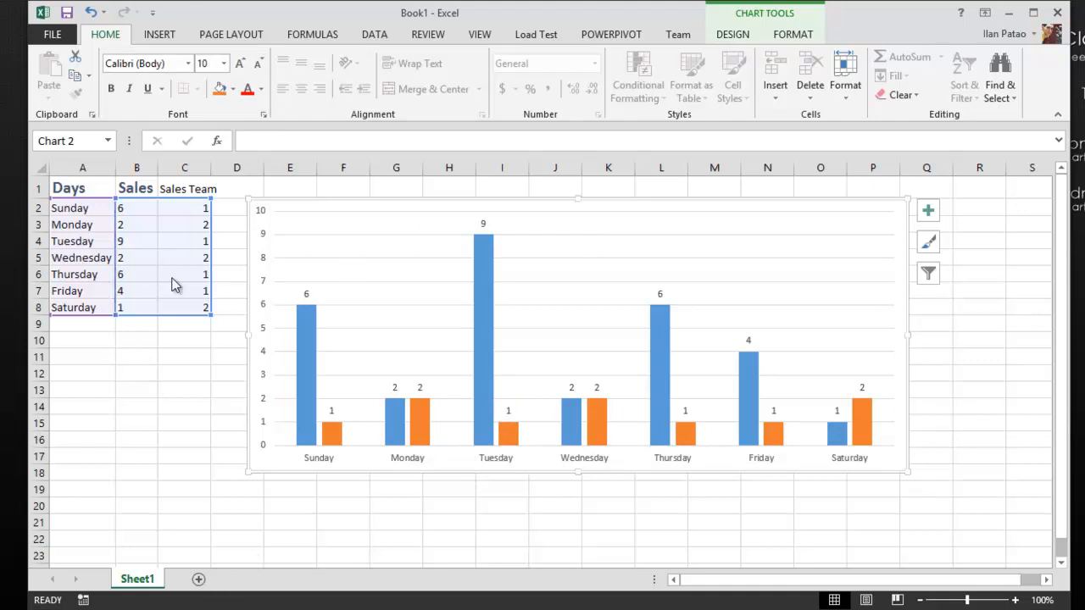
pyautogui.moveTo(69, 208); pyautogui.dragTo(74, 274)
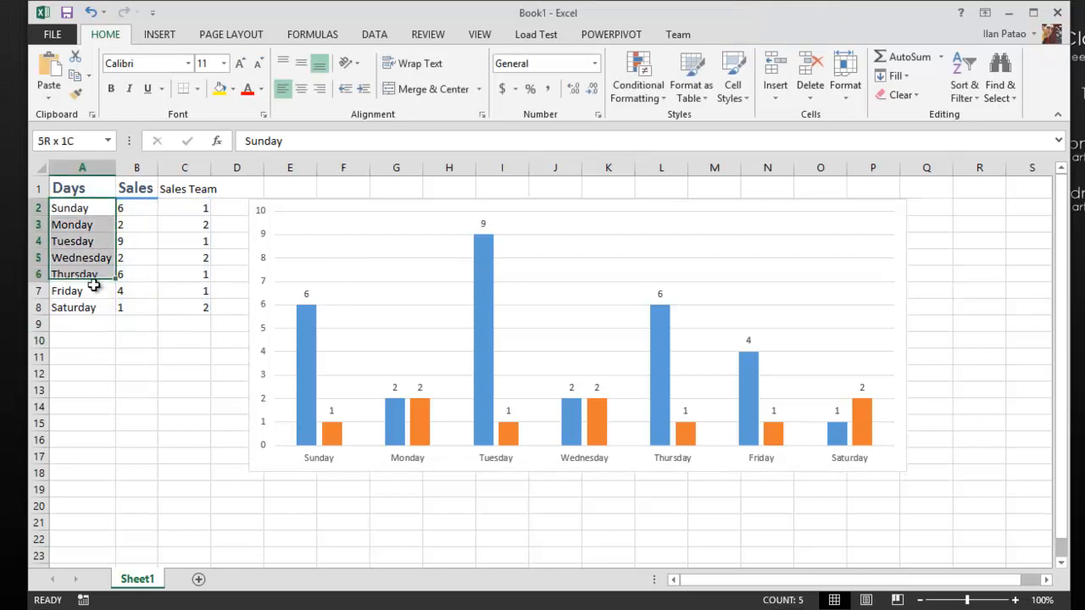
pyautogui.click(70, 208)
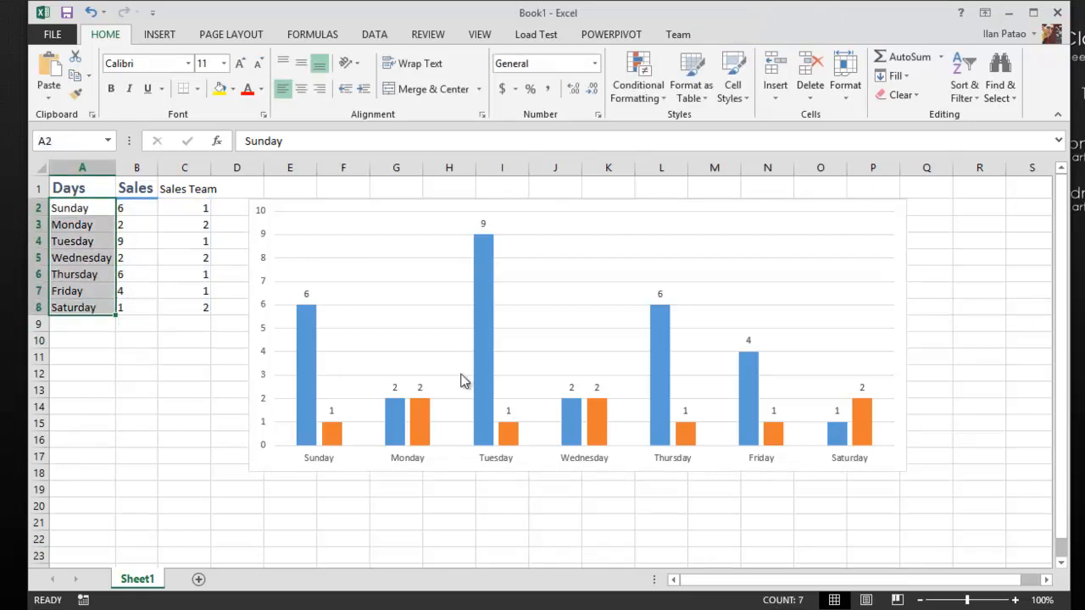
pyautogui.click(432, 318)
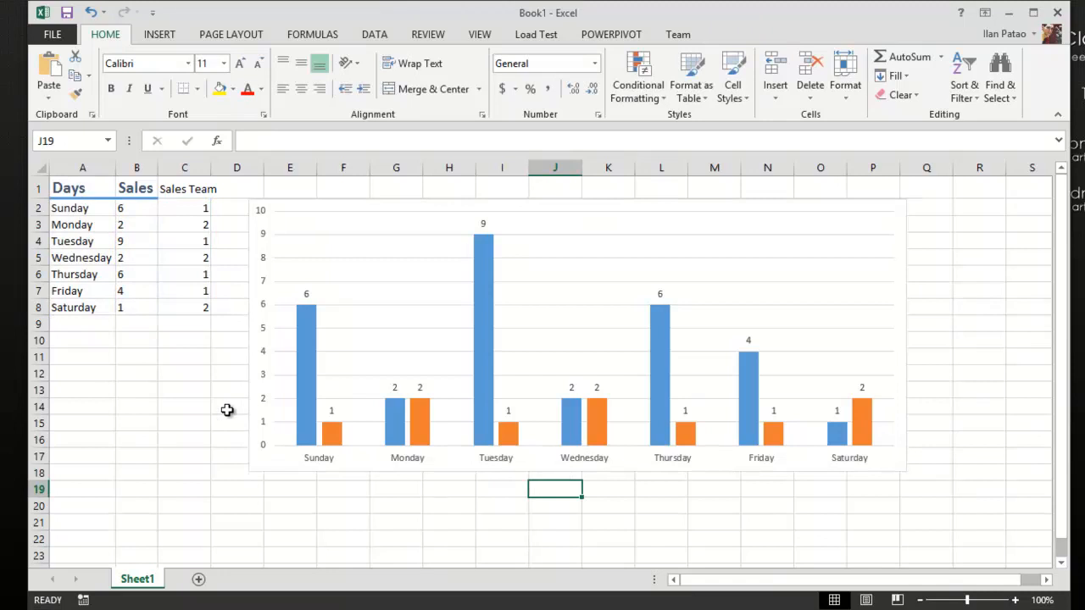
pyautogui.moveTo(411, 271)
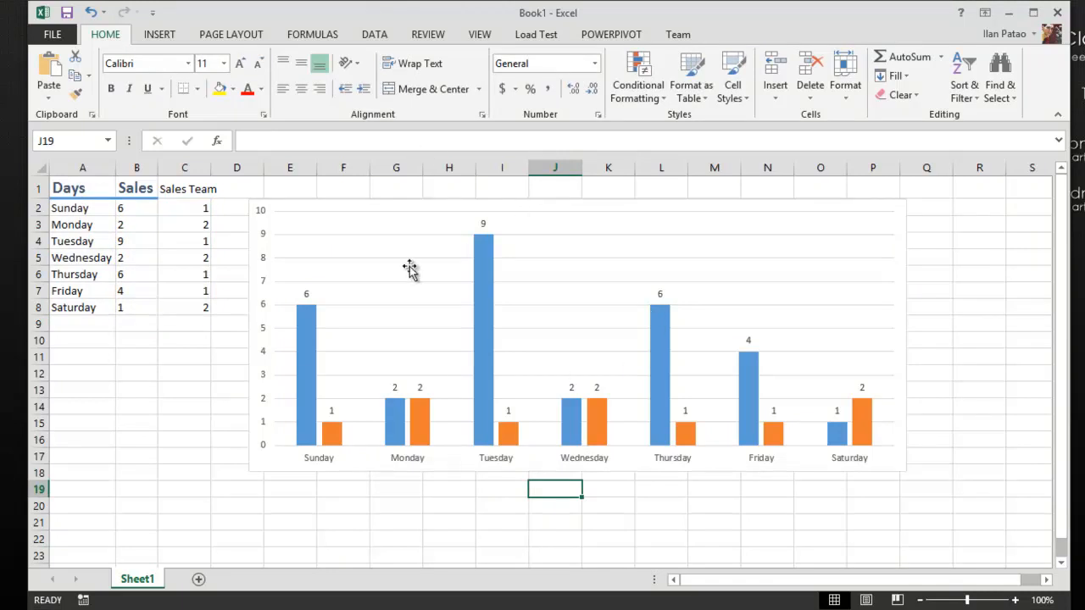
pyautogui.click(411, 269)
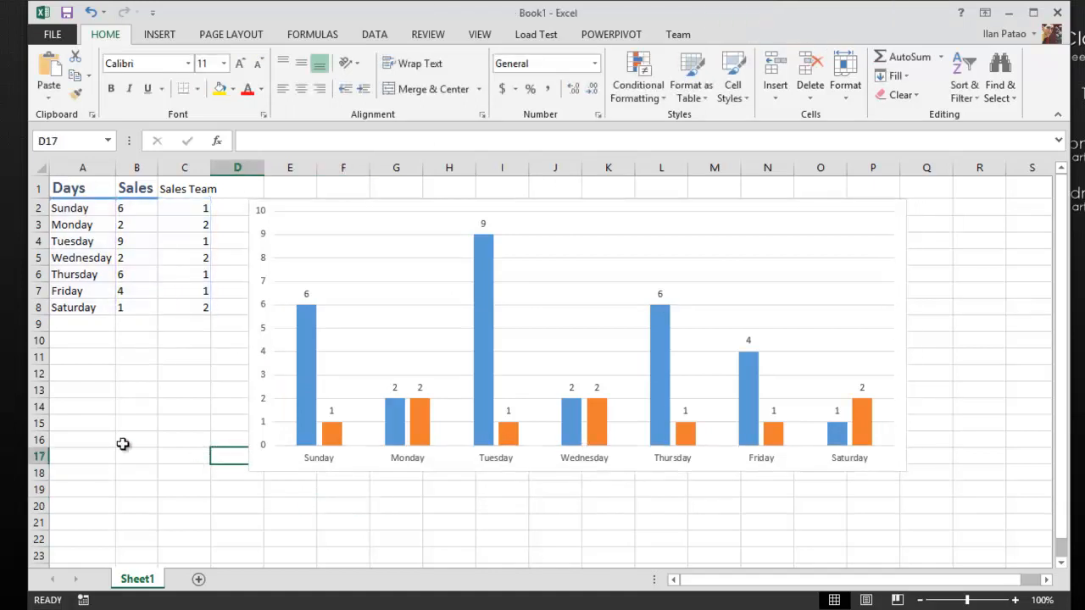
pyautogui.click(184, 188)
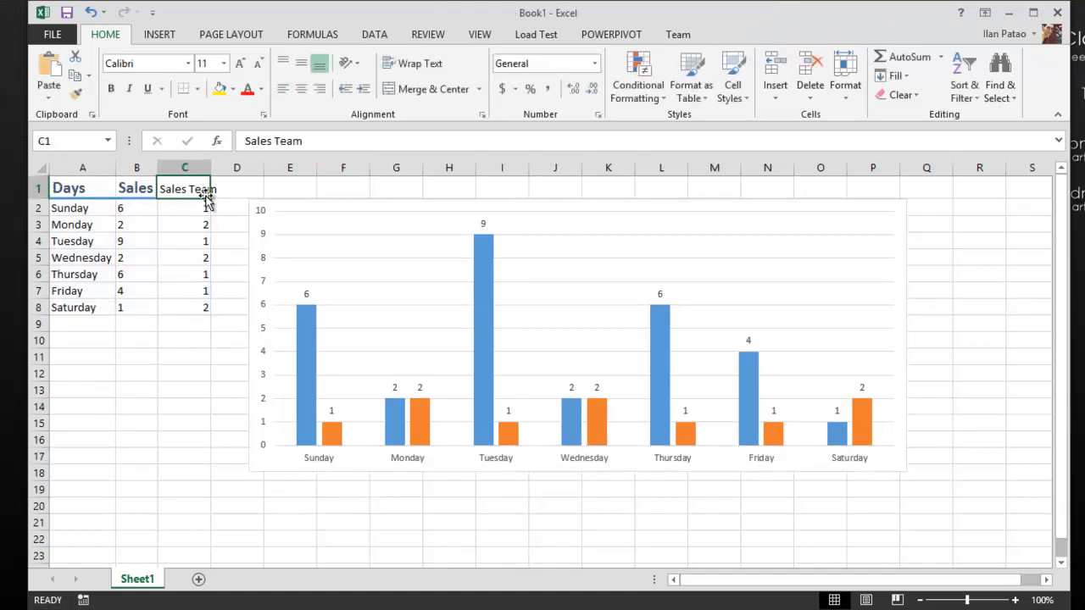
# Step: Untick Primary Vertical under Axes to hide the chart's value axis
pyautogui.click(784, 326)
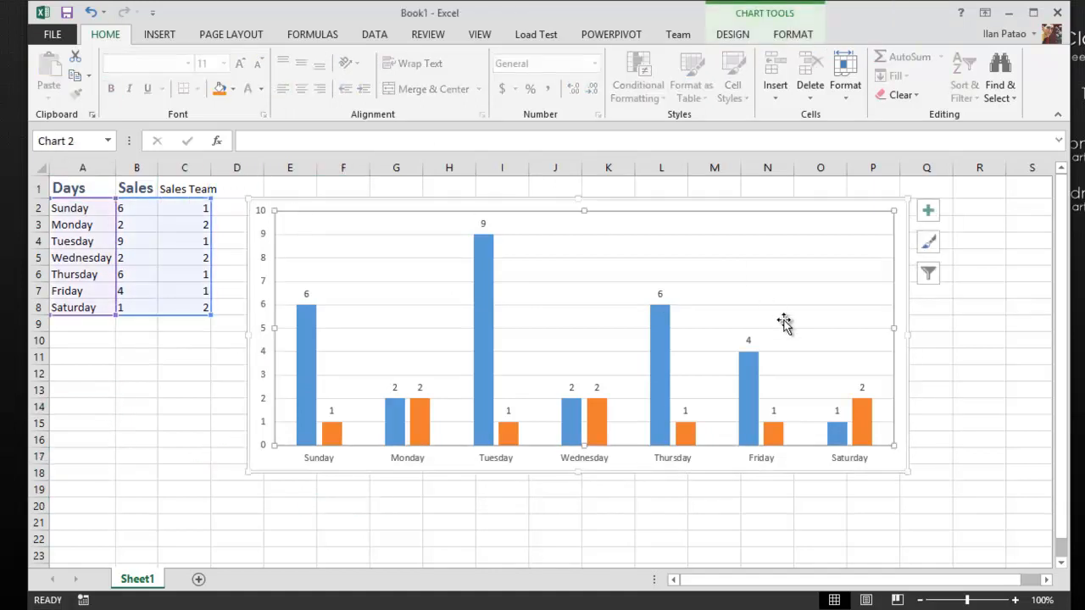
pyautogui.click(732, 34)
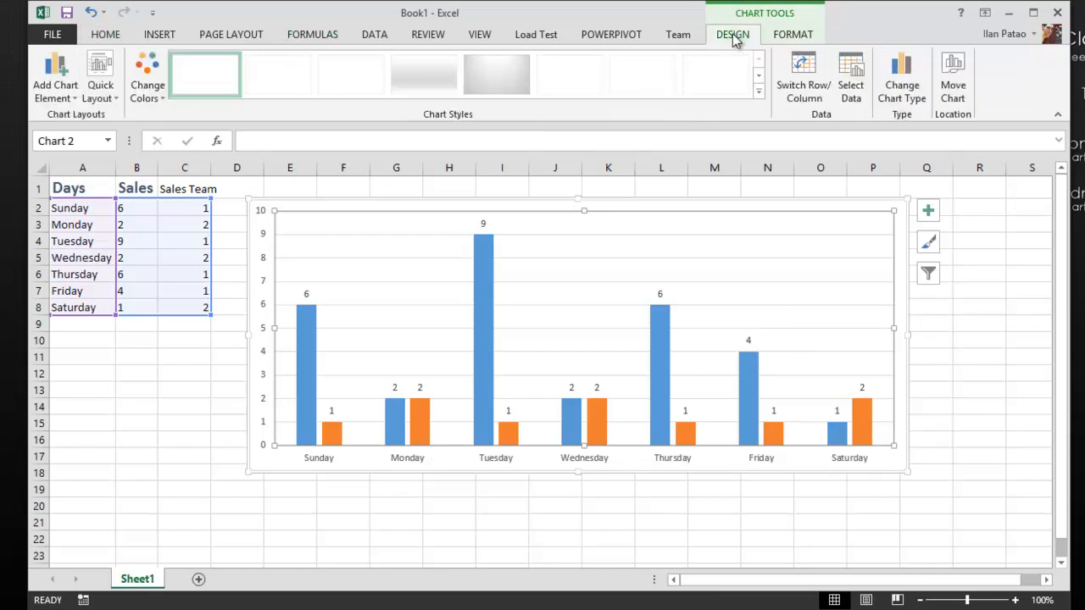
pyautogui.click(55, 76)
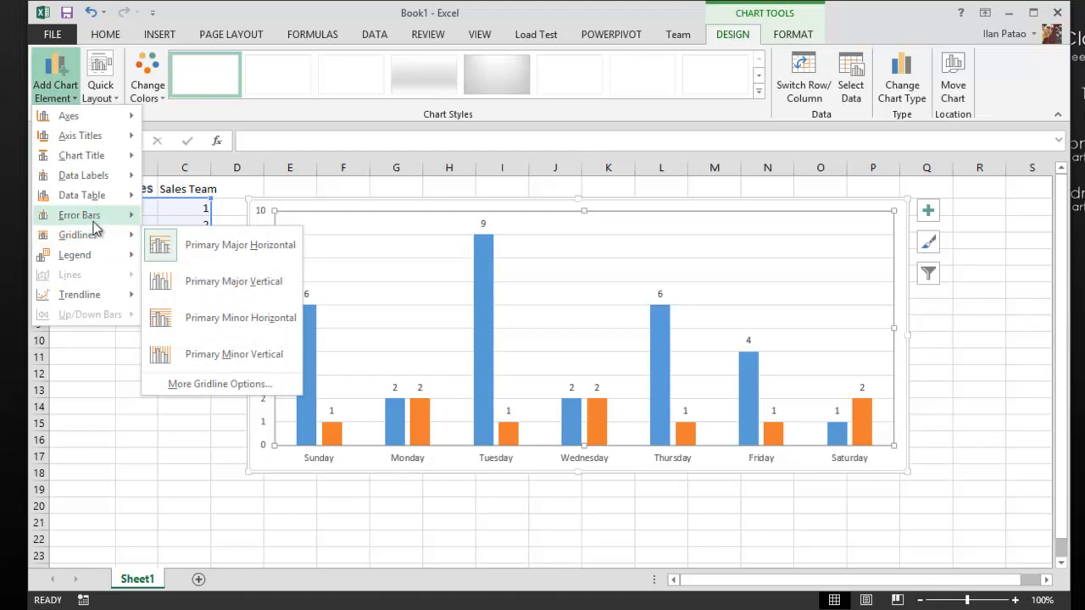
pyautogui.moveTo(233, 281)
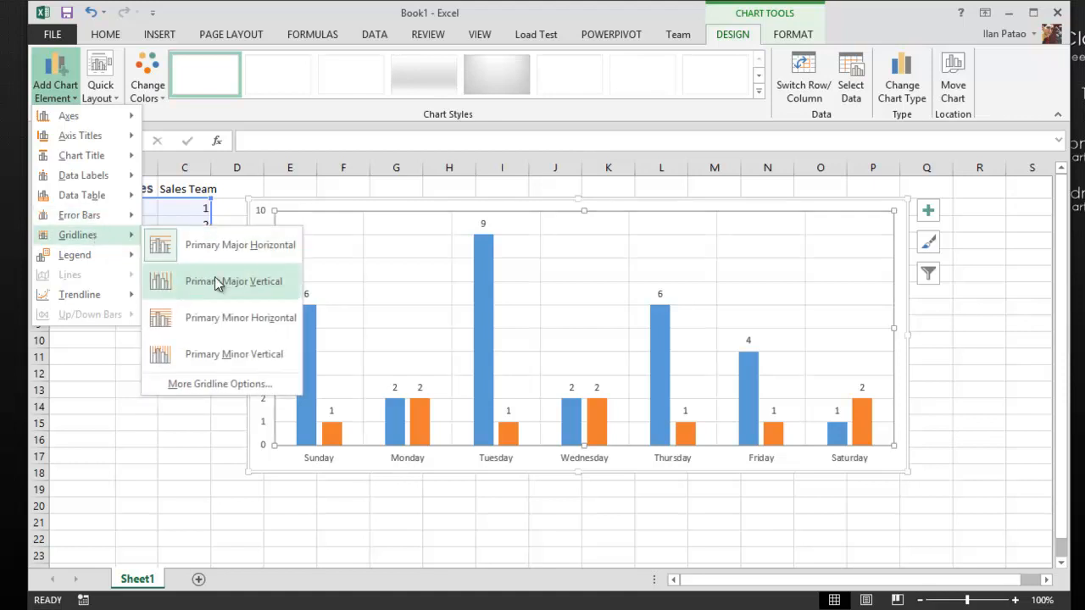
pyautogui.moveTo(233, 354)
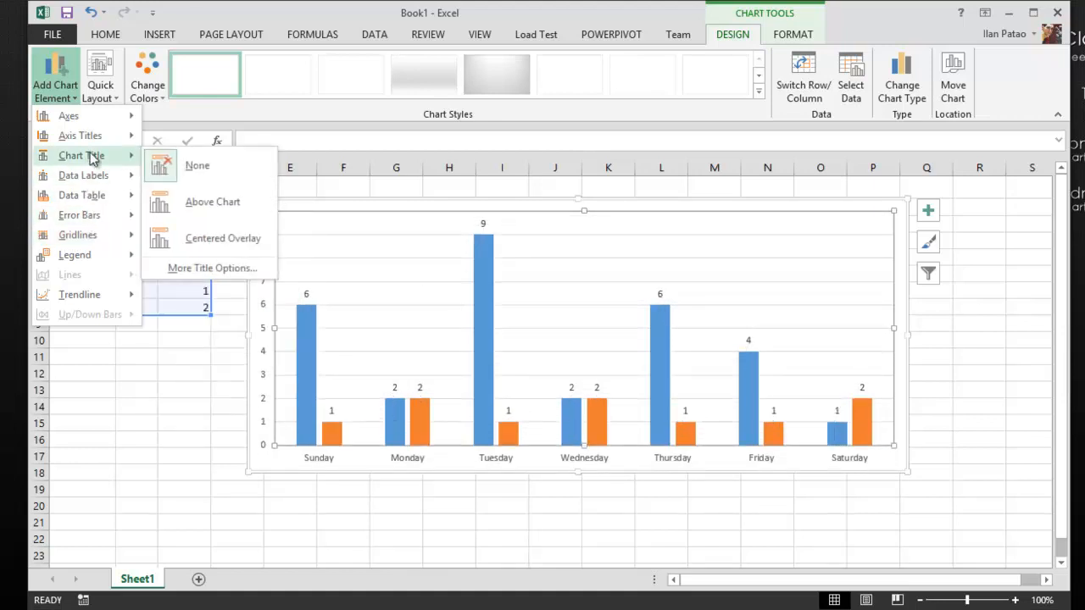
pyautogui.click(212, 202)
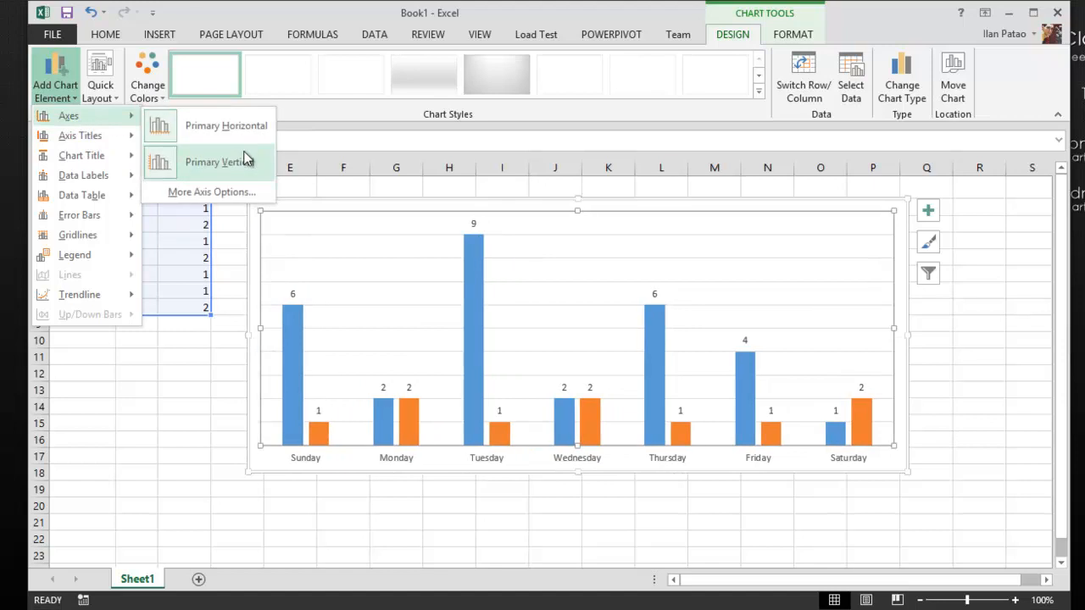
pyautogui.click(220, 162)
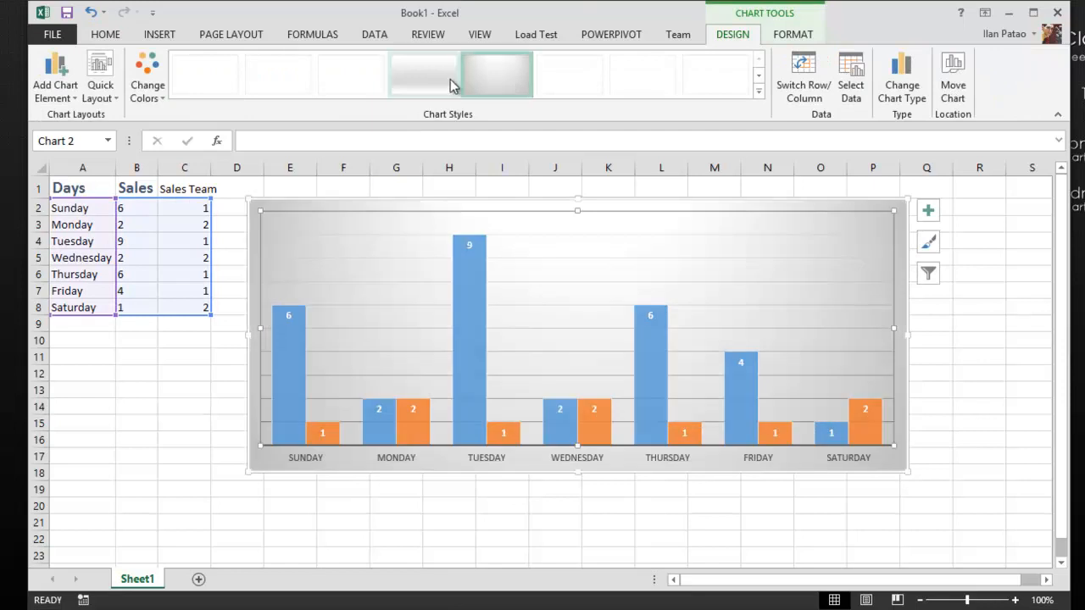
# Step: Apply the dark chart style with outlined columns and light value labels, then deselect the chart
pyautogui.click(423, 75)
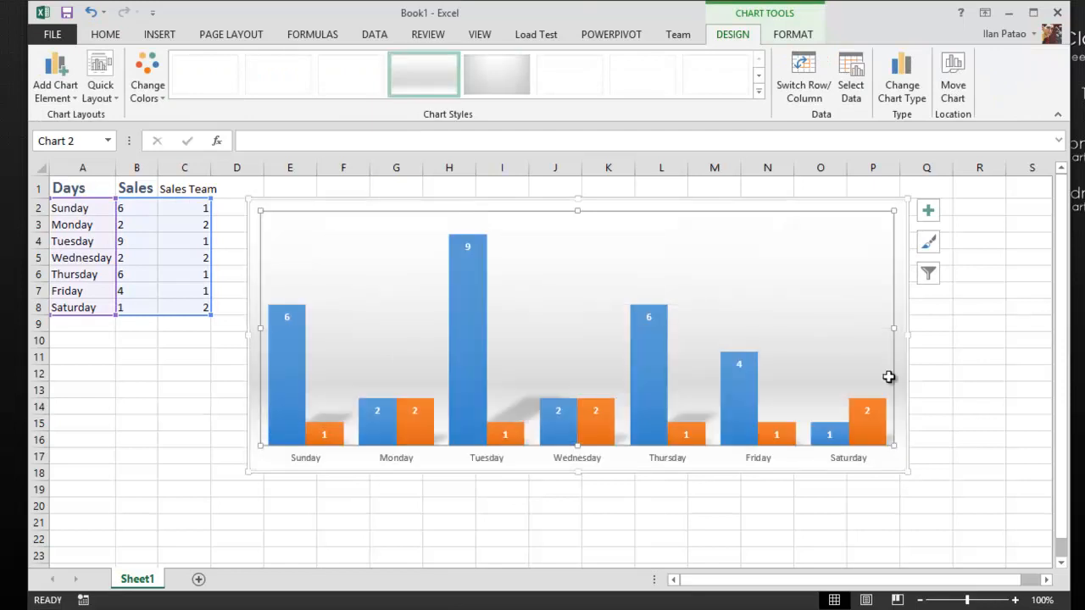
pyautogui.click(569, 121)
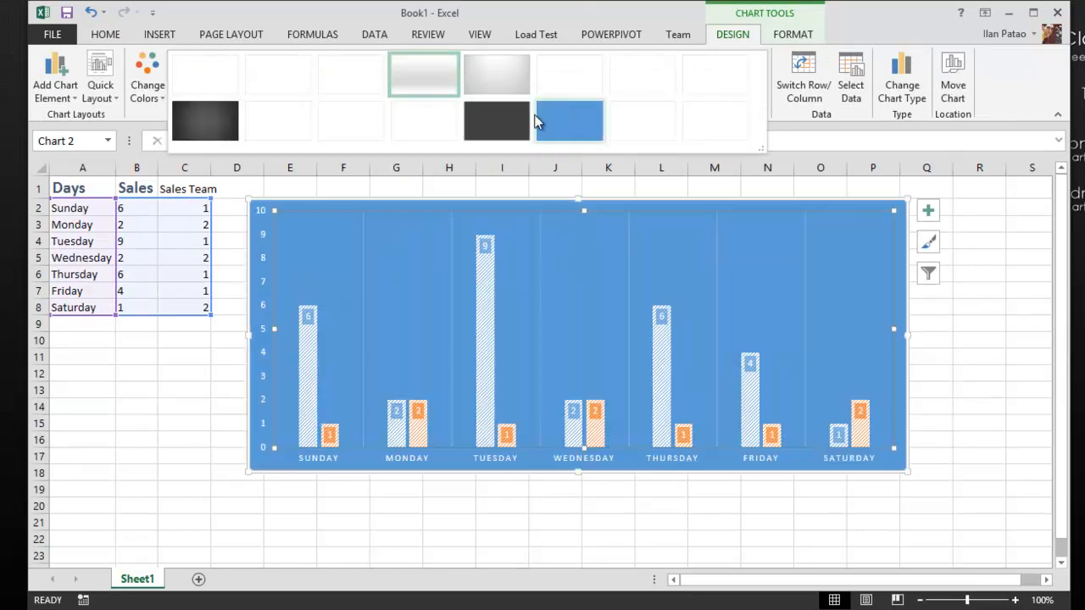
pyautogui.click(497, 121)
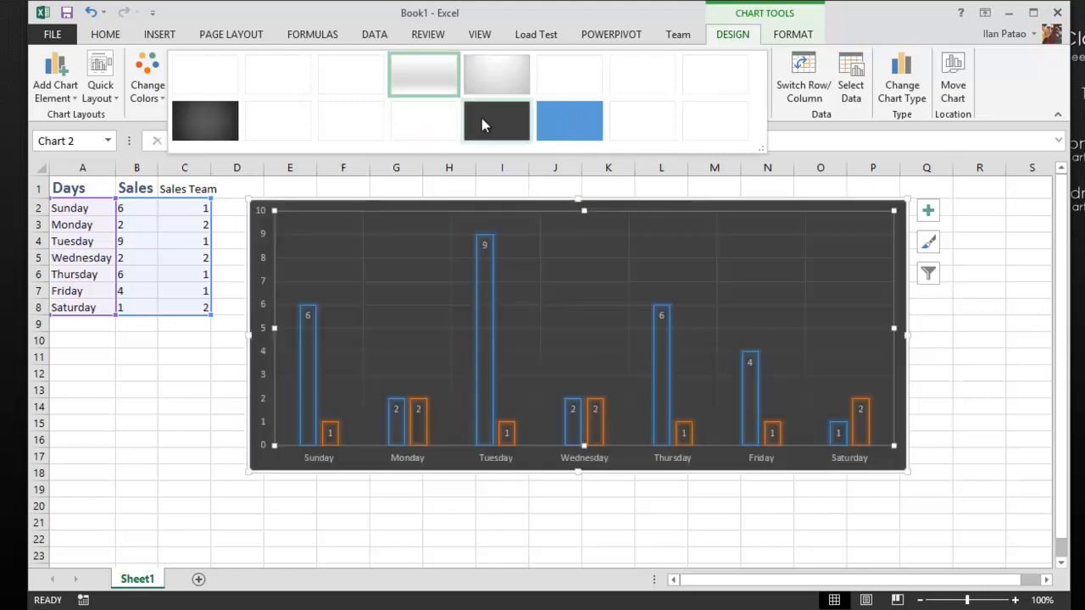
pyautogui.click(137, 406)
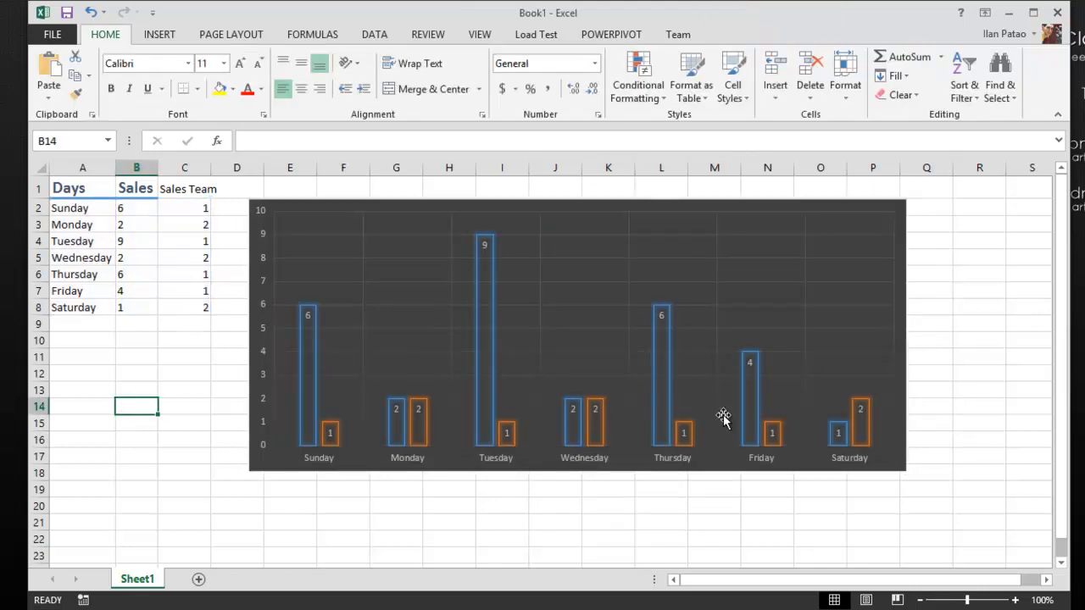
pyautogui.click(926, 390)
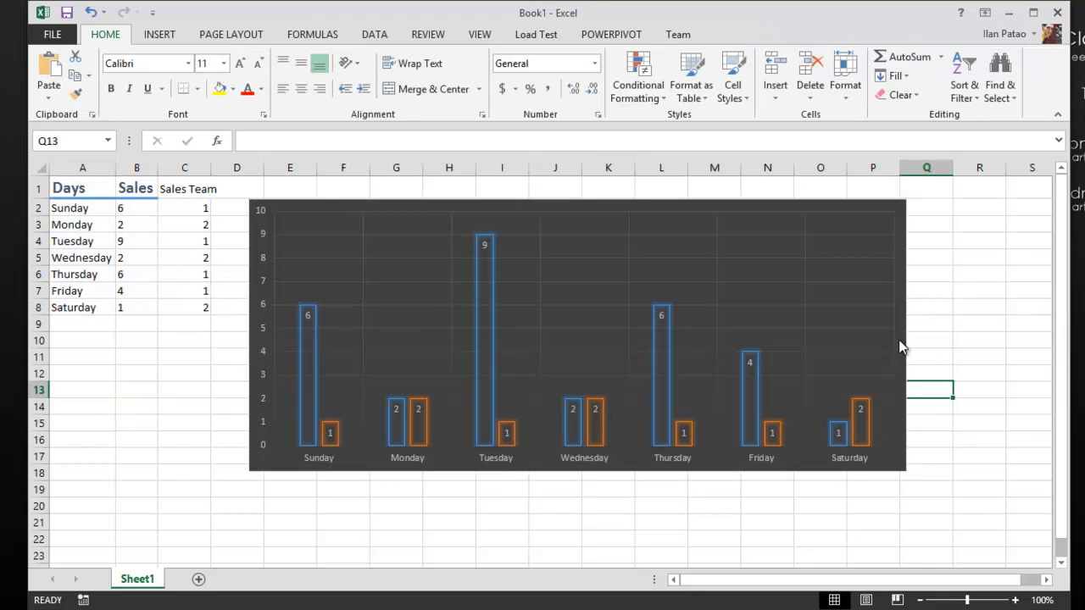
# Step: Delete the Sales Team column C, leaving the chart titled Sales with one series
pyautogui.rightClick(184, 167)
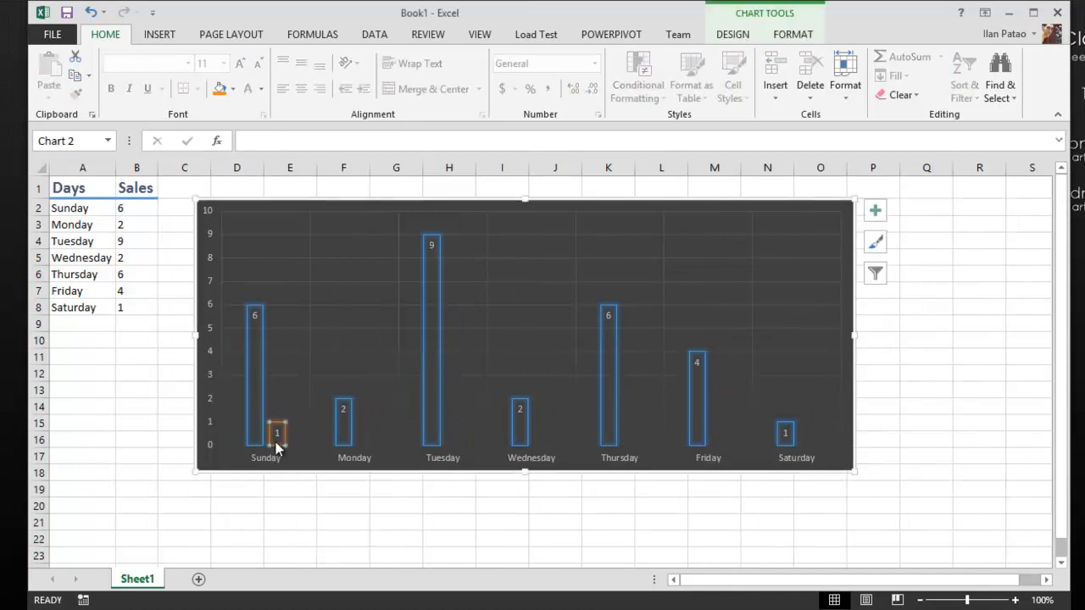
pyautogui.click(290, 506)
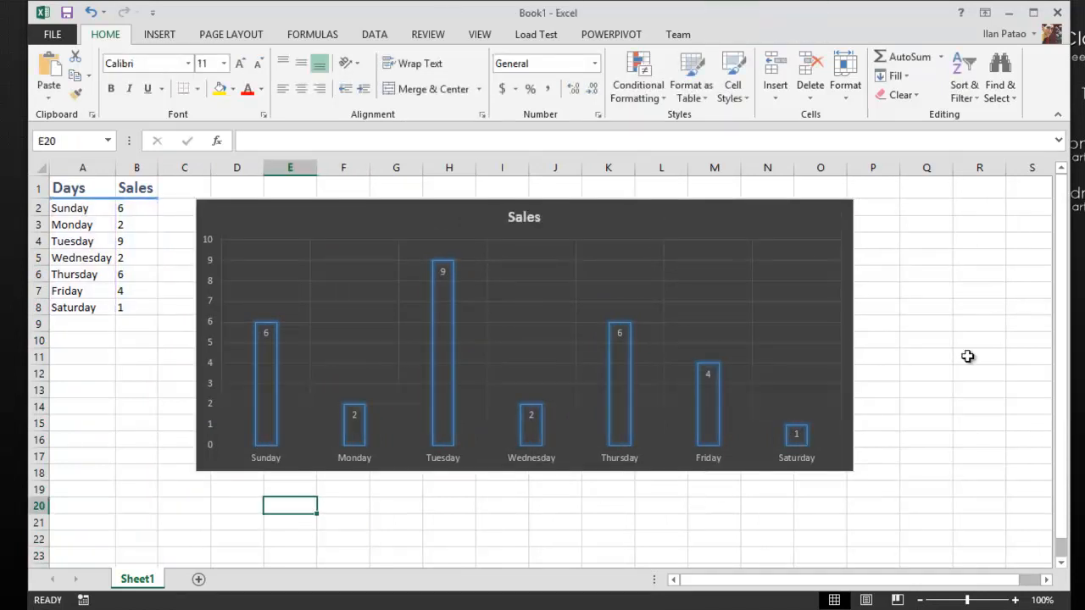
pyautogui.click(521, 280)
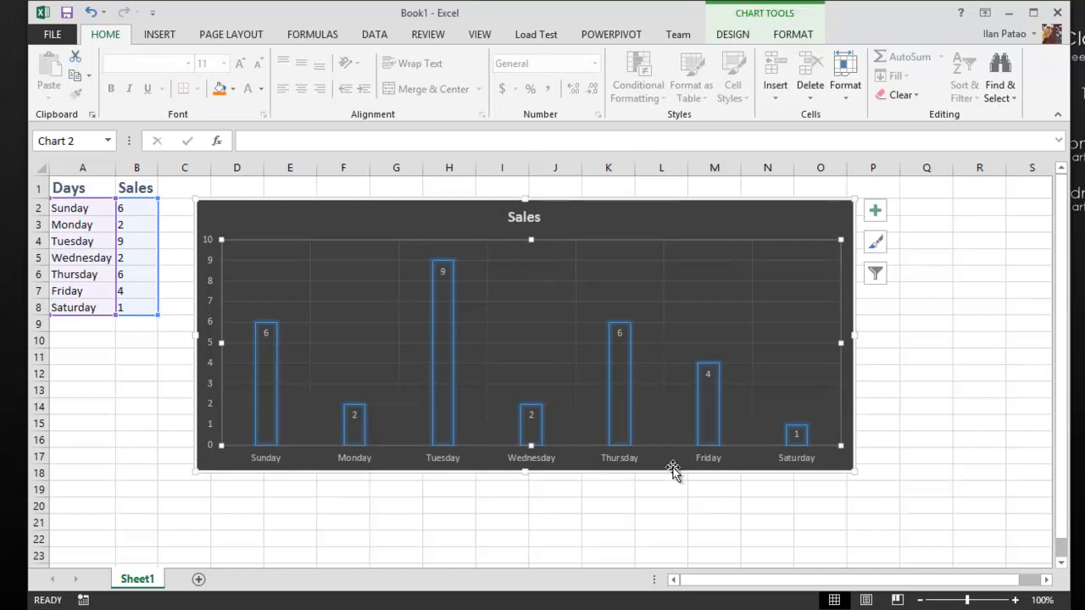
pyautogui.click(925, 472)
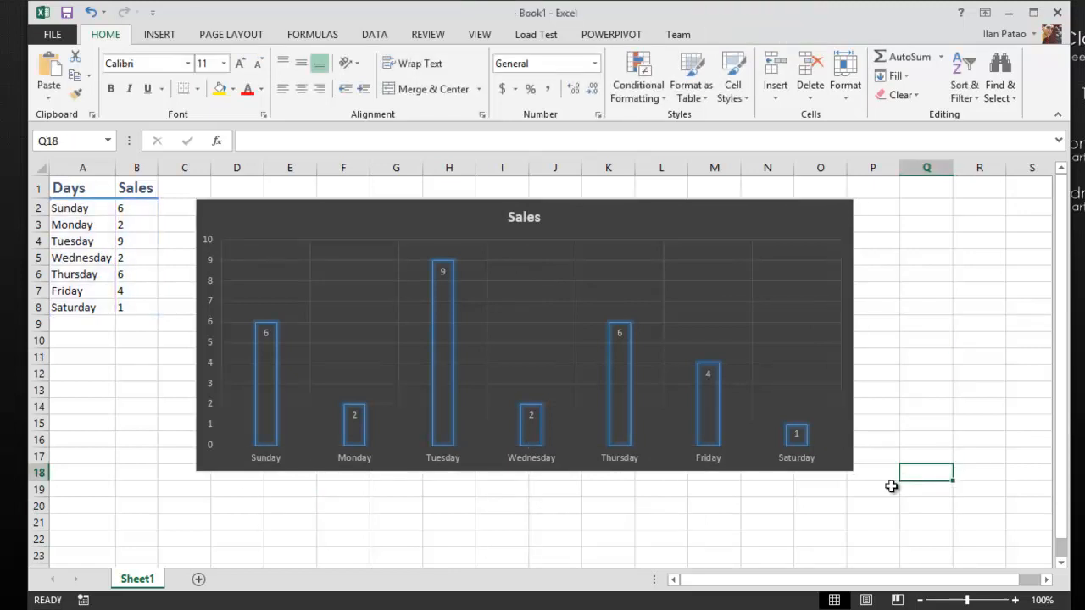
pyautogui.moveTo(94, 166)
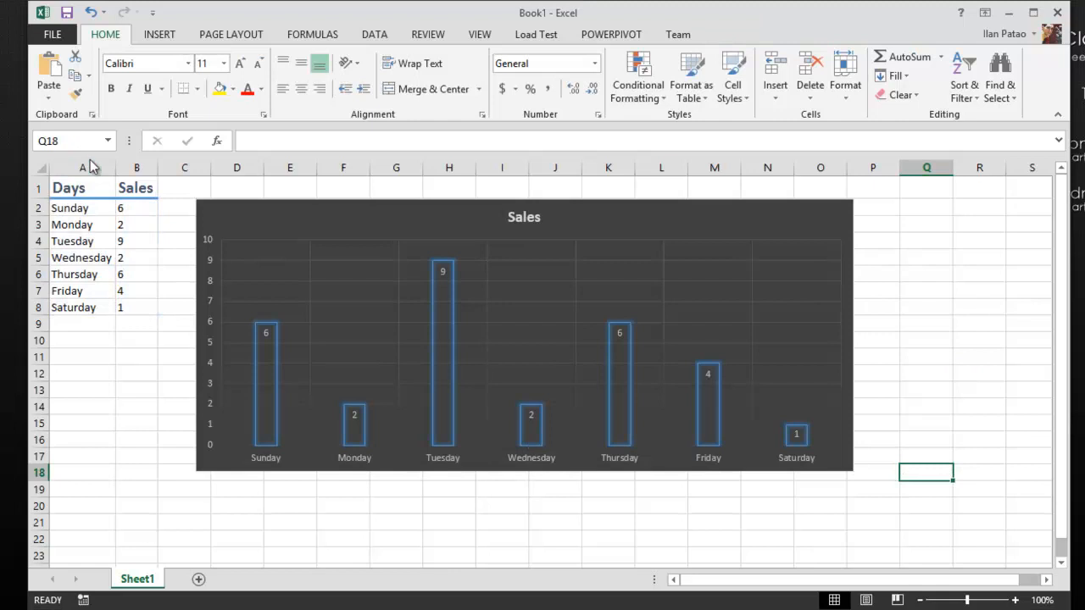
pyautogui.moveTo(210, 339)
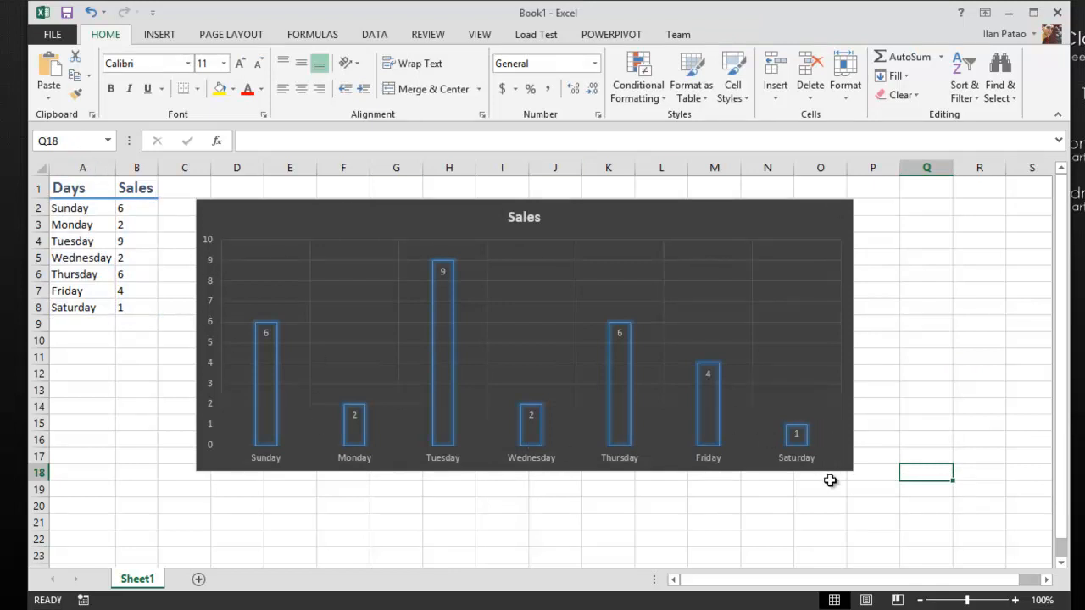
pyautogui.moveTo(265, 318)
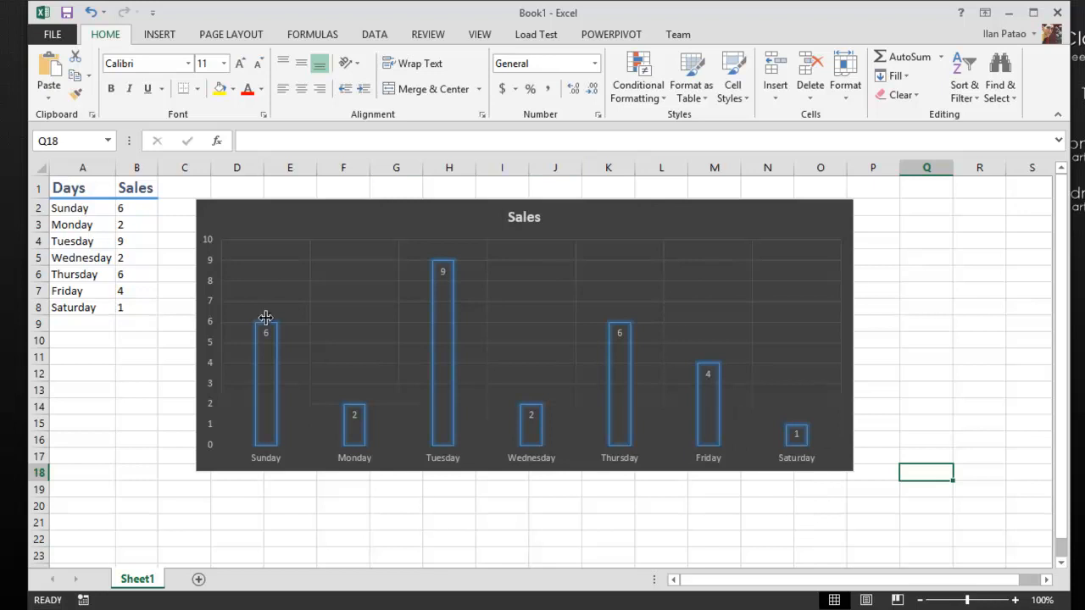
pyautogui.moveTo(801, 256)
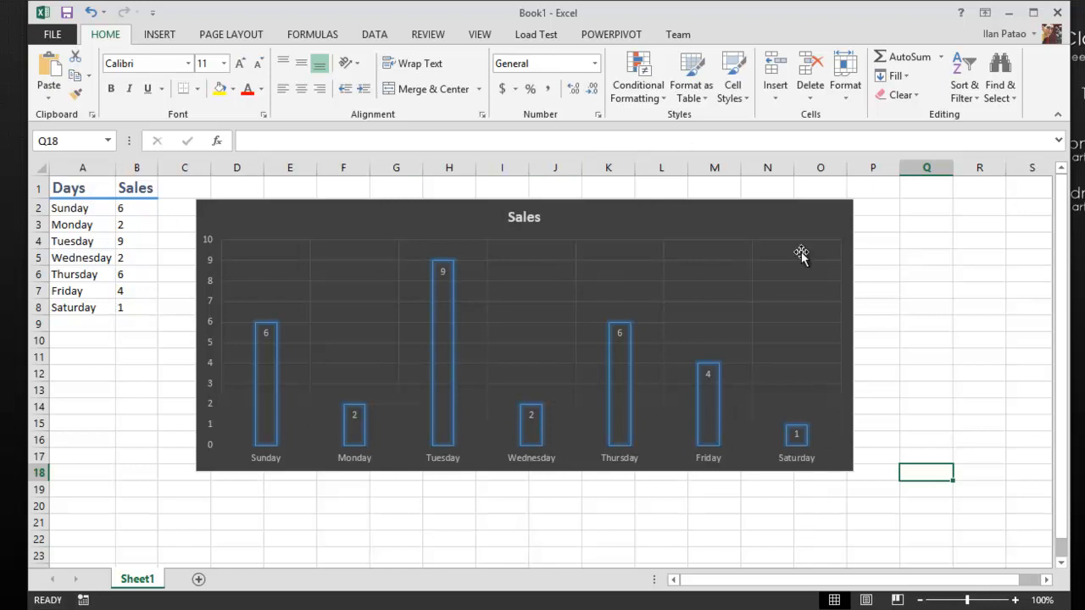
pyautogui.moveTo(817, 286)
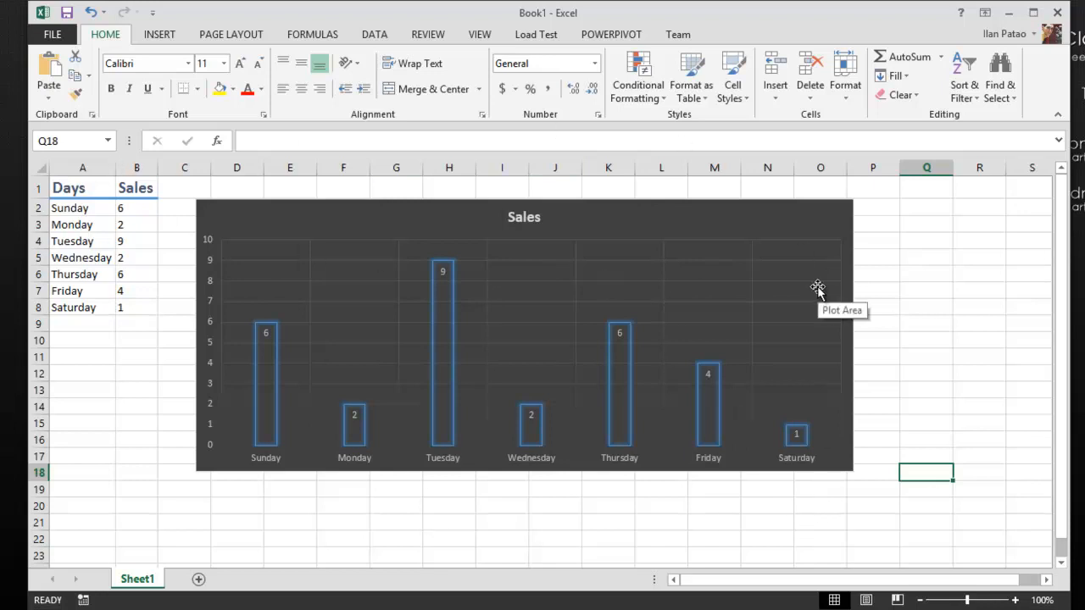
pyautogui.moveTo(587, 557)
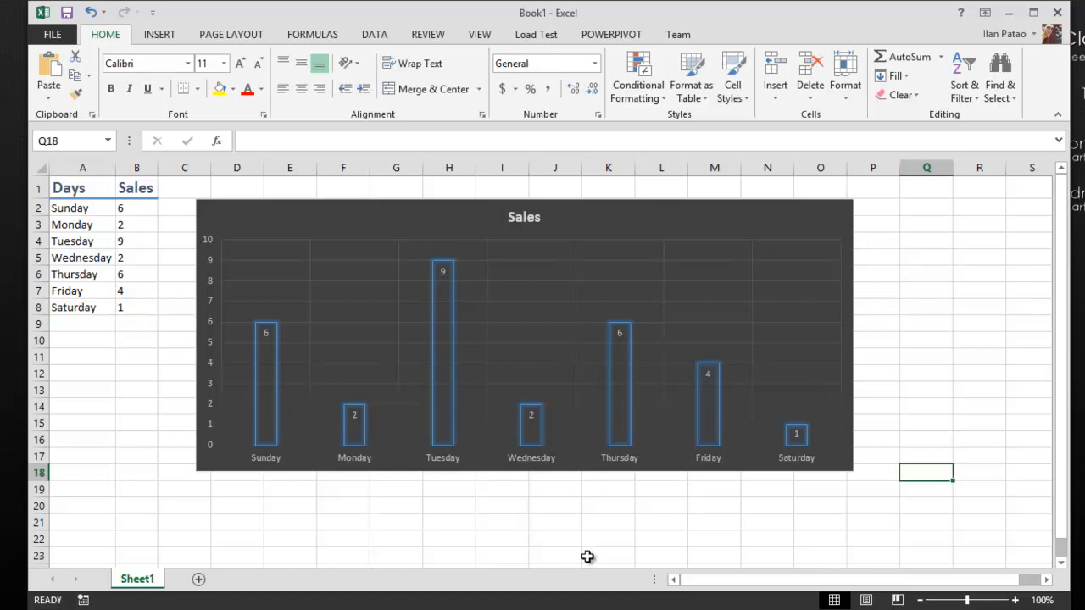
pyautogui.moveTo(788, 316)
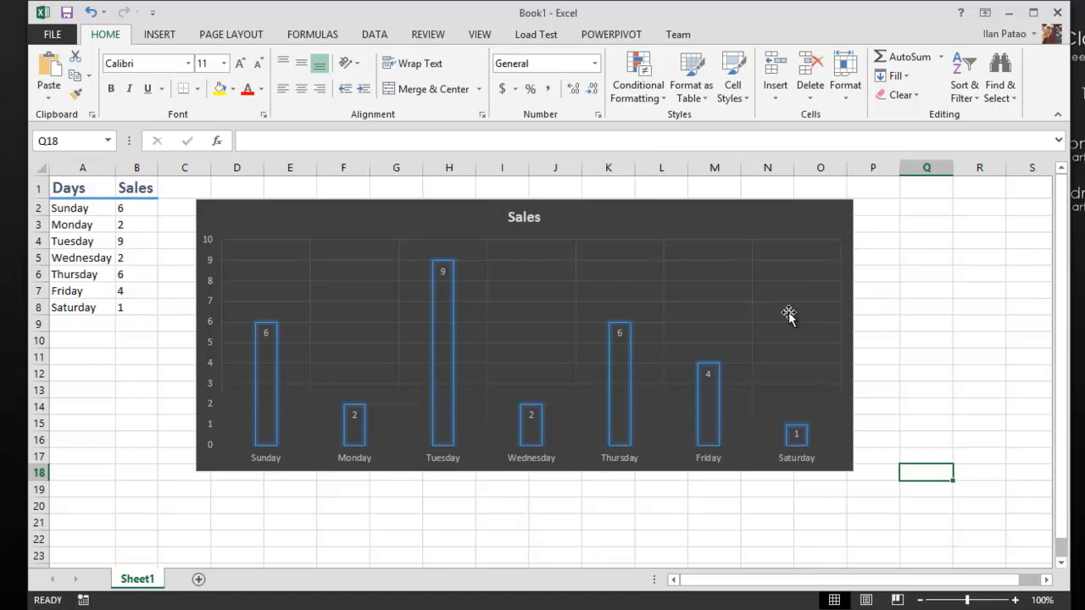
pyautogui.moveTo(811, 494)
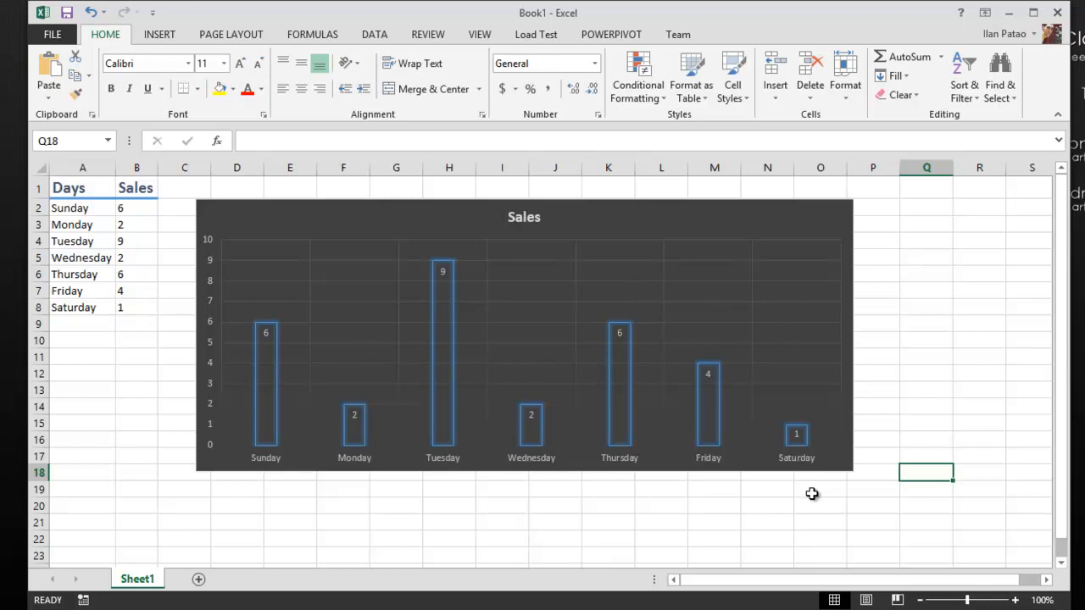
pyautogui.click(820, 489)
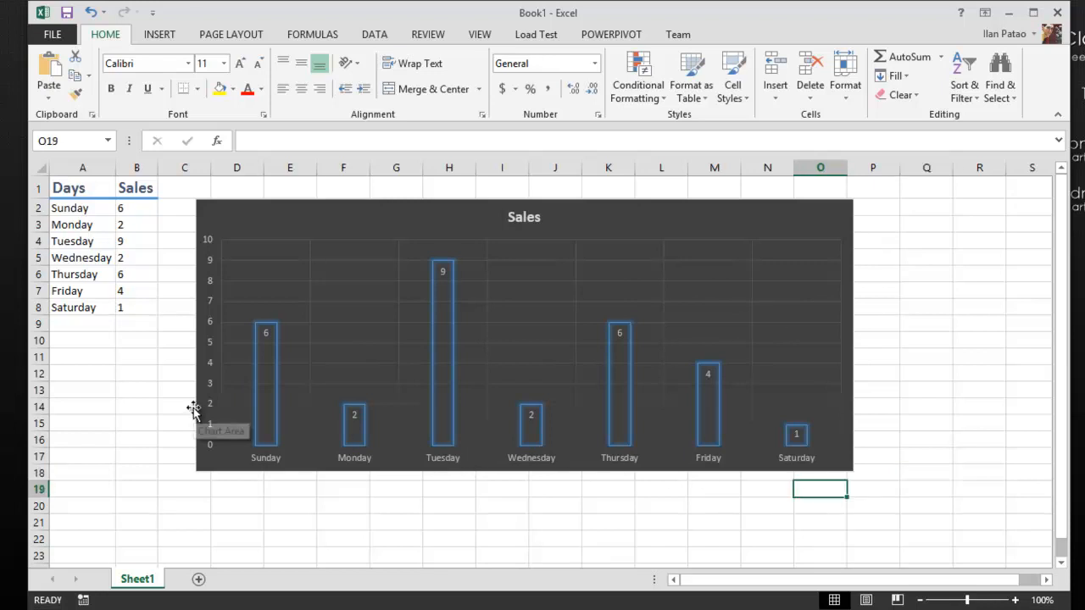
pyautogui.moveTo(837, 292)
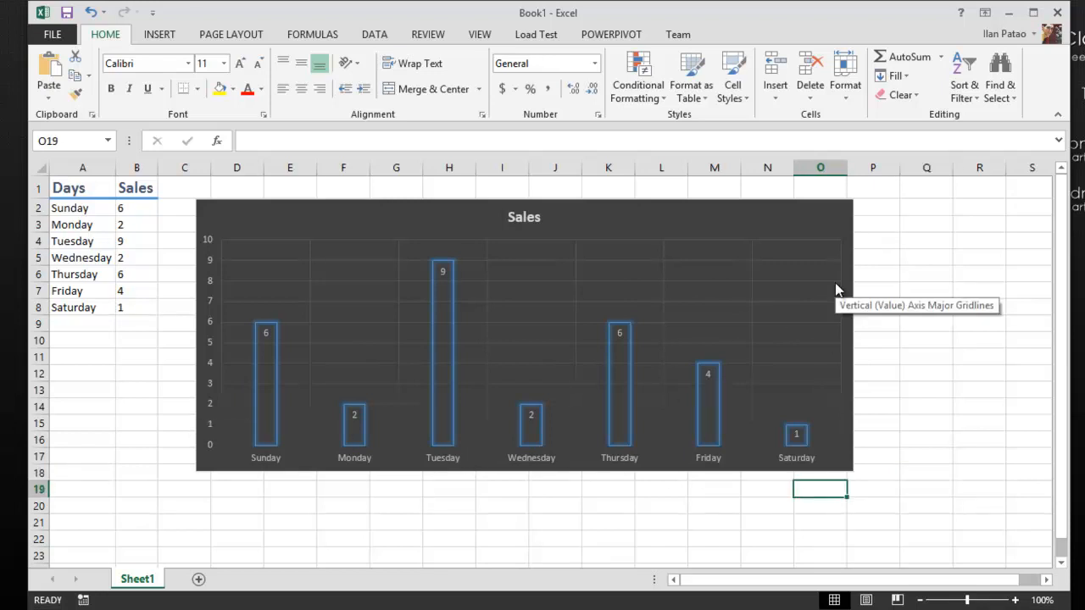